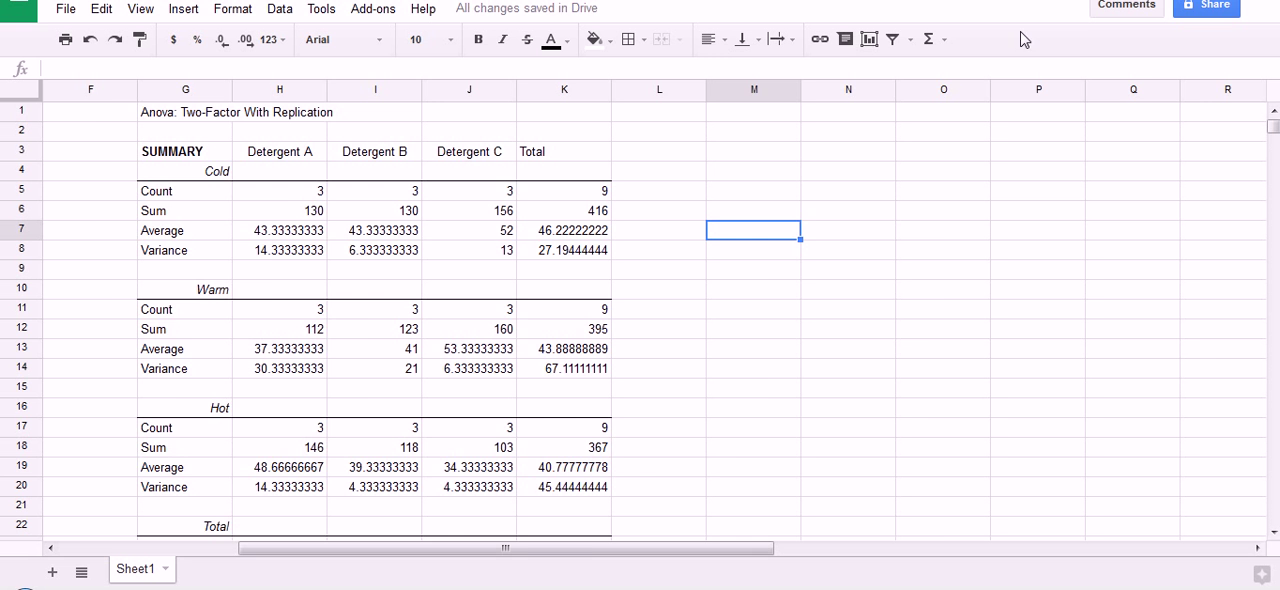
Review the ANOVA summary output and pick an empty area beside it for the means table
scroll(left, 3)
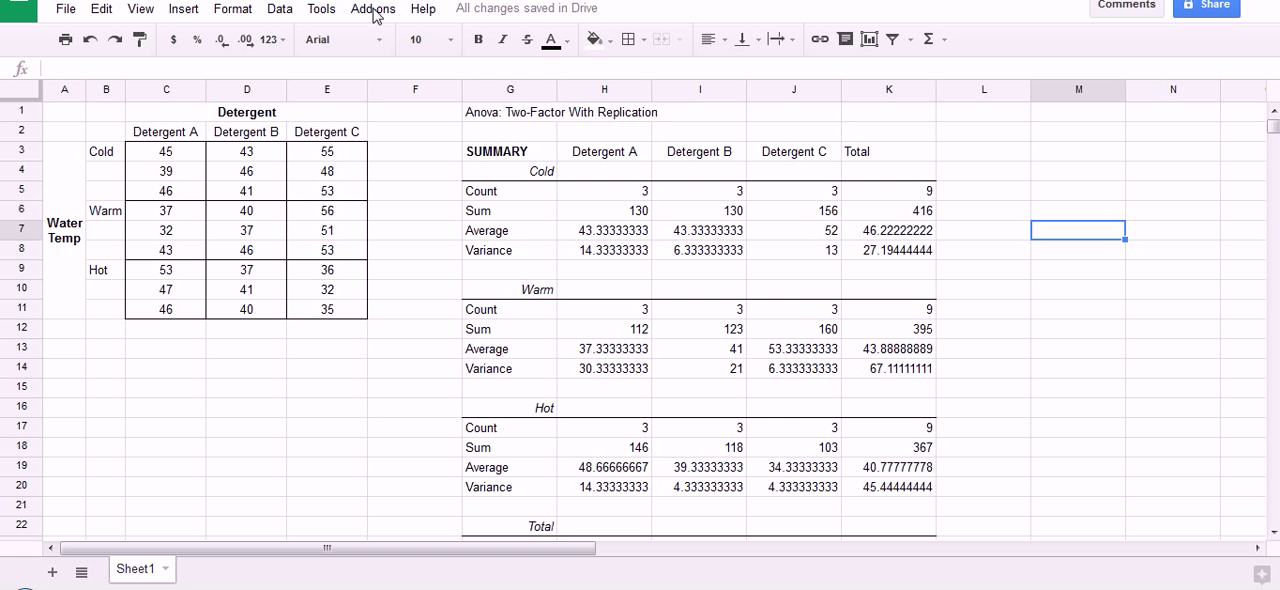
click(372, 8)
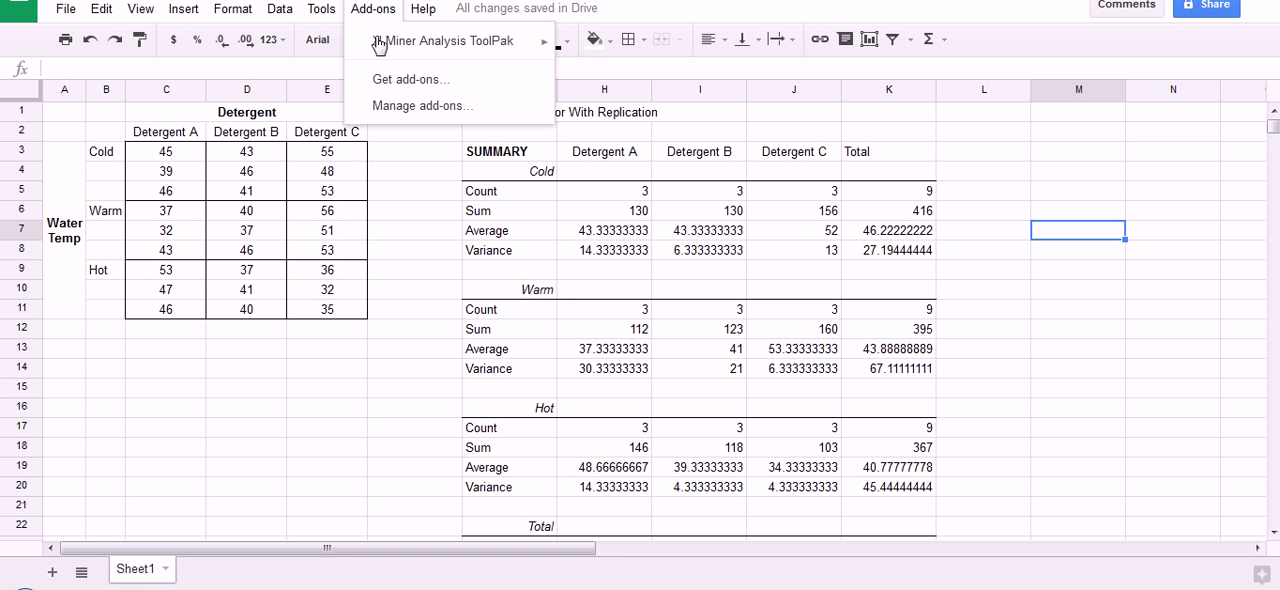
mouse_move(444, 40)
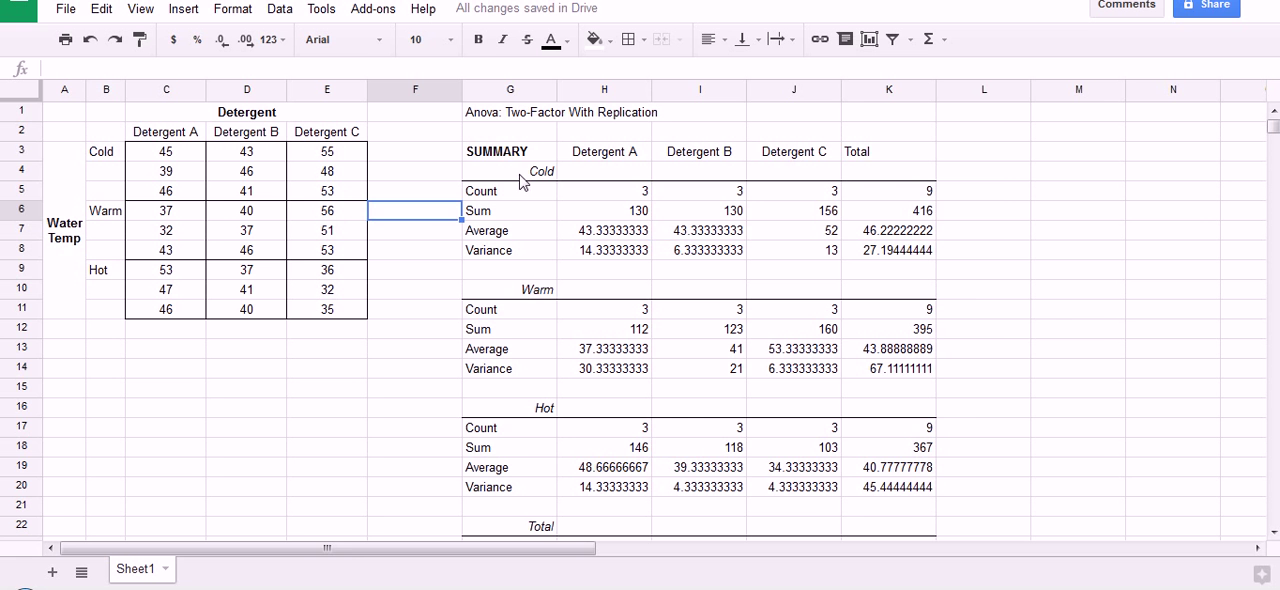
click(510, 152)
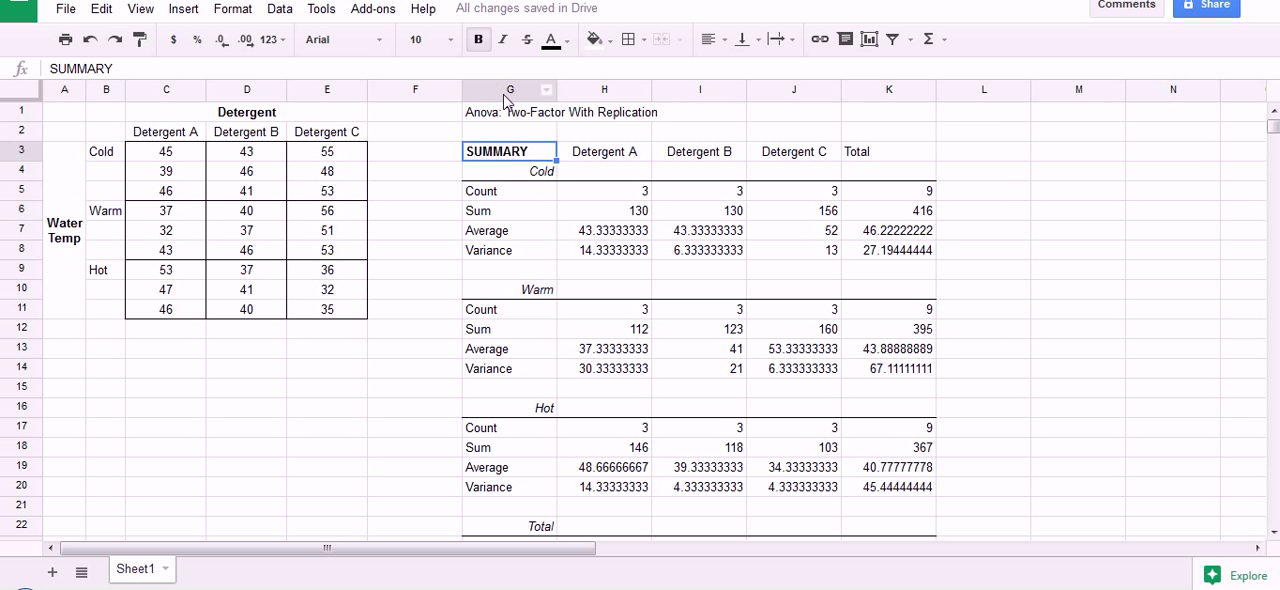
click(510, 112)
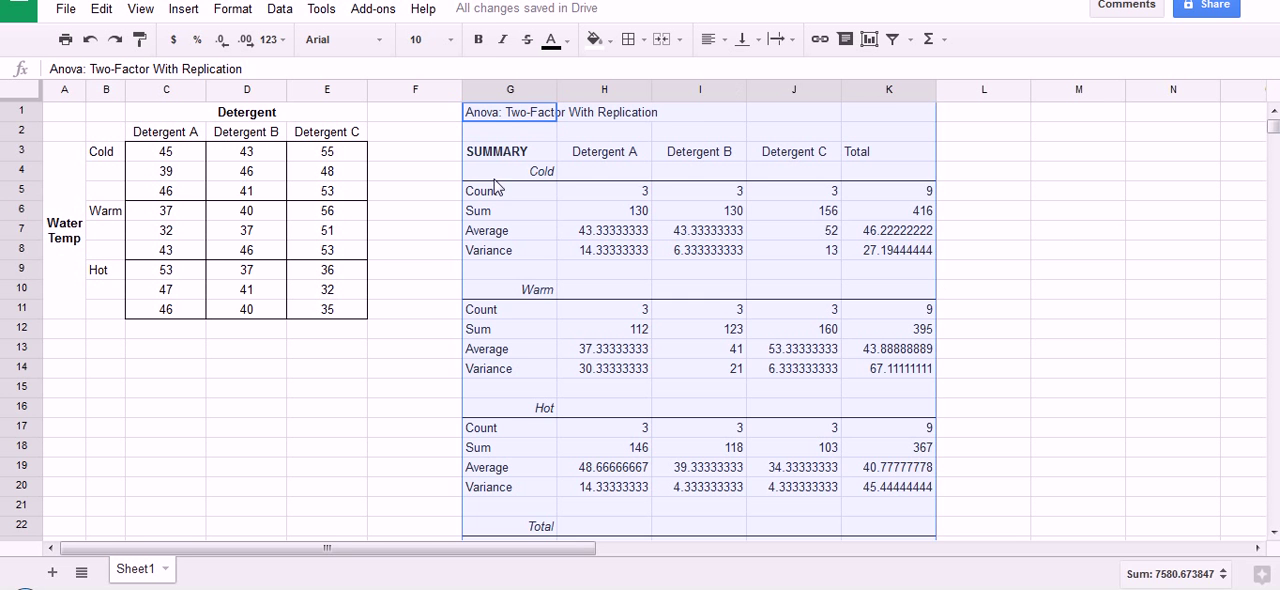
click(496, 152)
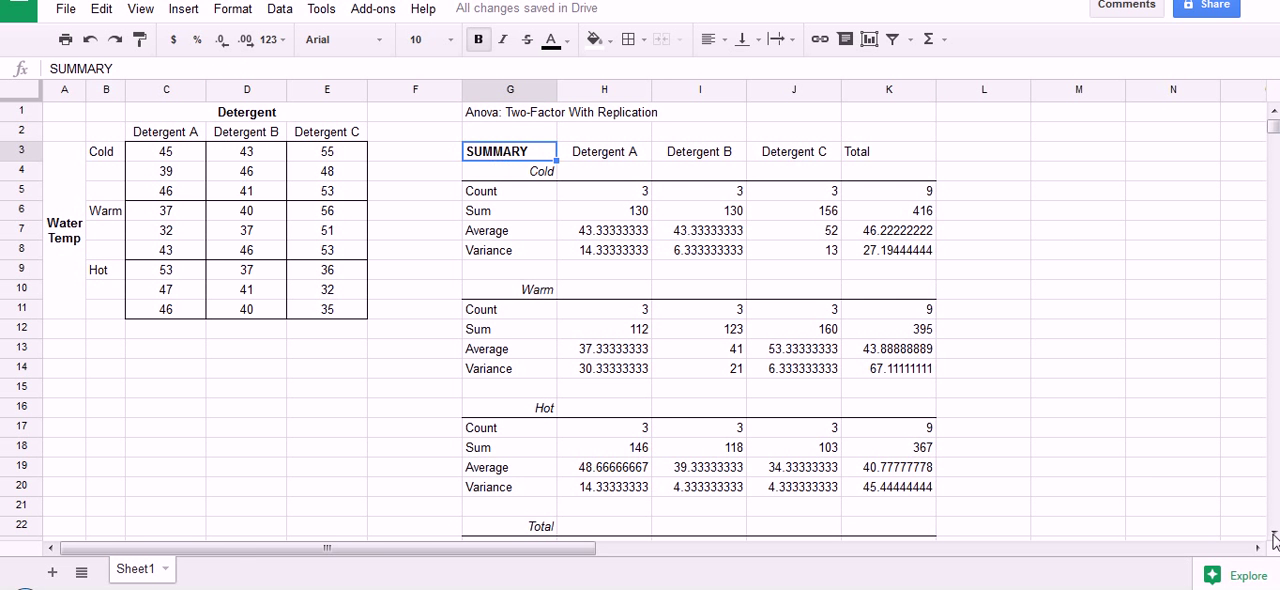
scroll(down, 3)
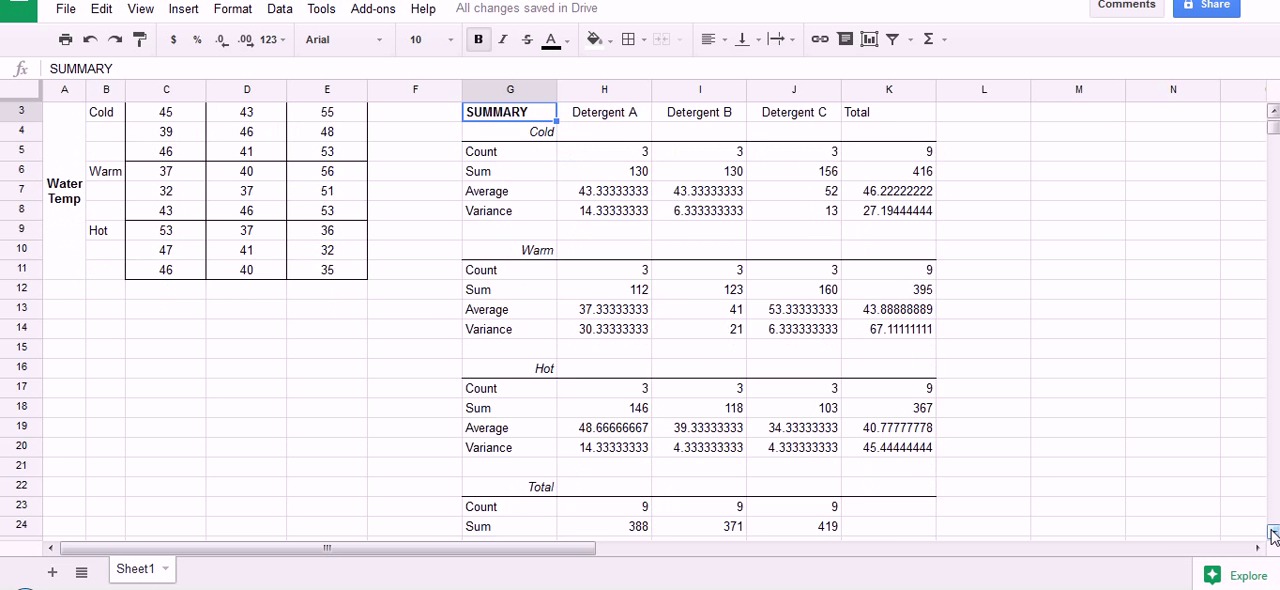
scroll(down, 3)
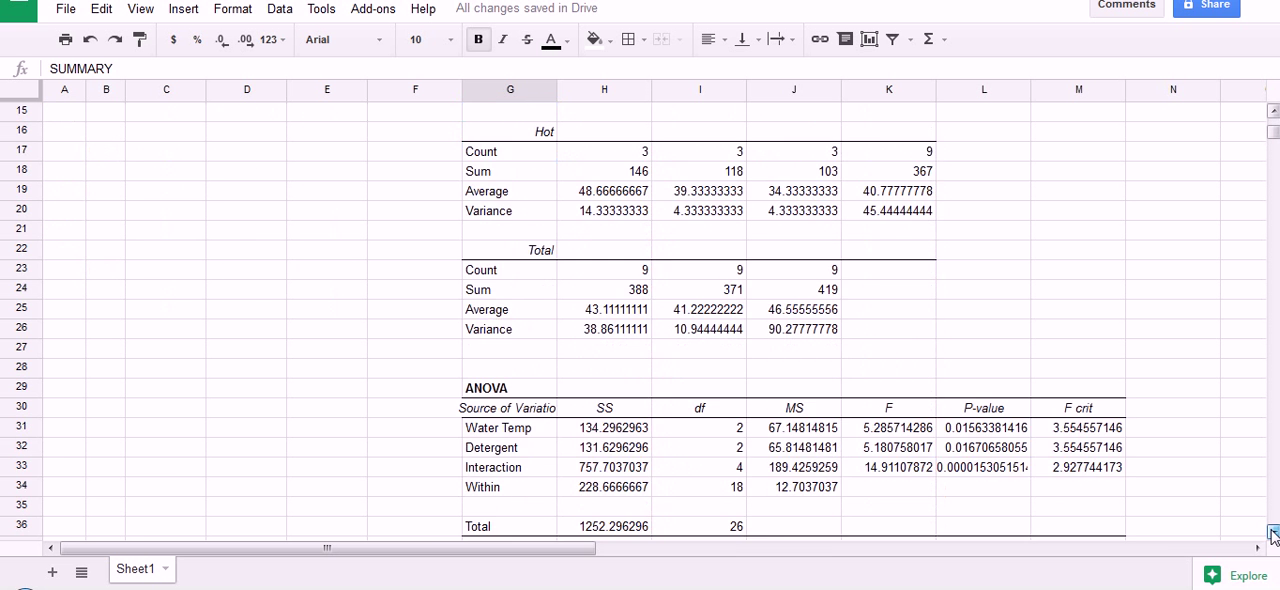
scroll(down, 3)
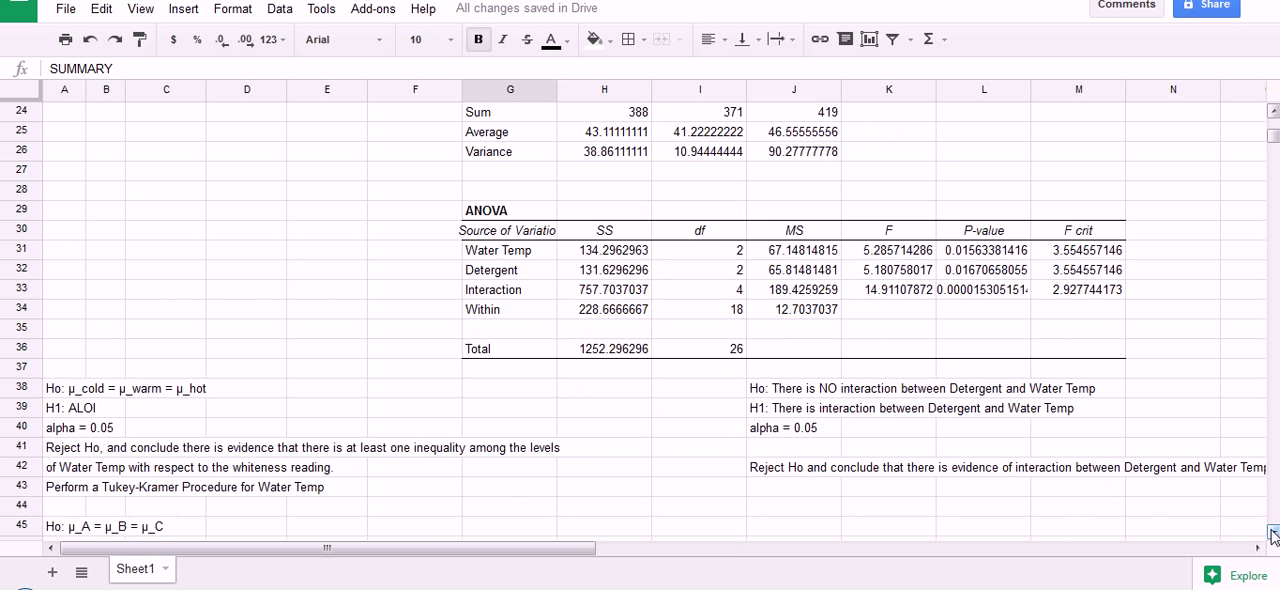
scroll(down, 3)
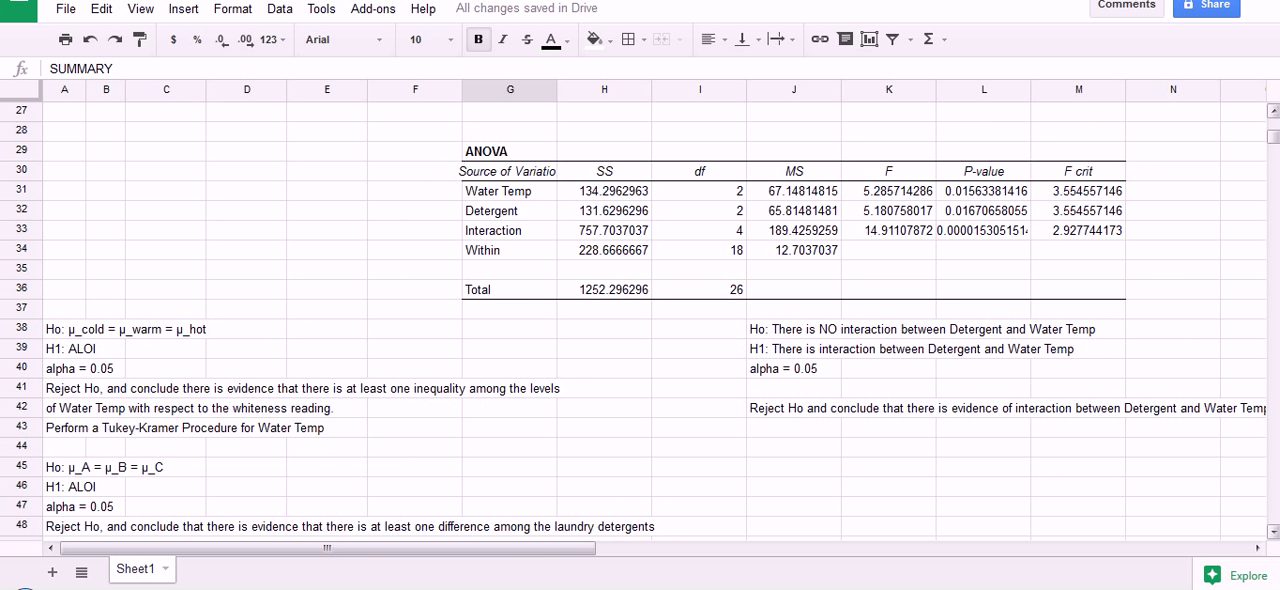
scroll(up, 3)
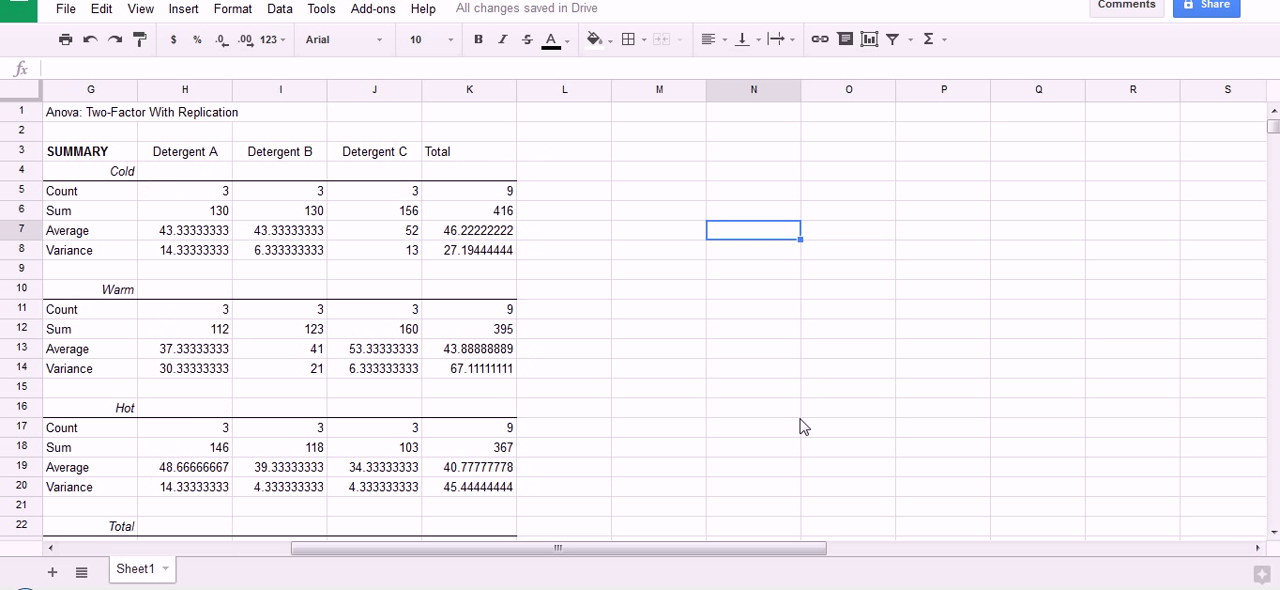
click(752, 428)
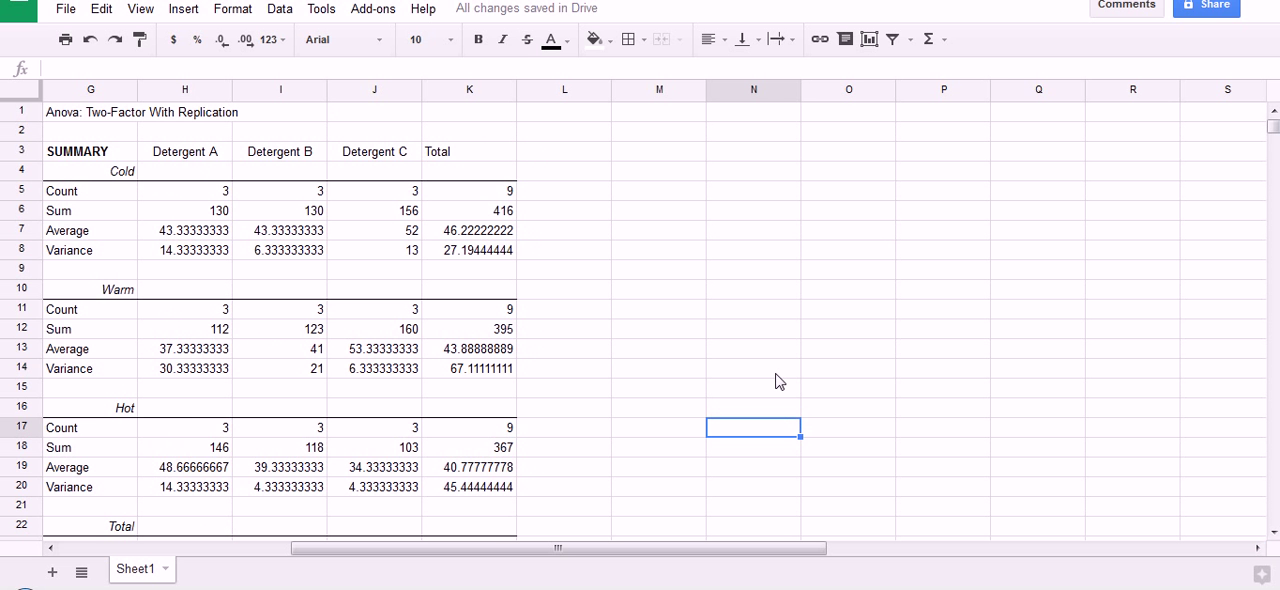
mouse_move(718, 336)
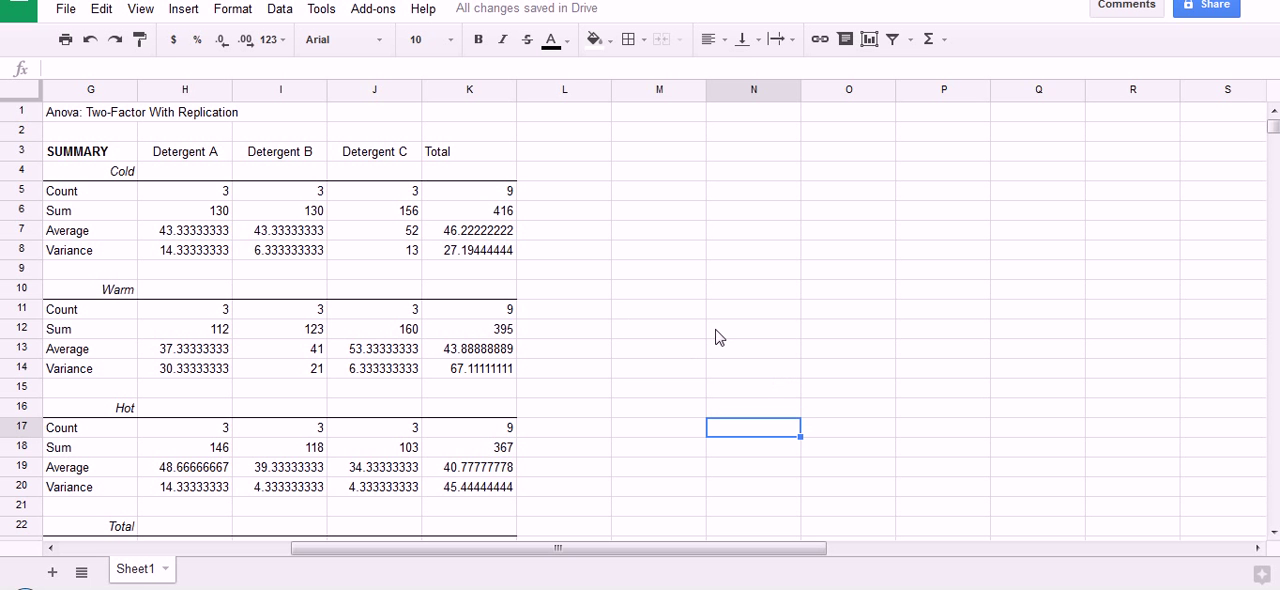
click(564, 250)
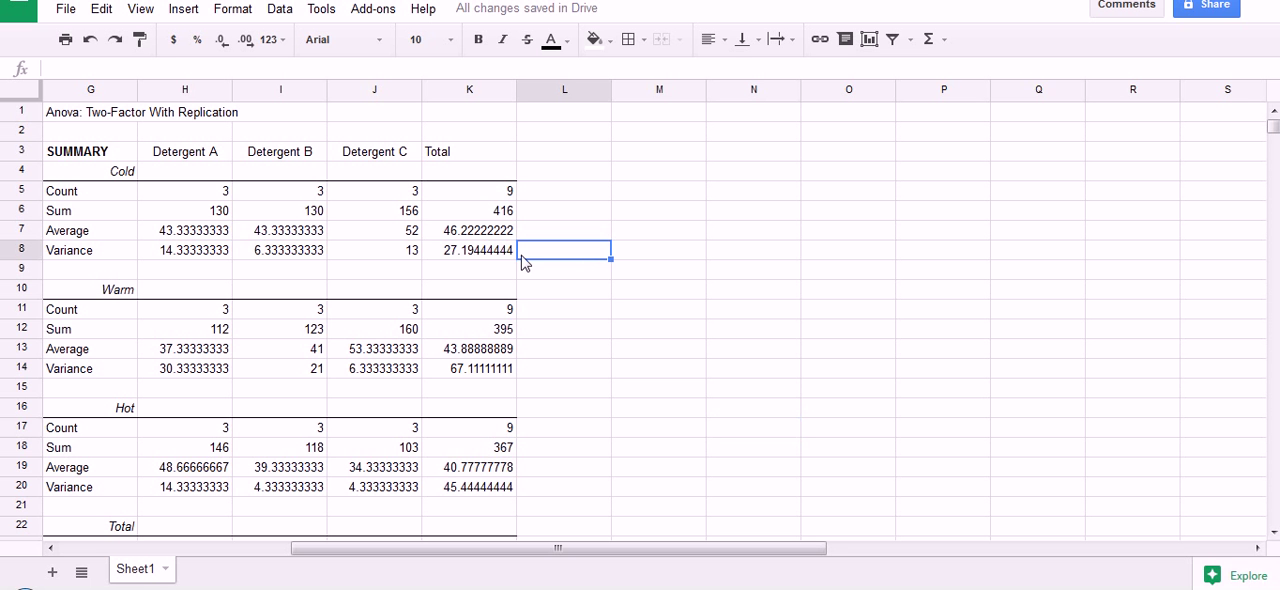
Copy the Detergent A–C headers from H3:J3 into N3:P3
click(184, 152)
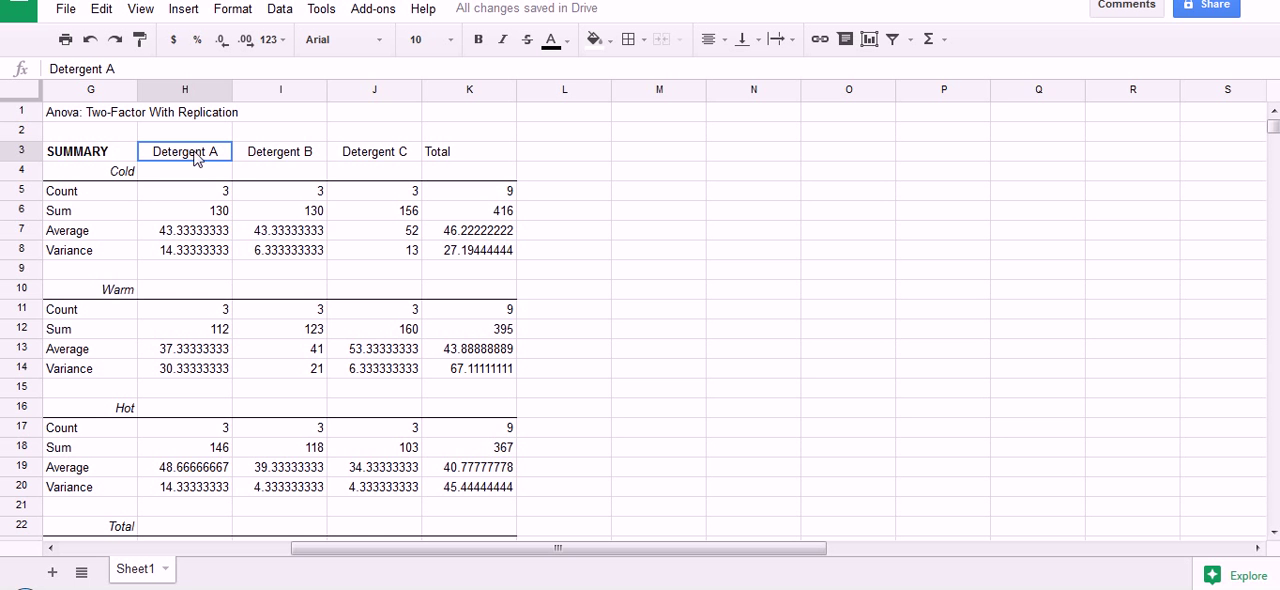
click(374, 152)
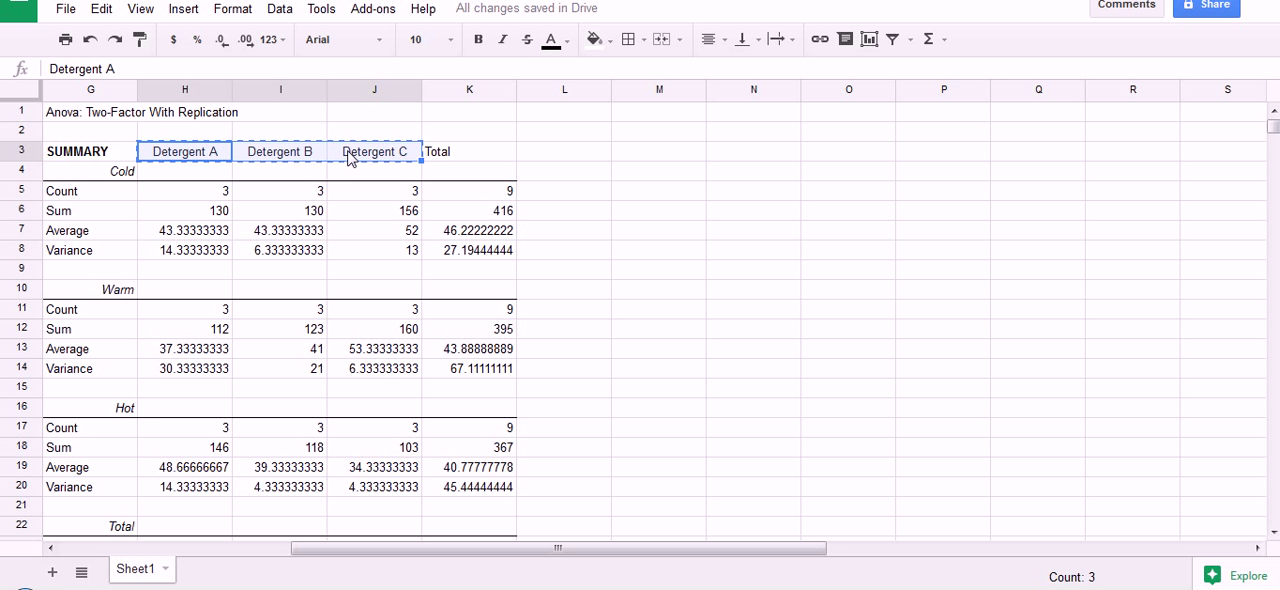
mouse_move(688, 160)
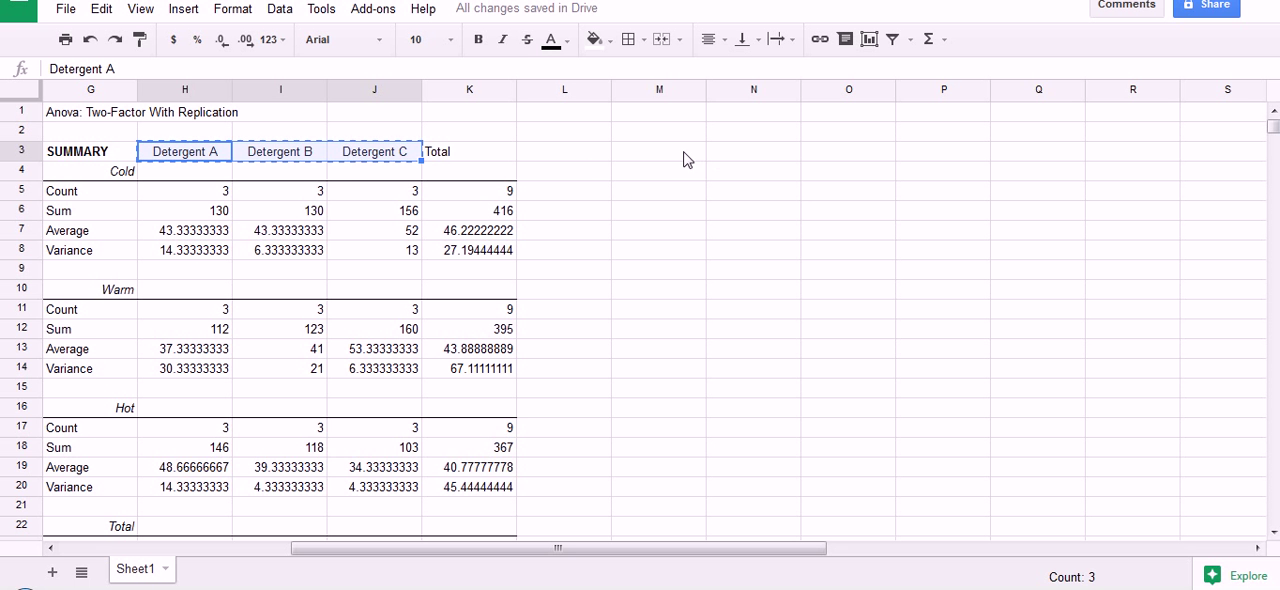
click(752, 152)
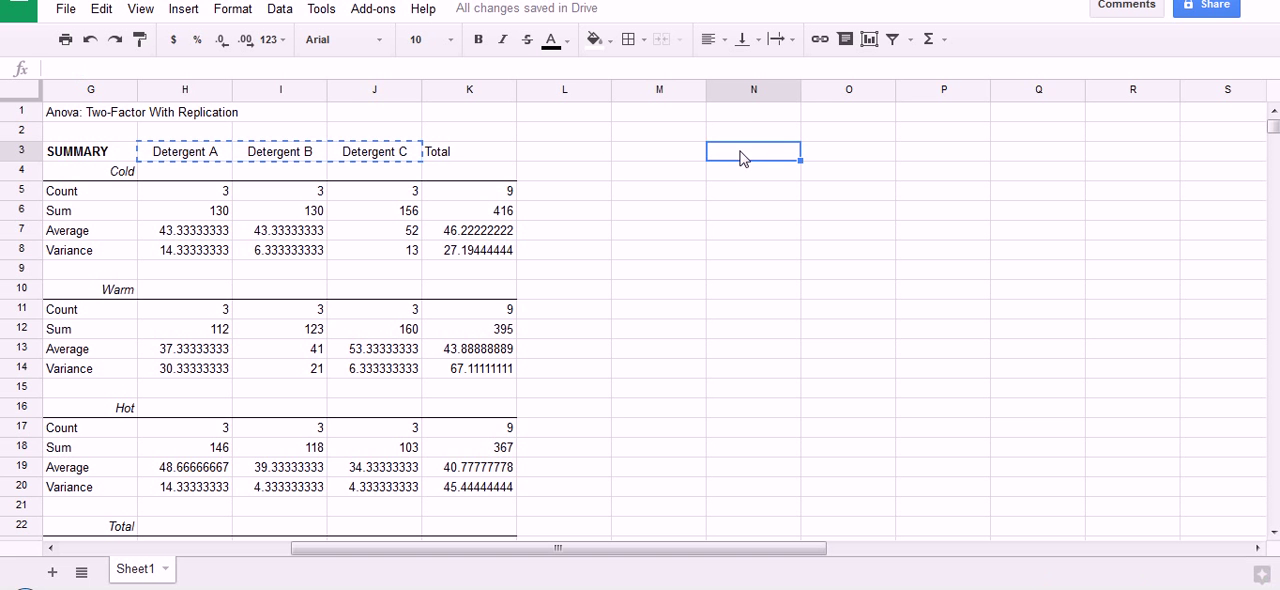
click(752, 152)
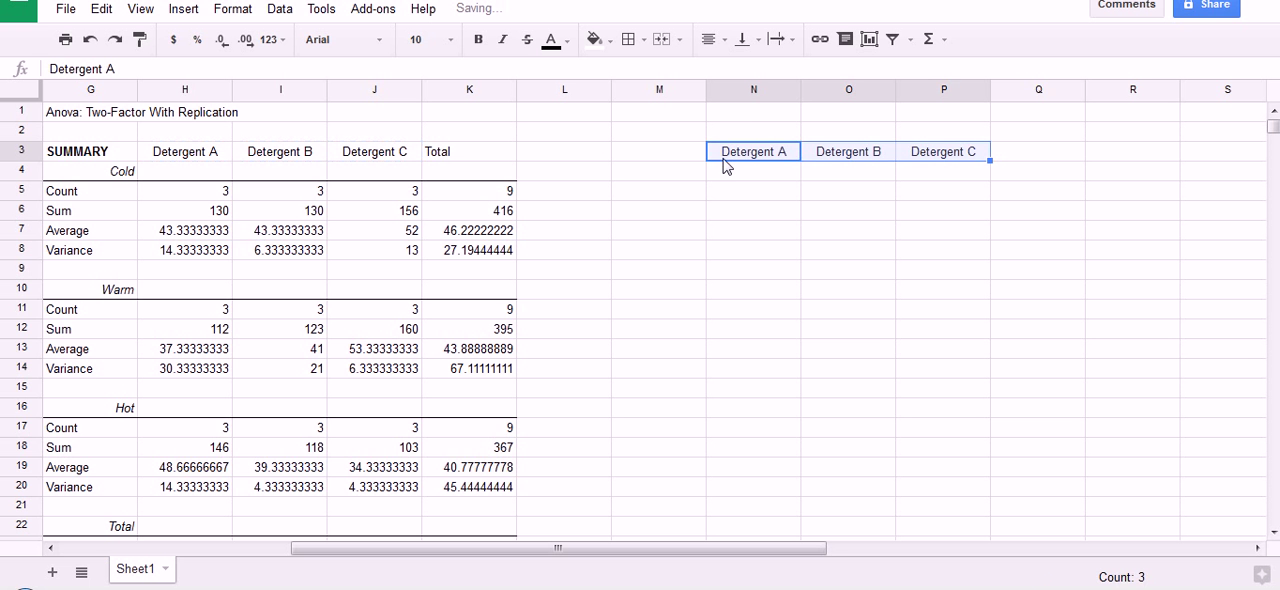
Copy the Cold, Warm and Hot labels into M4, M5 and M6
click(660, 170)
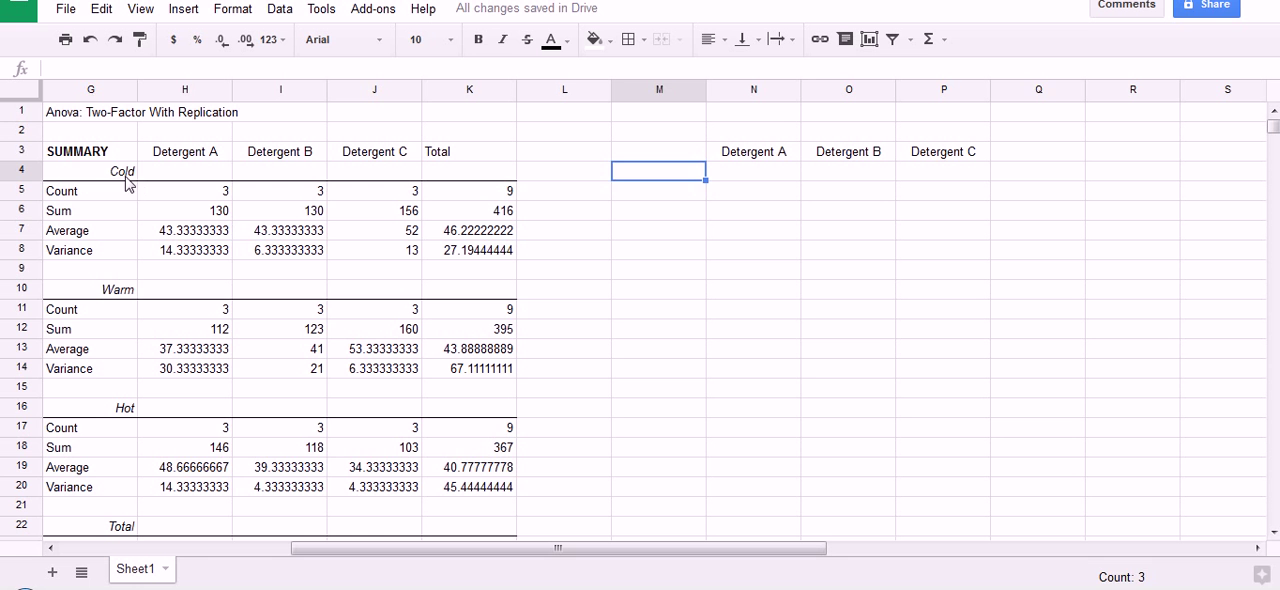
click(122, 170)
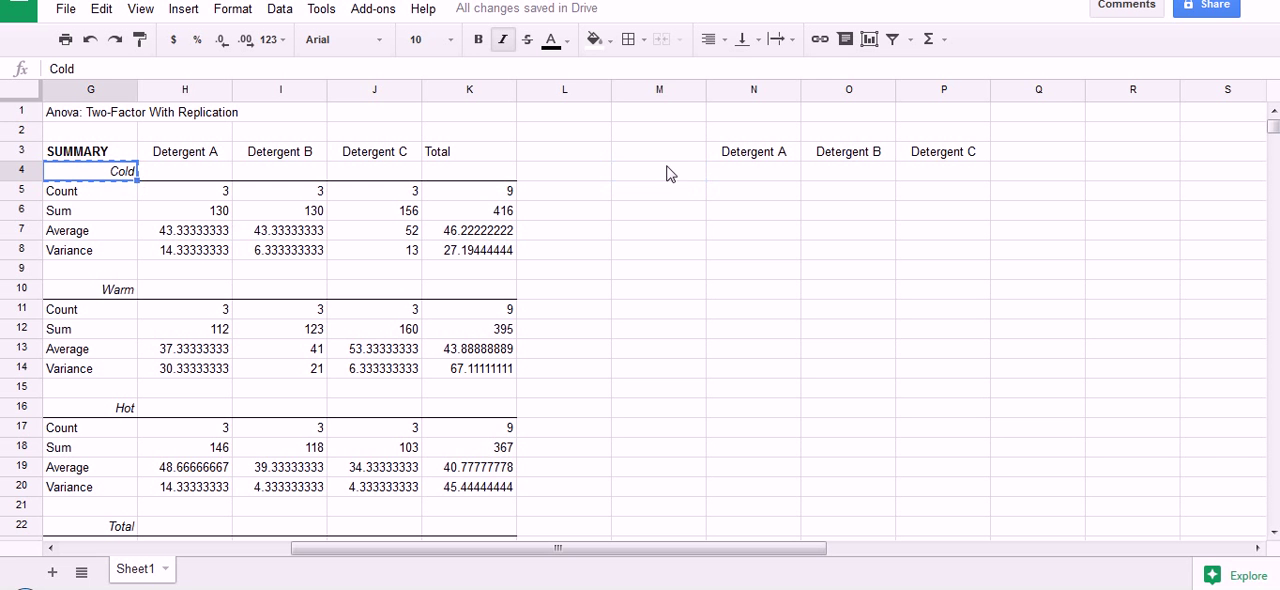
click(660, 172)
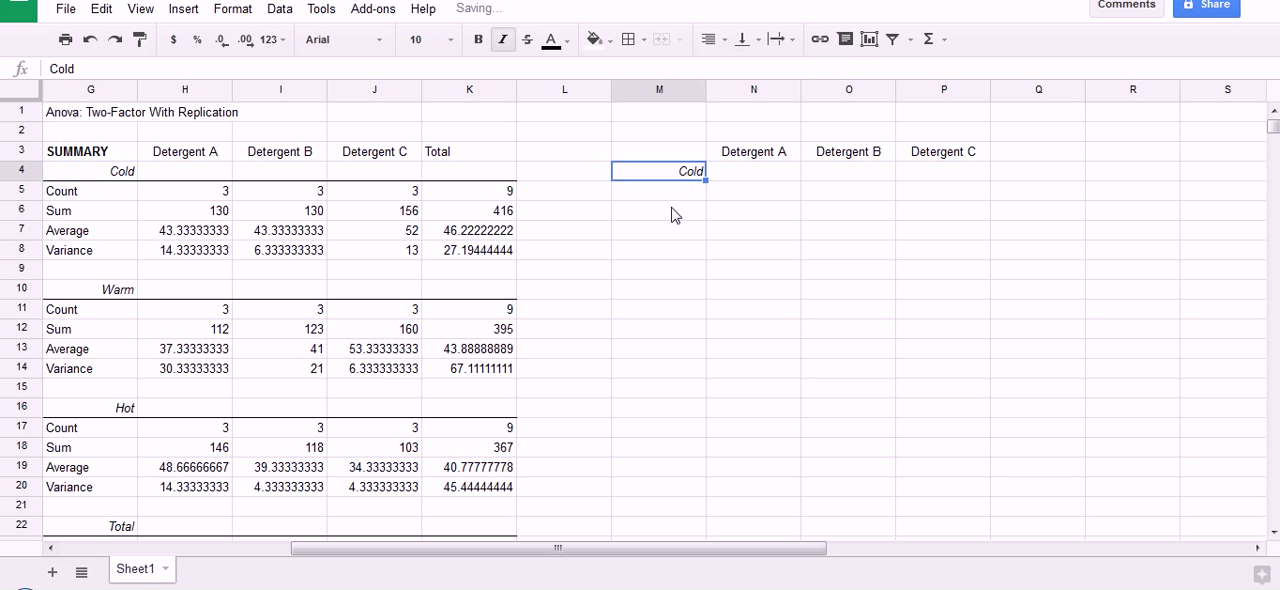
click(90, 288)
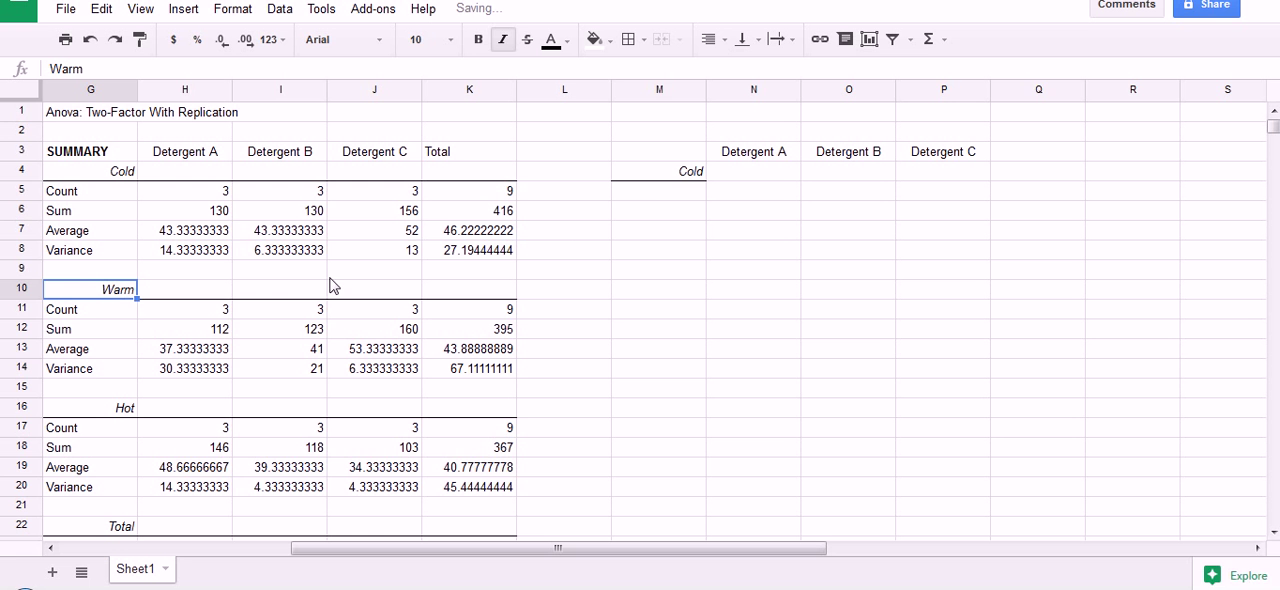
click(660, 190)
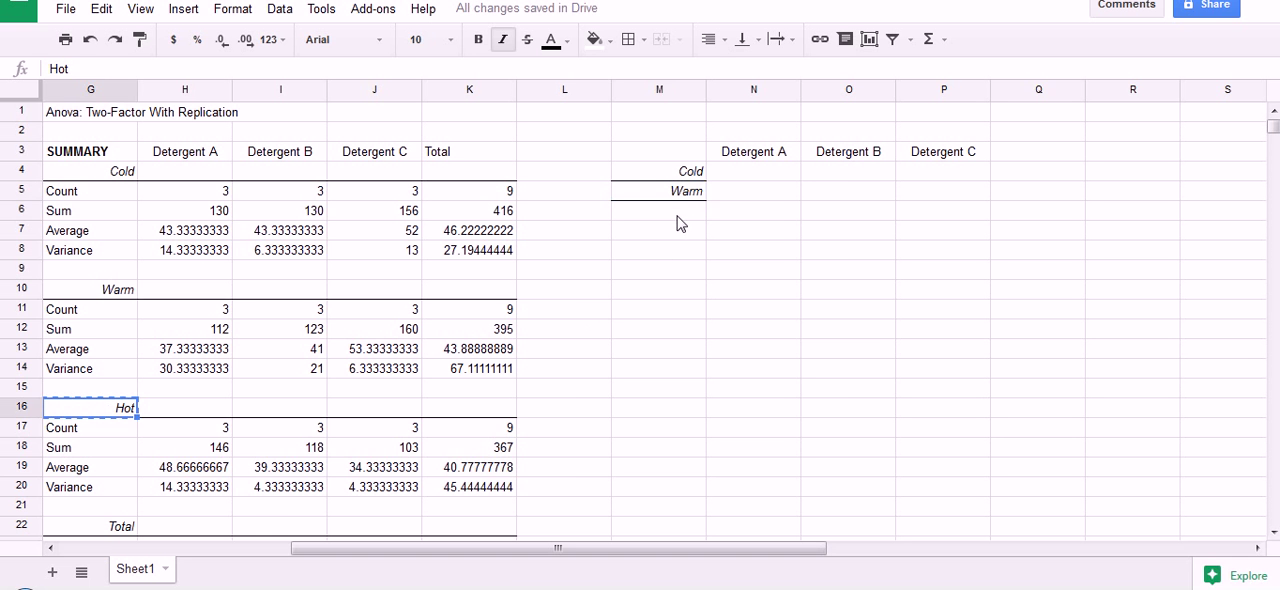
click(660, 210)
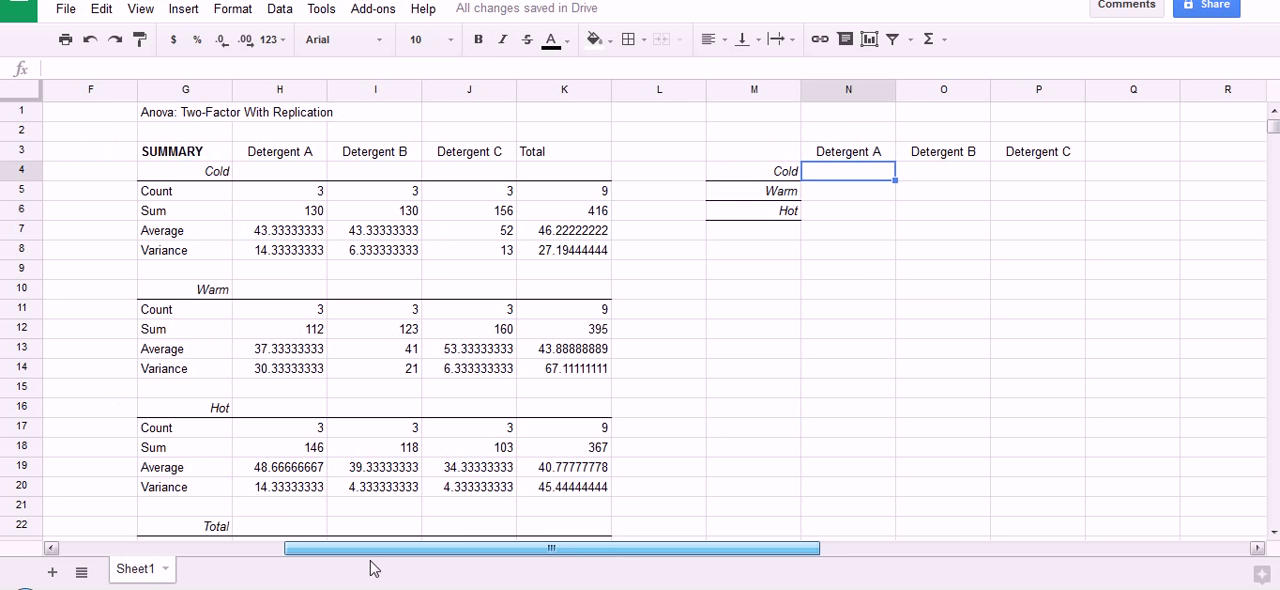
scroll(left, 3)
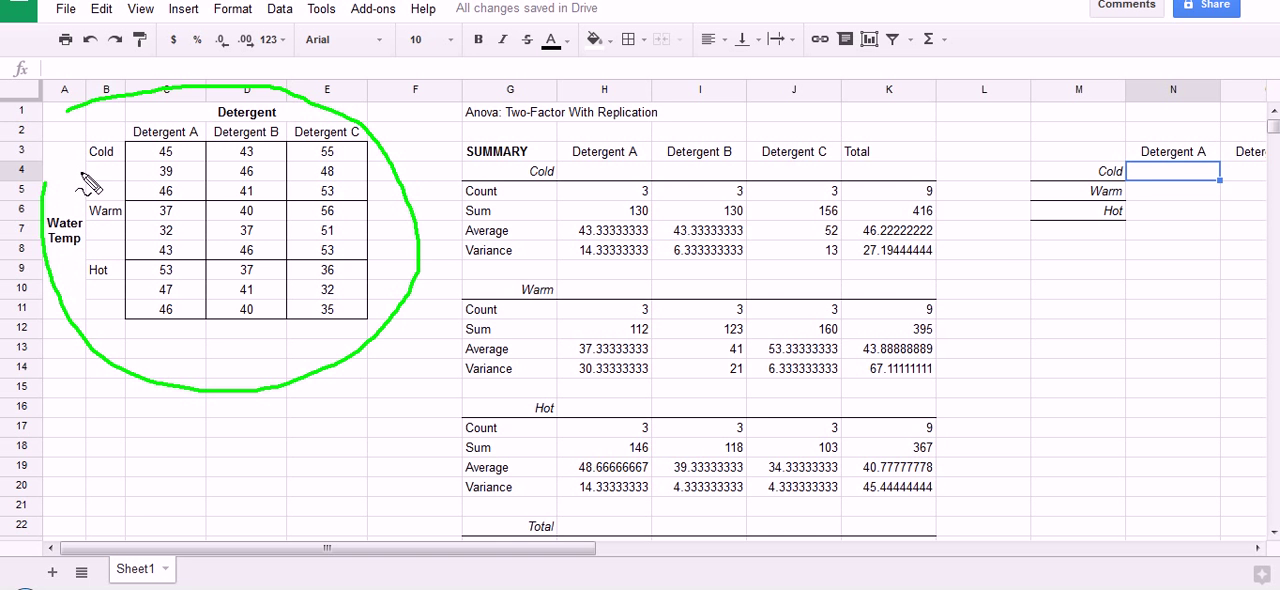
mouse_move(1144, 190)
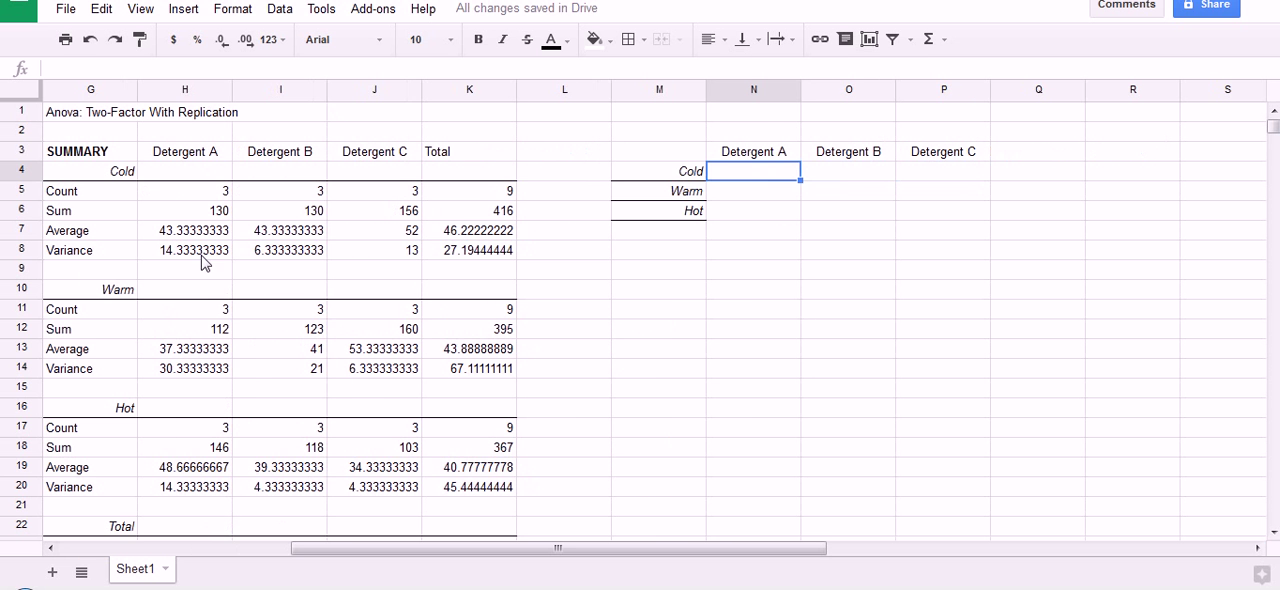
Paste the Cold, Warm and Hot average rows from the summary into N4:P6
click(184, 230)
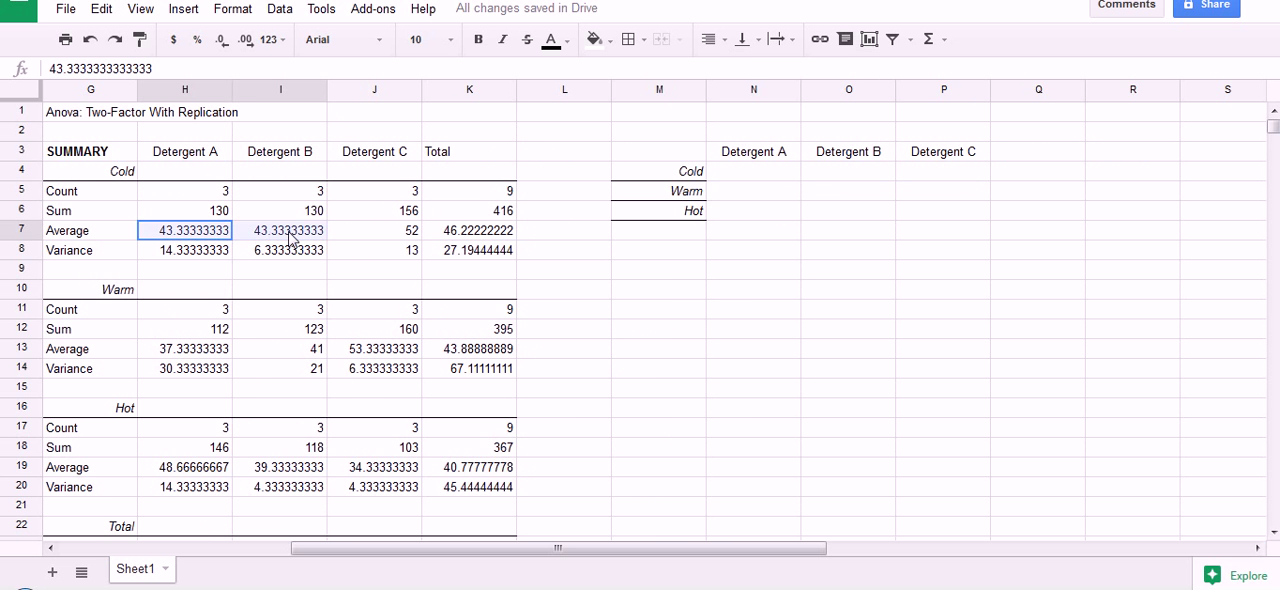
click(374, 230)
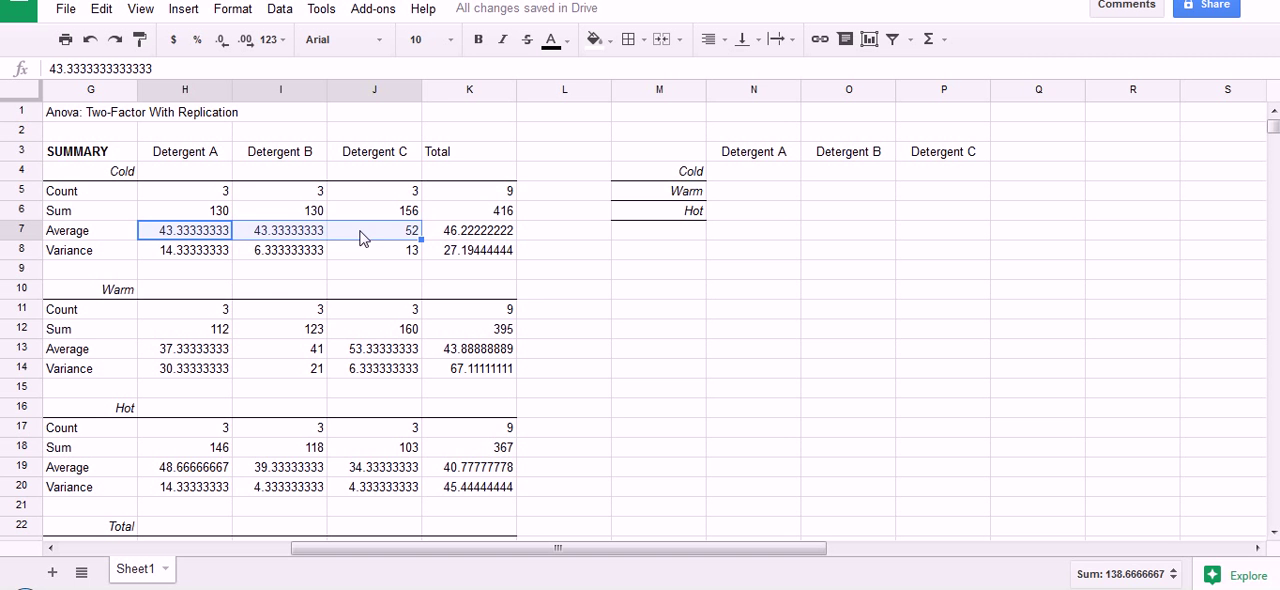
click(752, 170)
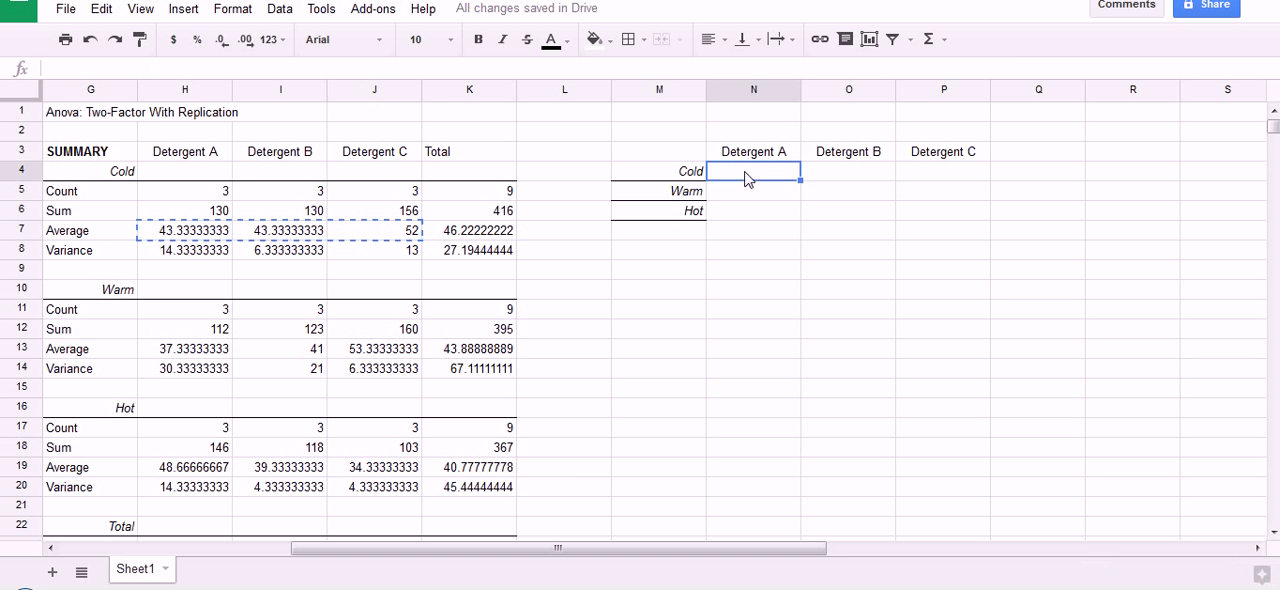
mouse_move(736, 196)
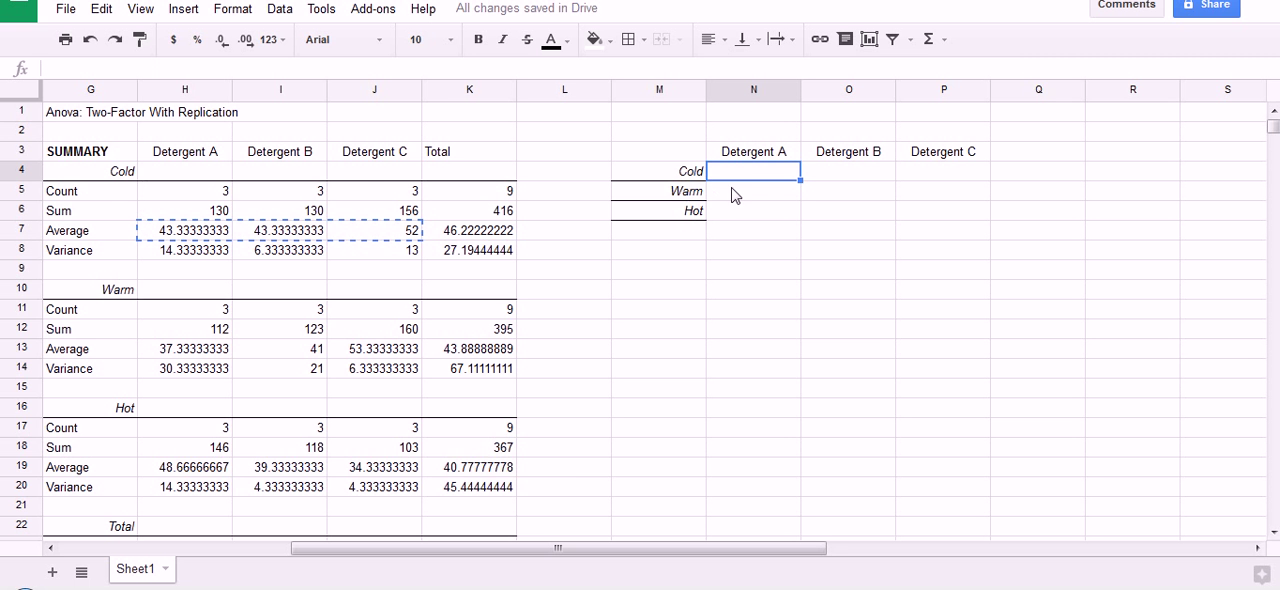
mouse_move(670, 176)
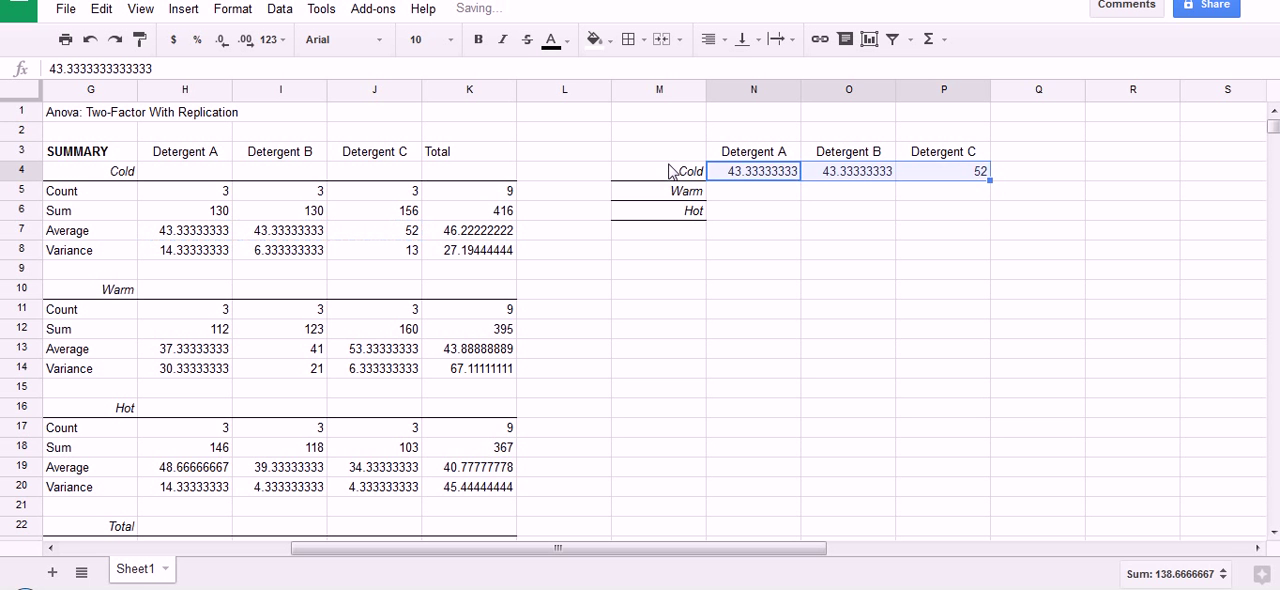
mouse_move(340, 284)
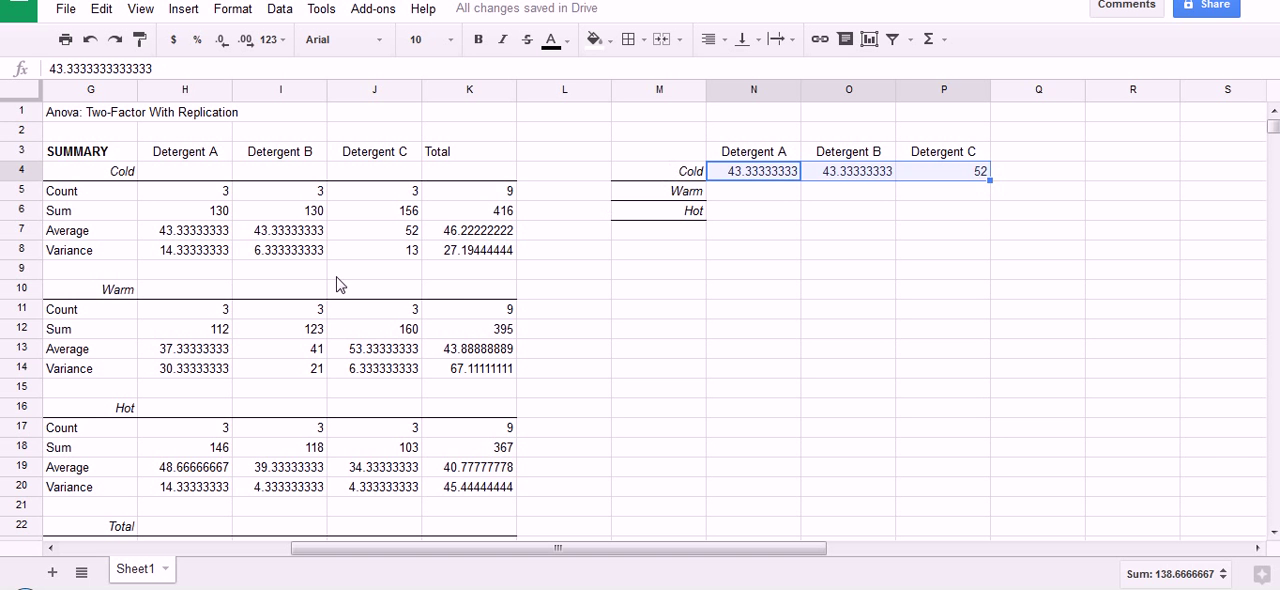
click(90, 288)
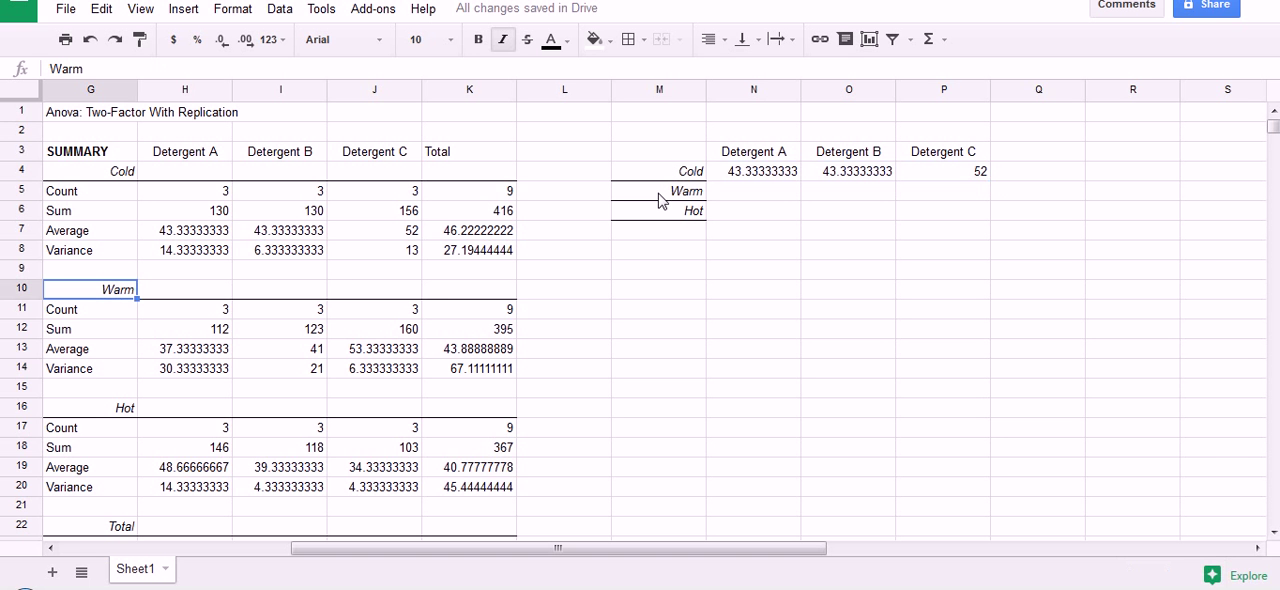
click(660, 192)
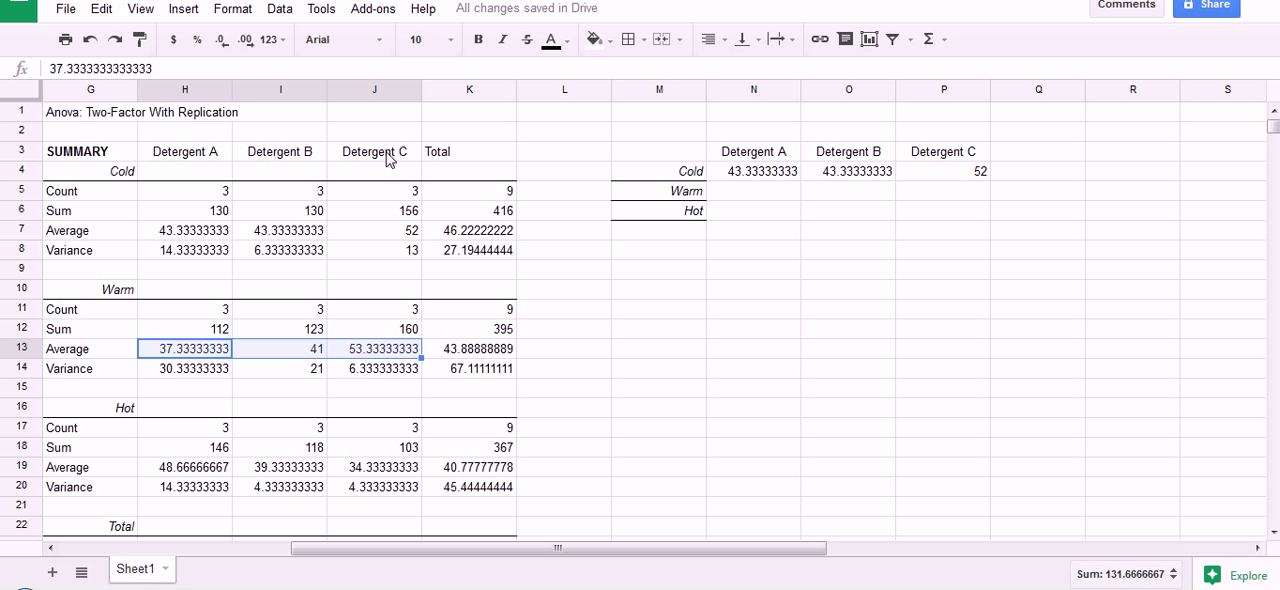
click(752, 192)
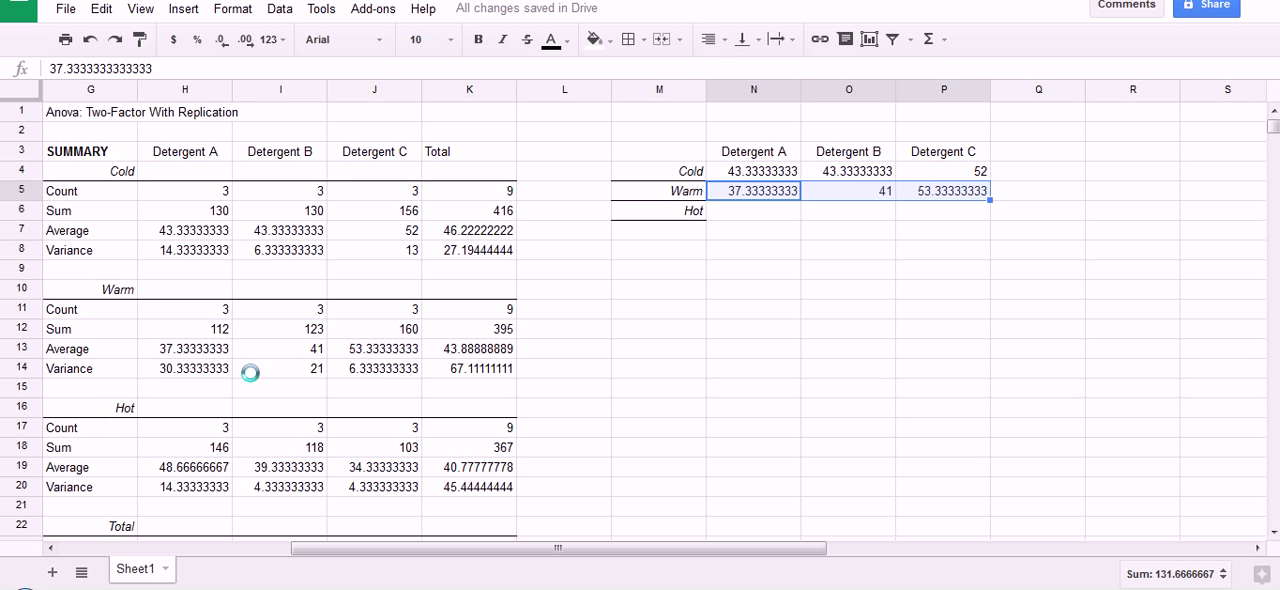
click(184, 468)
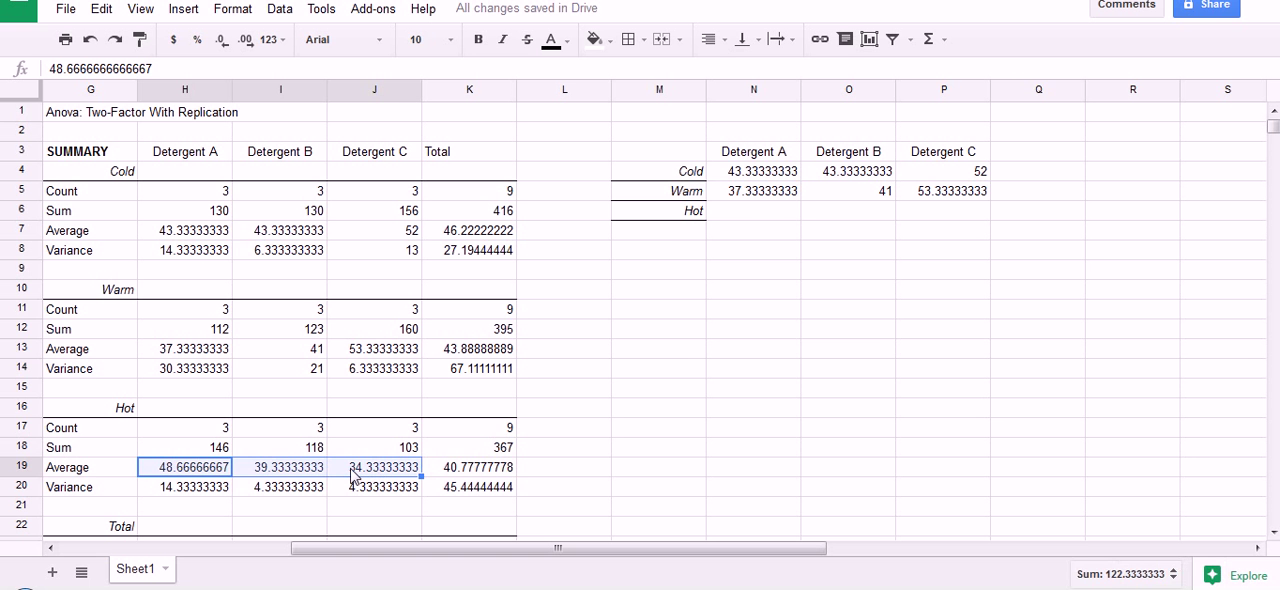
click(752, 212)
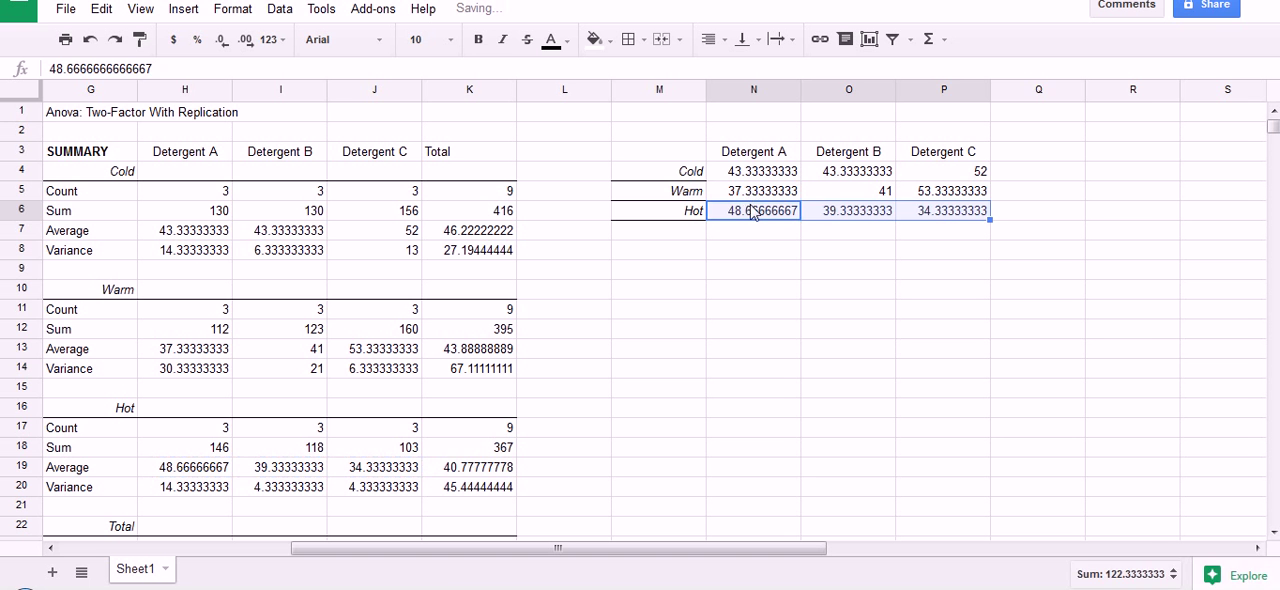
Check the row labels and headers, then select the whole means table M3:P6
click(752, 268)
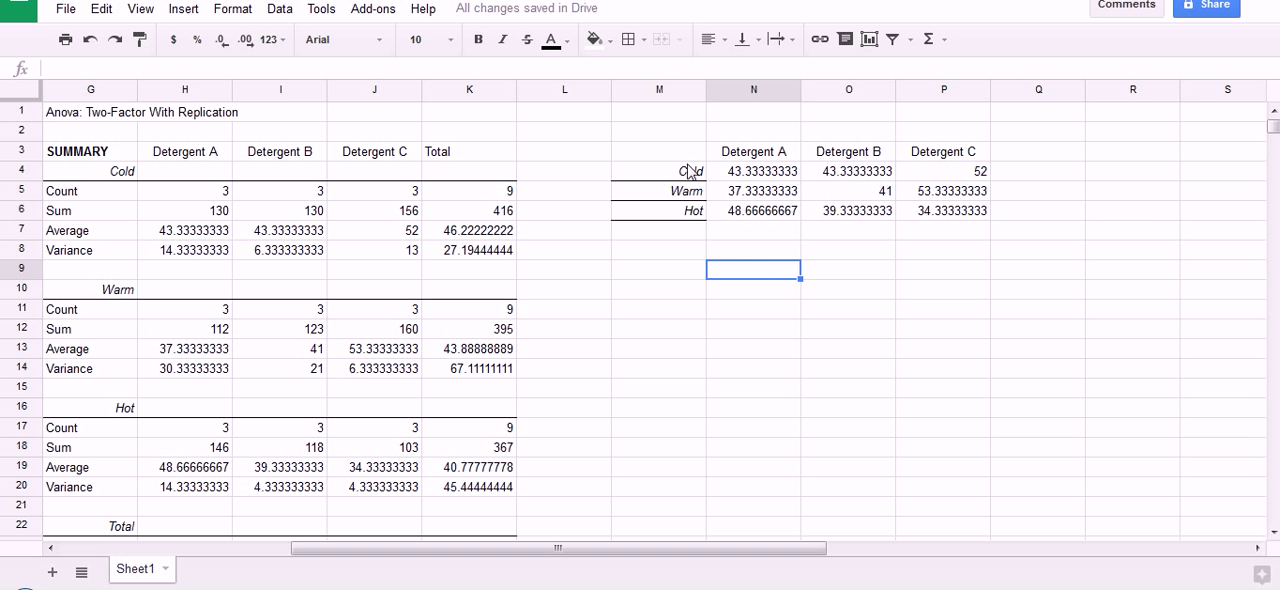
click(660, 212)
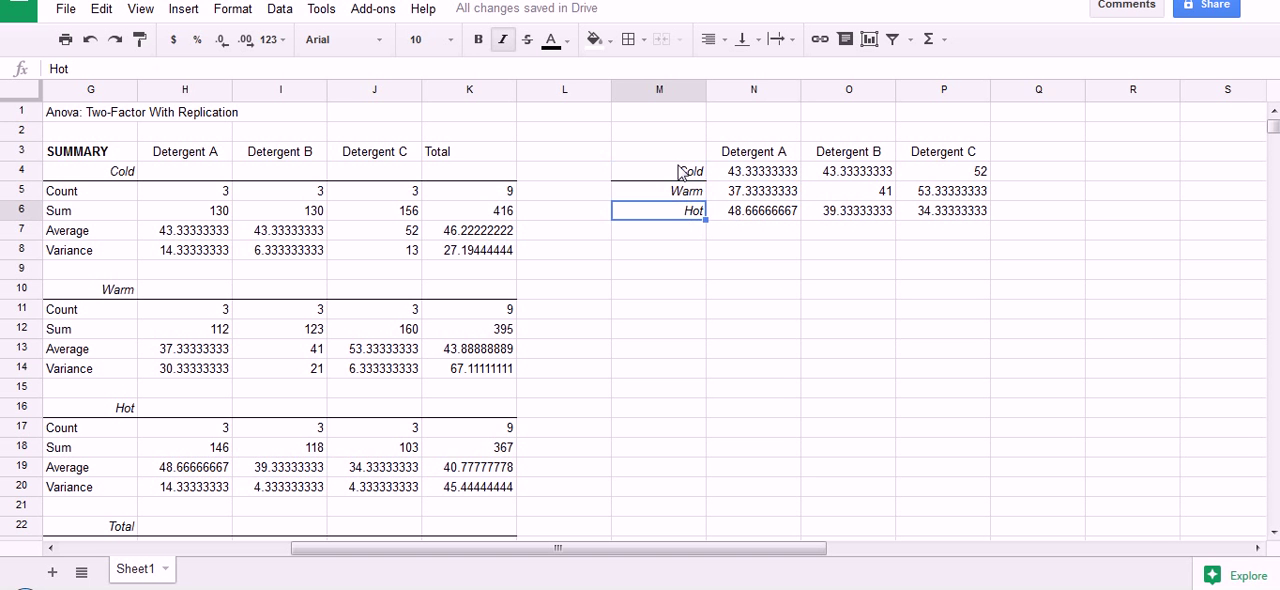
click(660, 192)
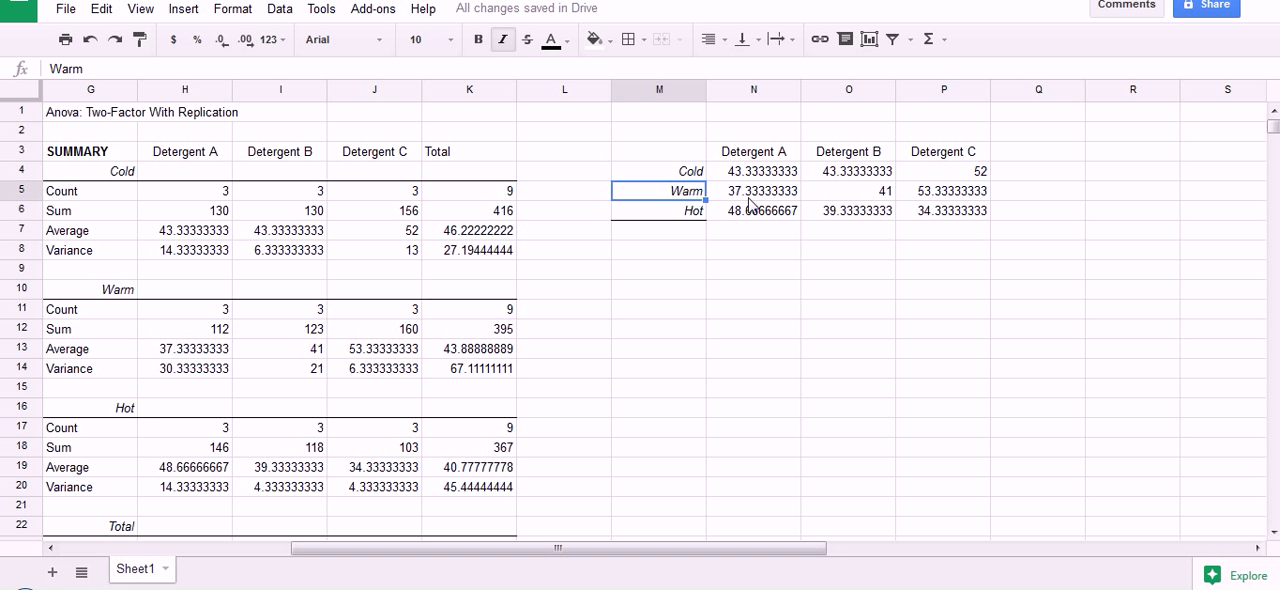
click(752, 152)
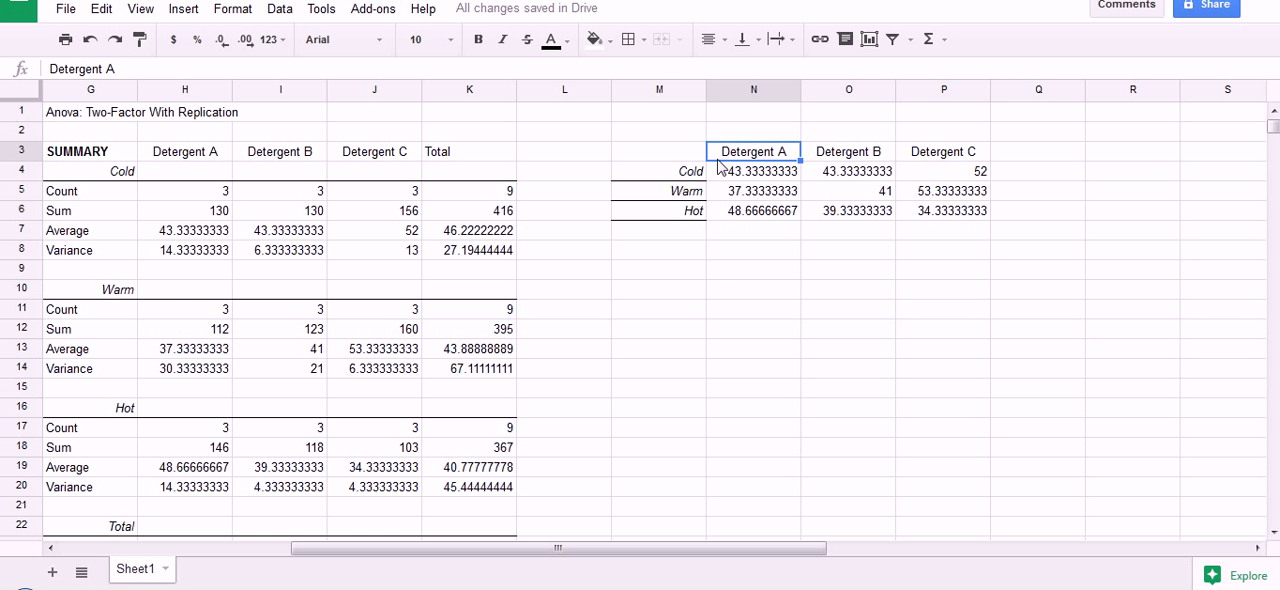
mouse_move(712, 162)
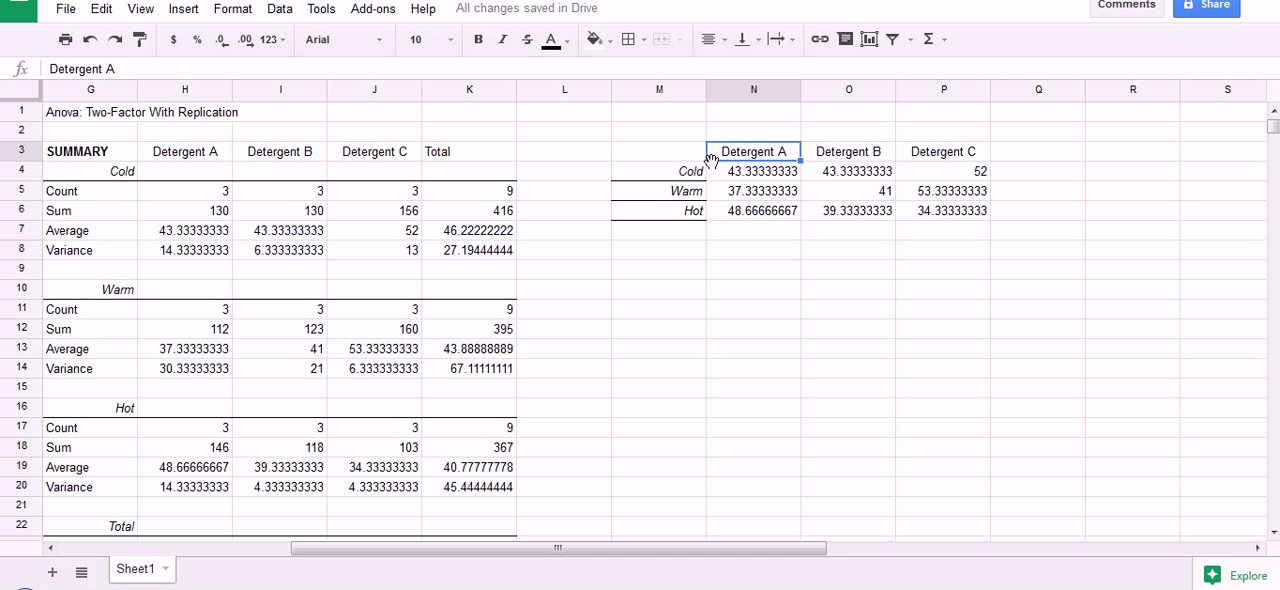
mouse_move(728, 156)
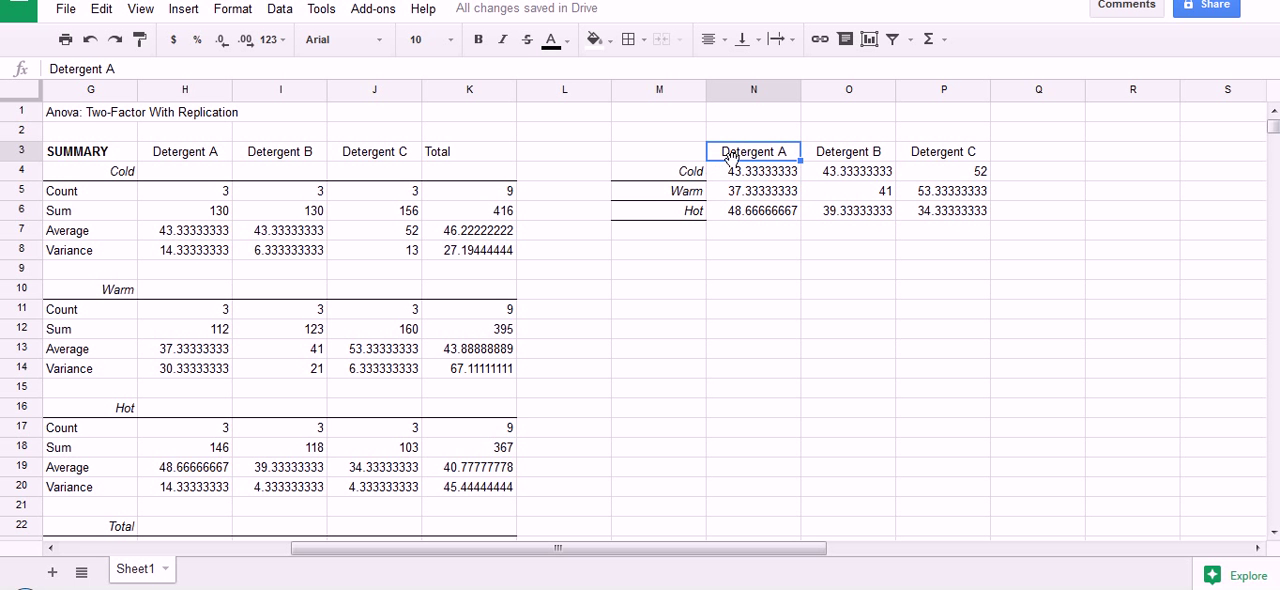
mouse_move(690, 160)
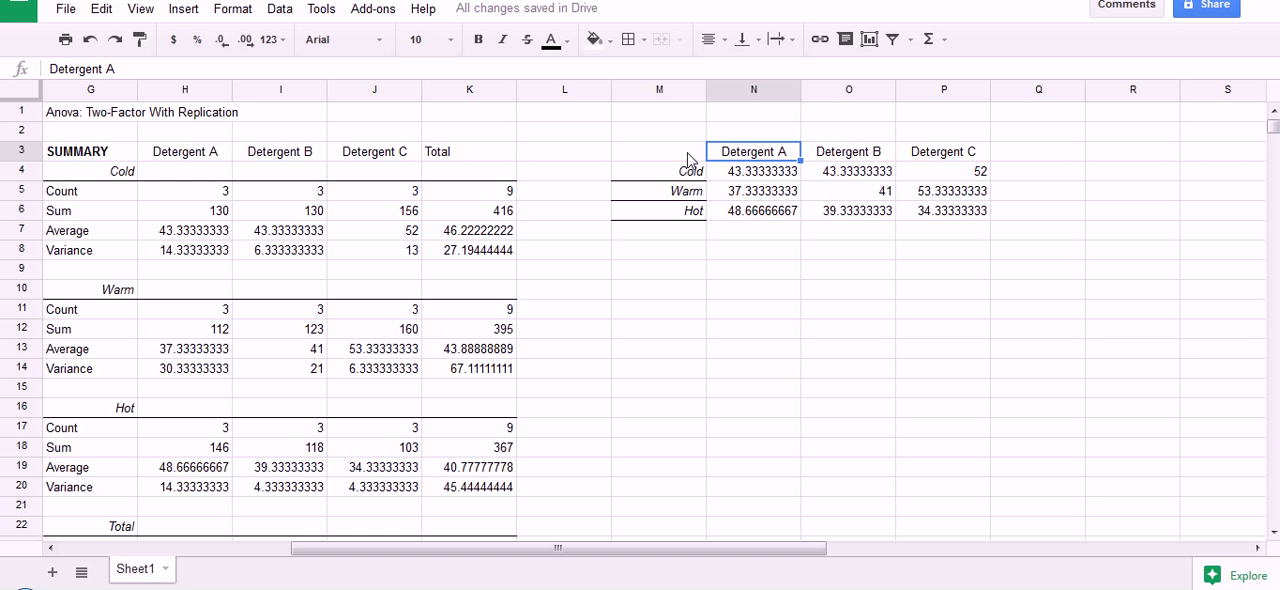
click(660, 152)
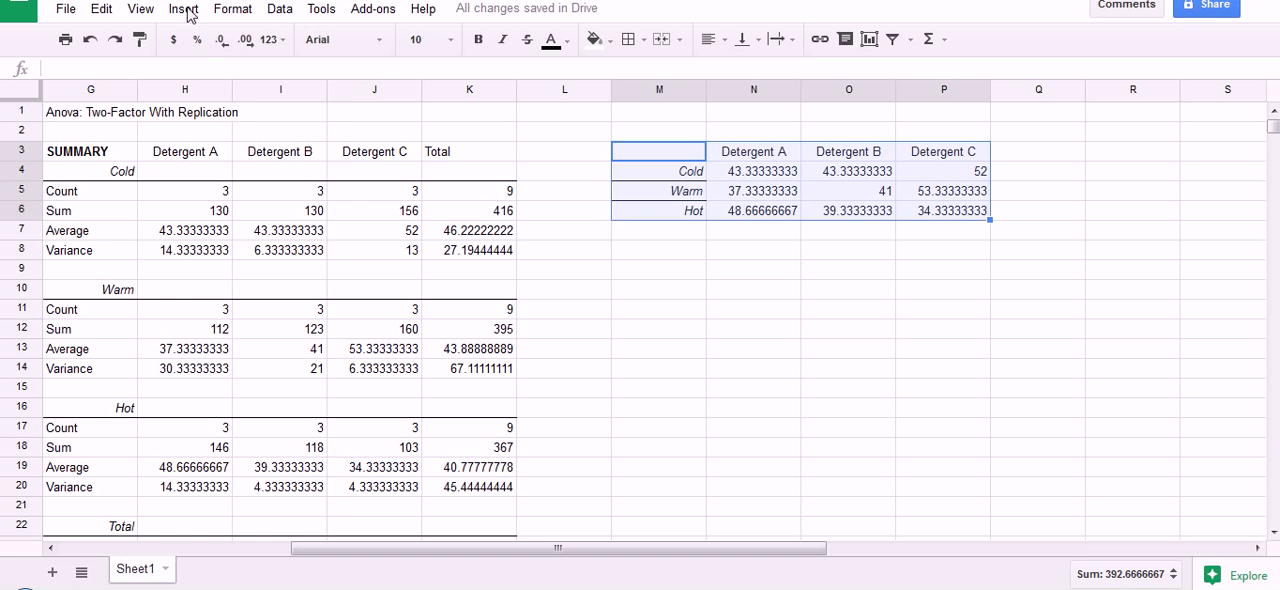
Launch the Chart Editor from Insert > Chart with M3:P6 selected
click(184, 8)
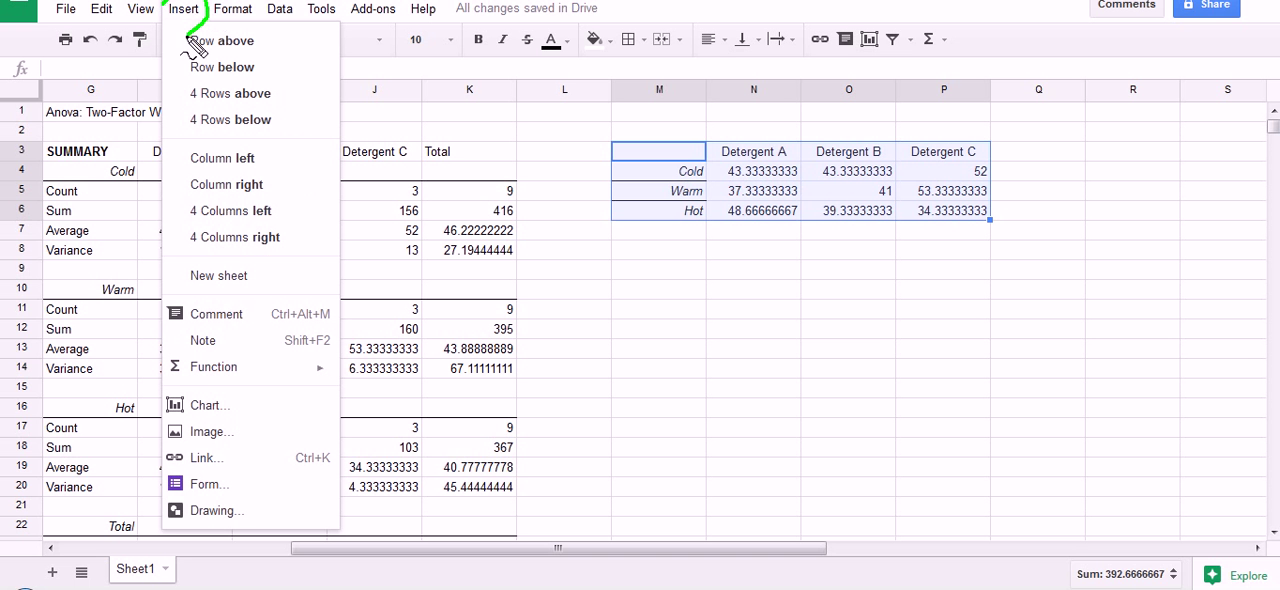
mouse_move(184, 404)
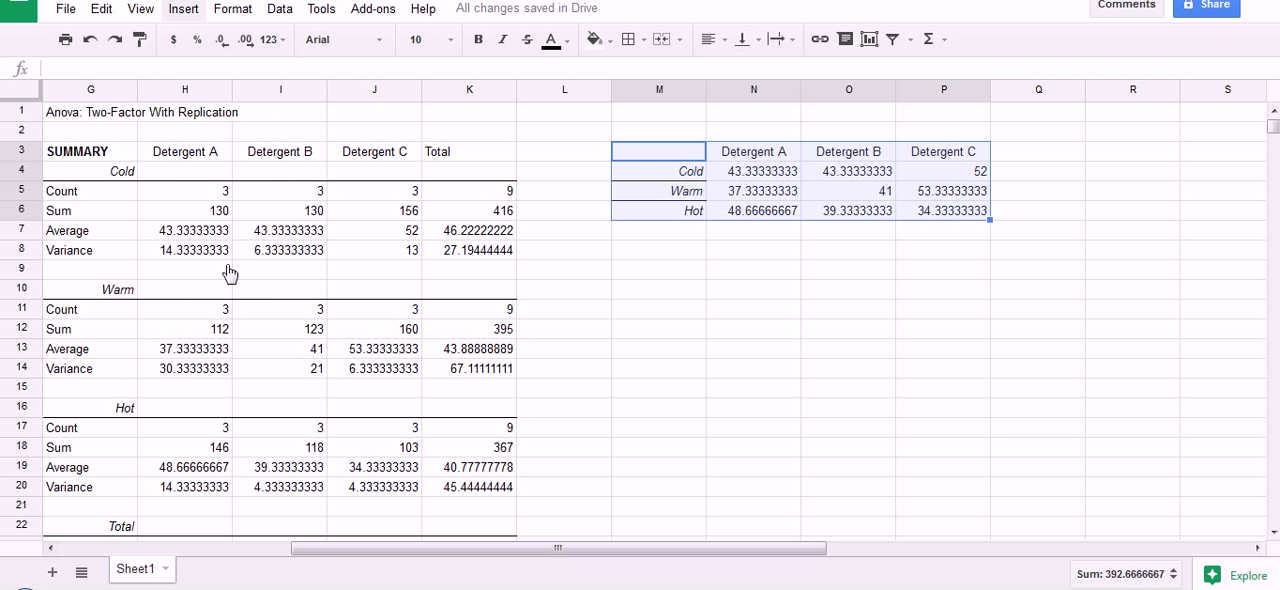
click(184, 8)
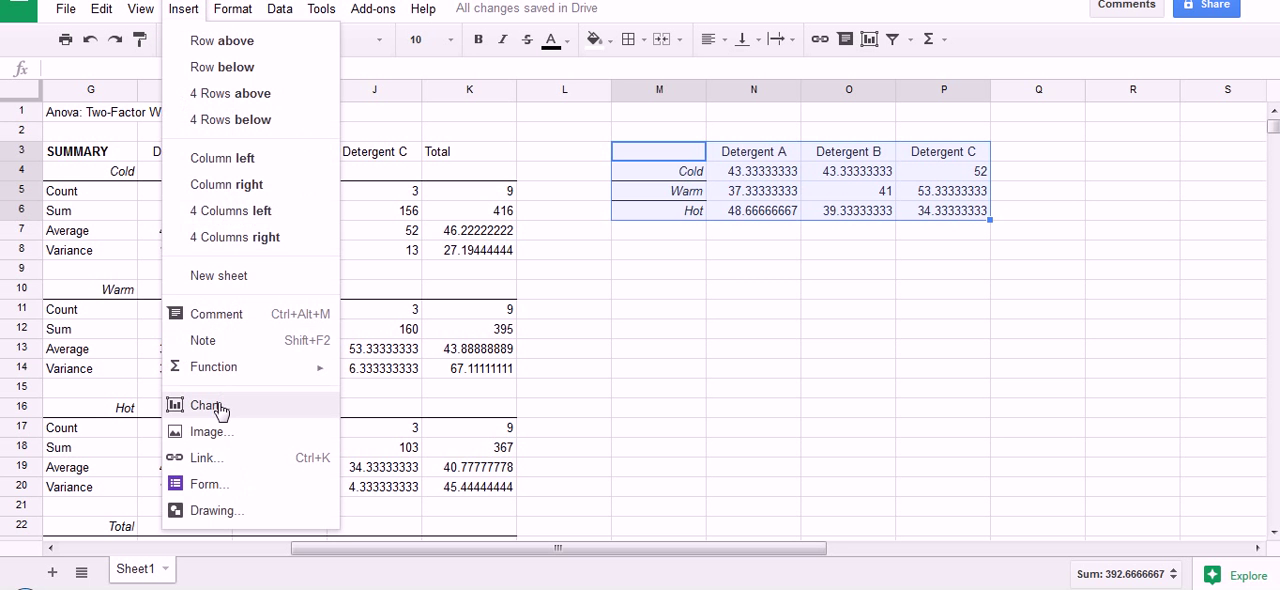
mouse_move(212, 404)
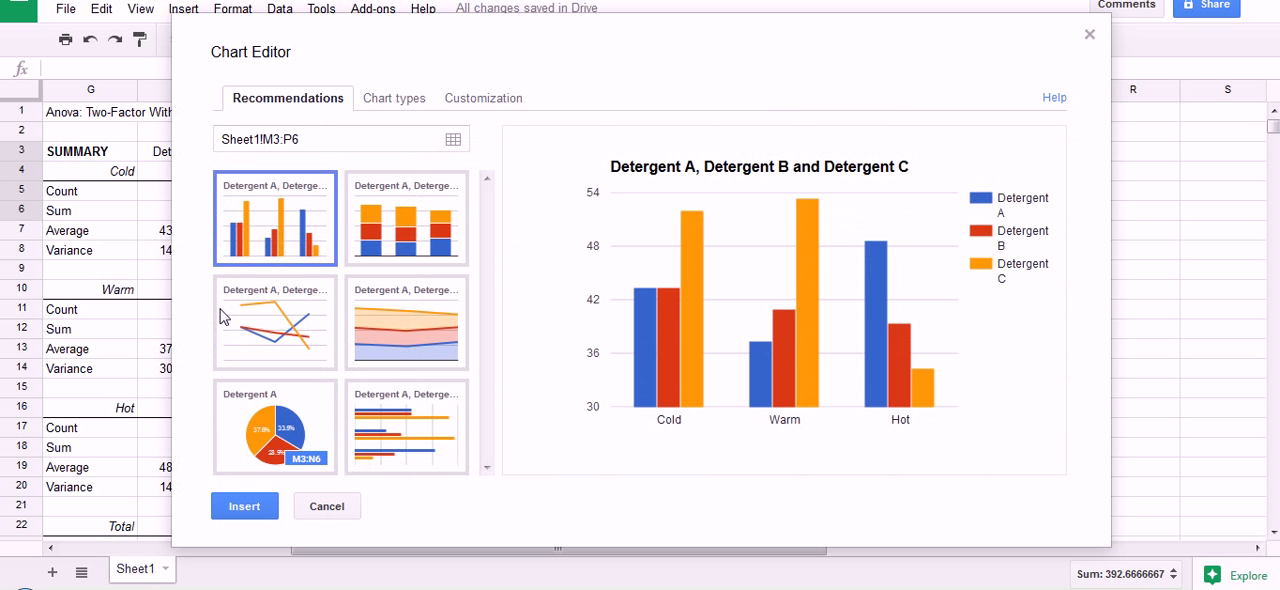
mouse_move(368, 104)
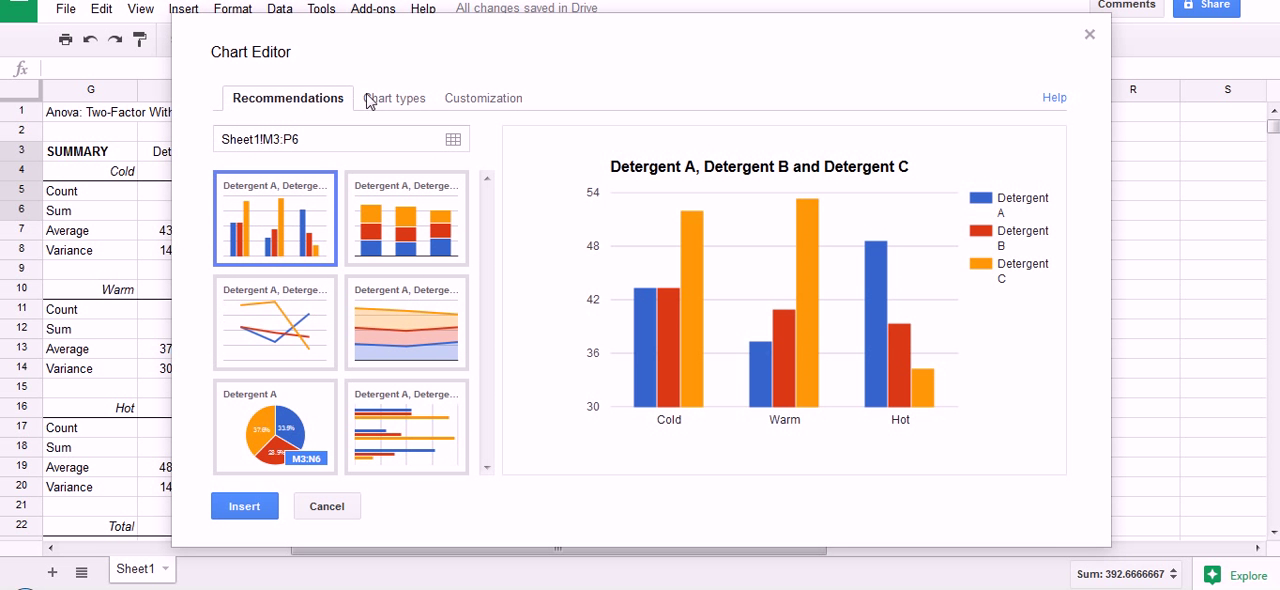
mouse_move(394, 104)
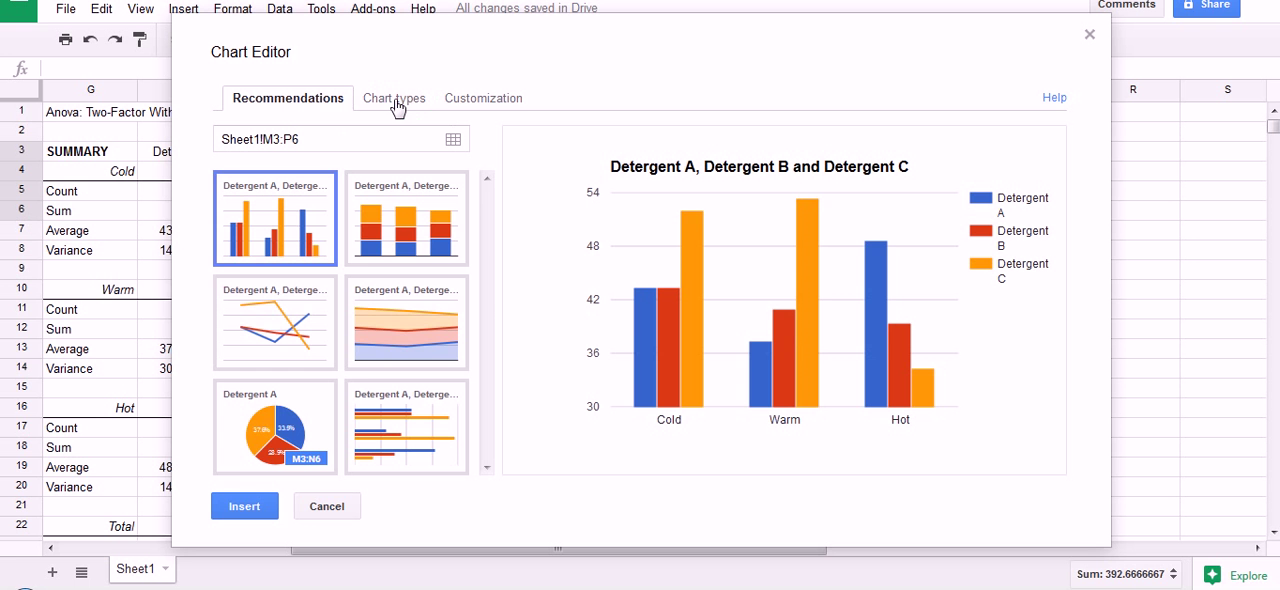
Choose a line chart with rows/columns switched and column M as headers, so series are Cold, Warm, Hot
click(384, 98)
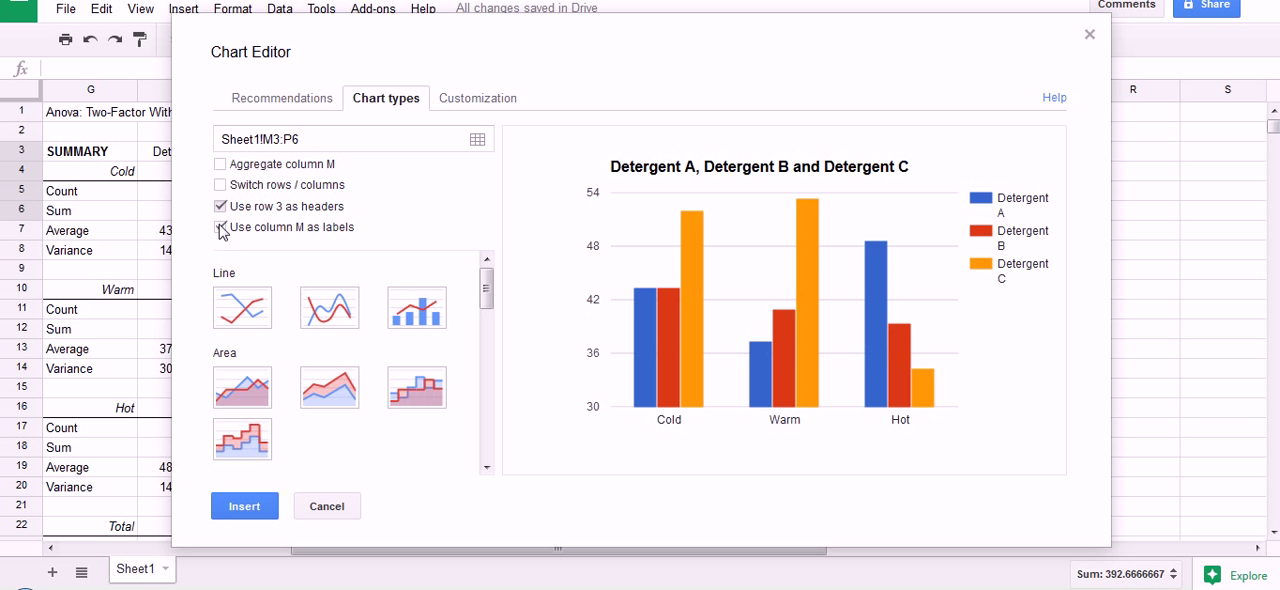
click(220, 228)
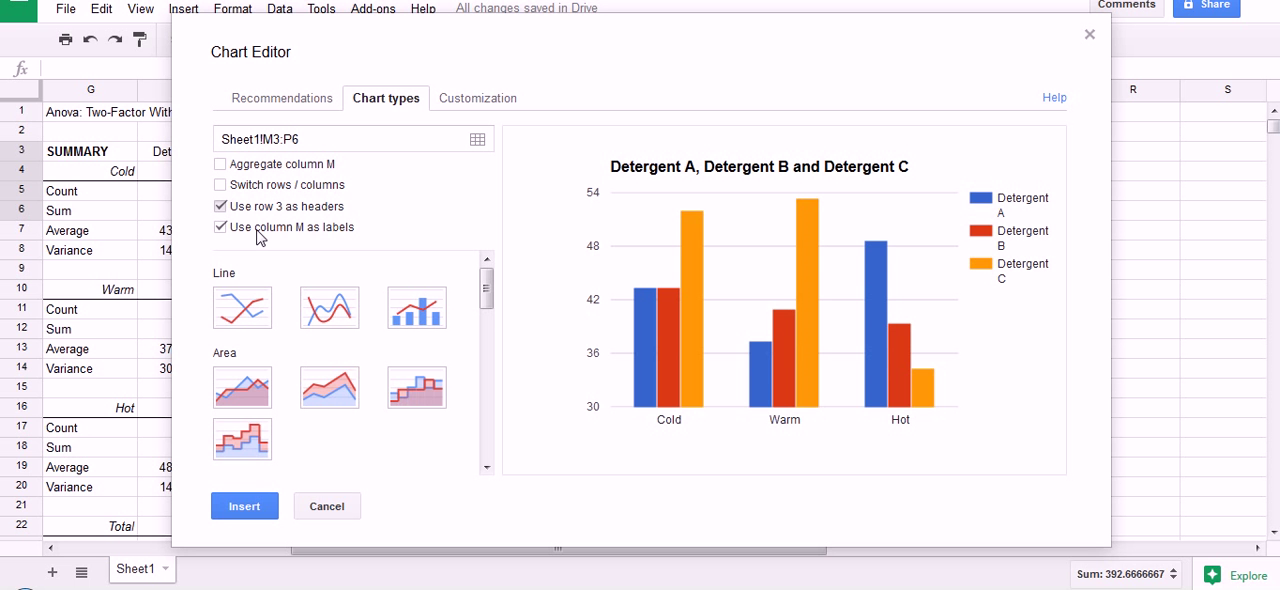
click(220, 206)
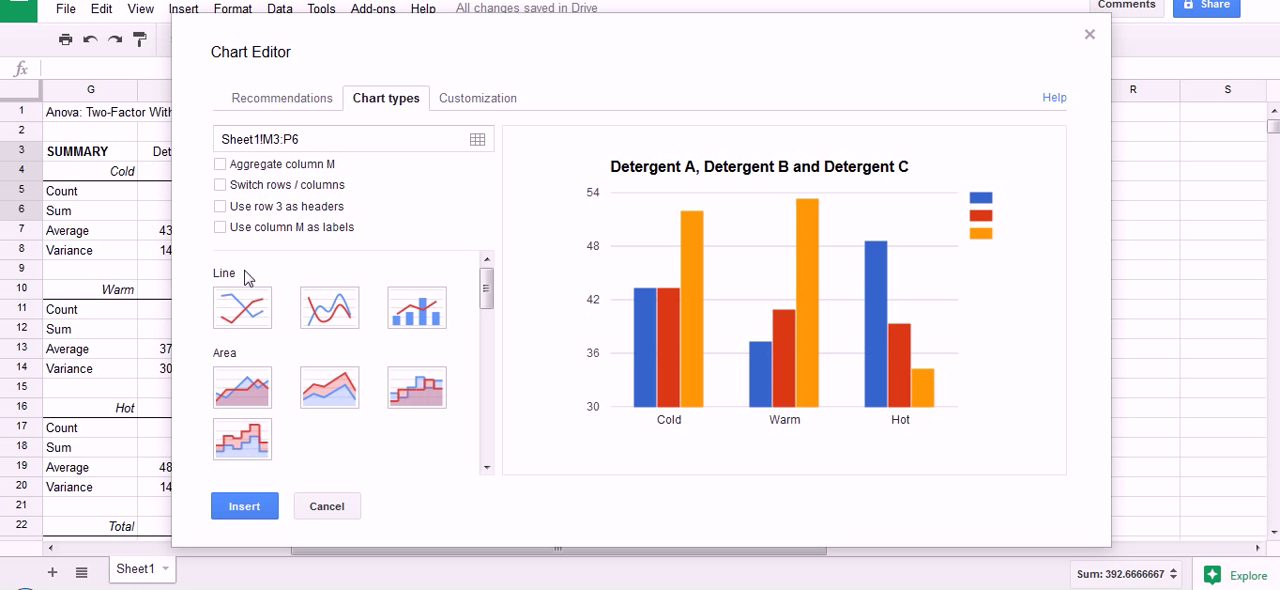
mouse_move(252, 312)
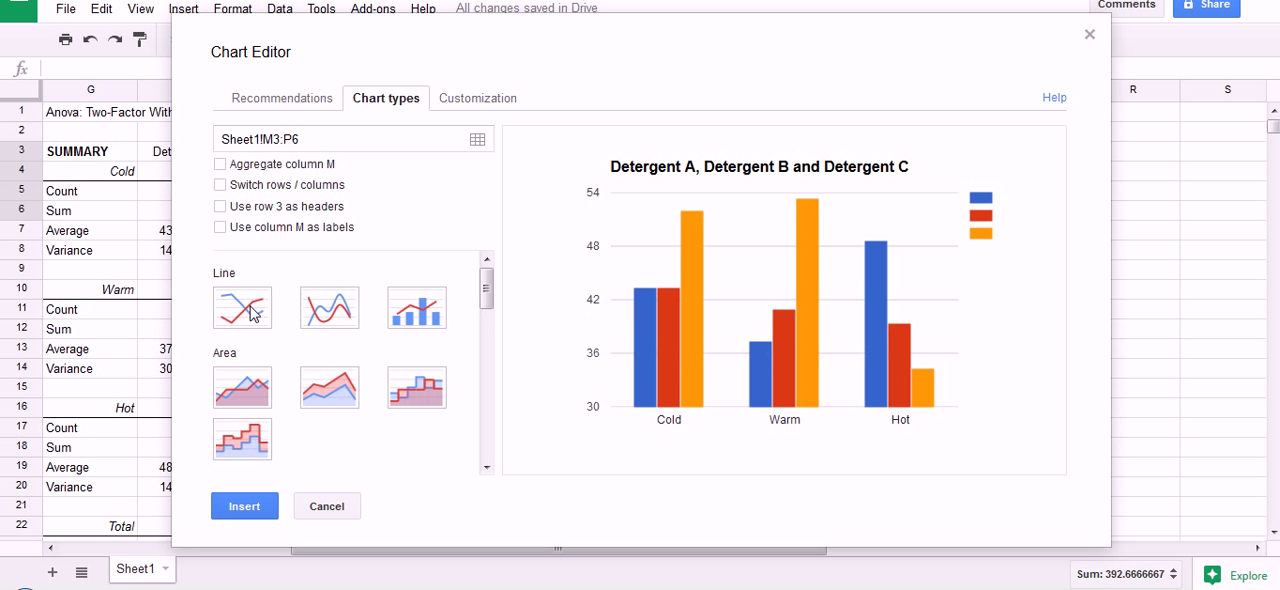
mouse_move(240, 308)
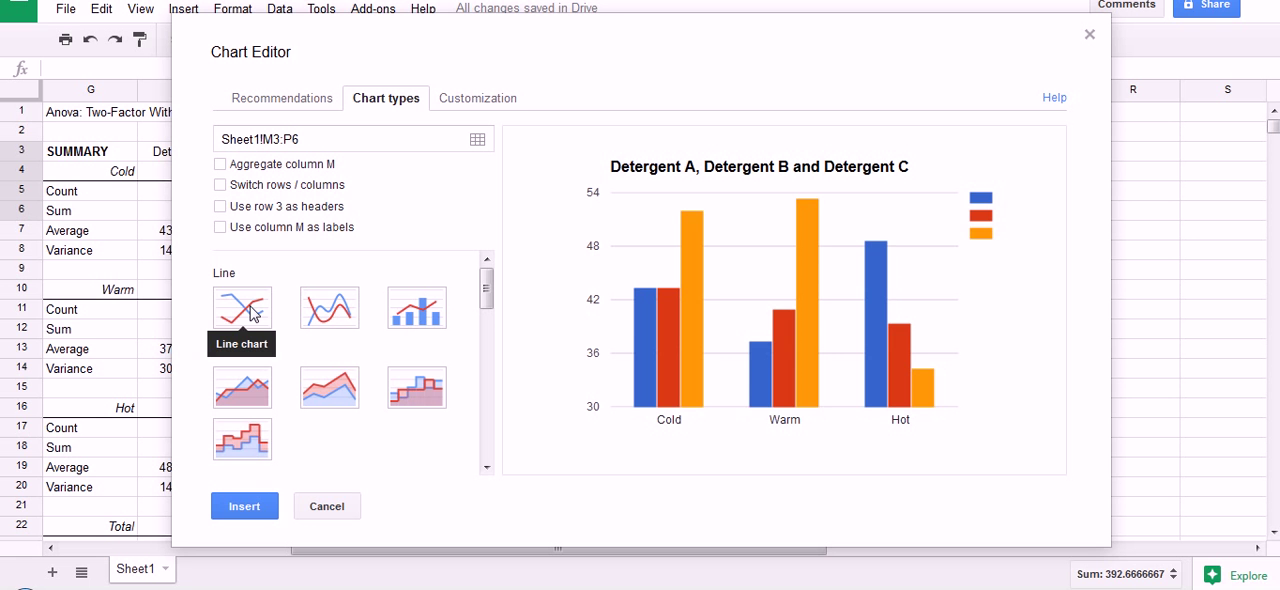
click(242, 308)
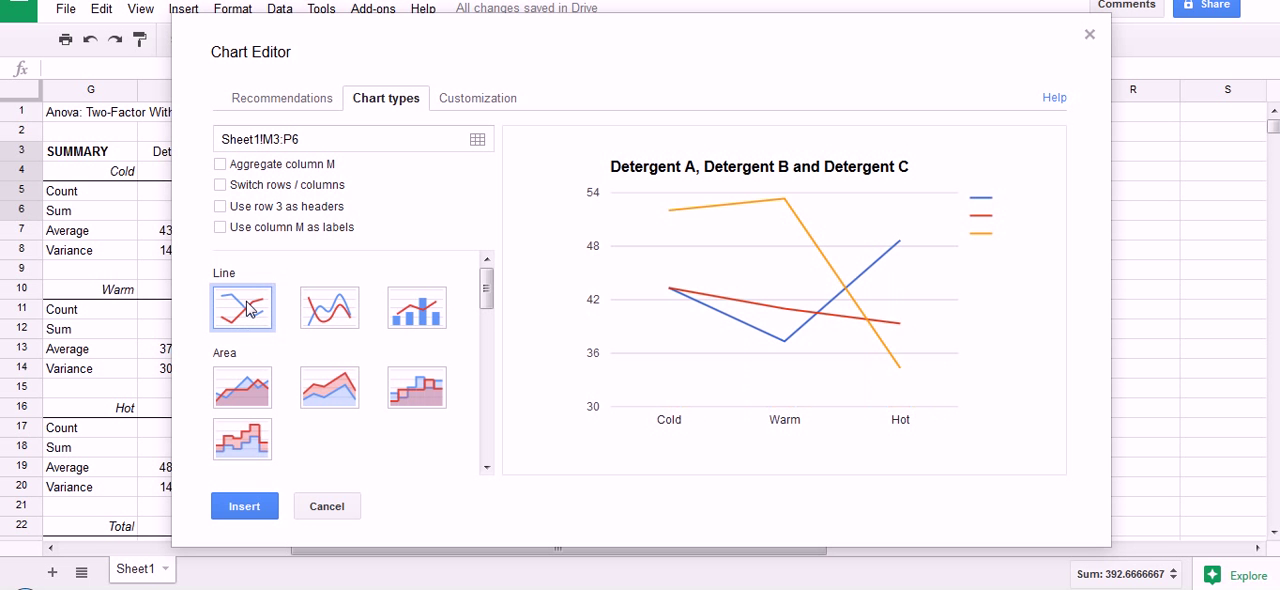
mouse_move(240, 308)
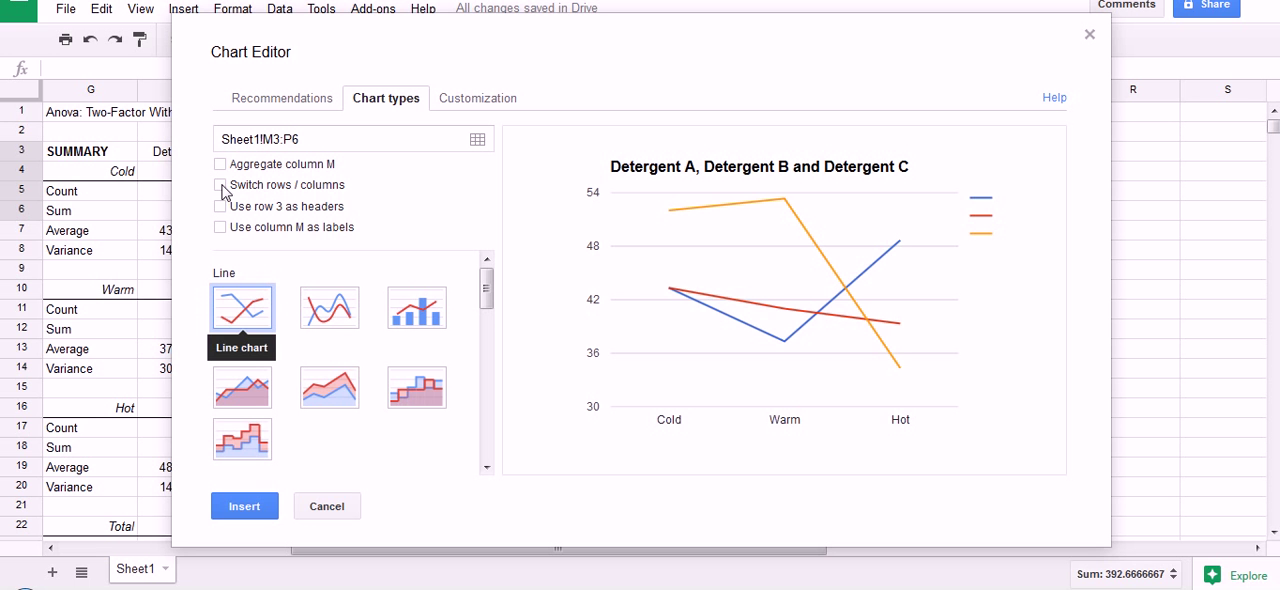
click(220, 184)
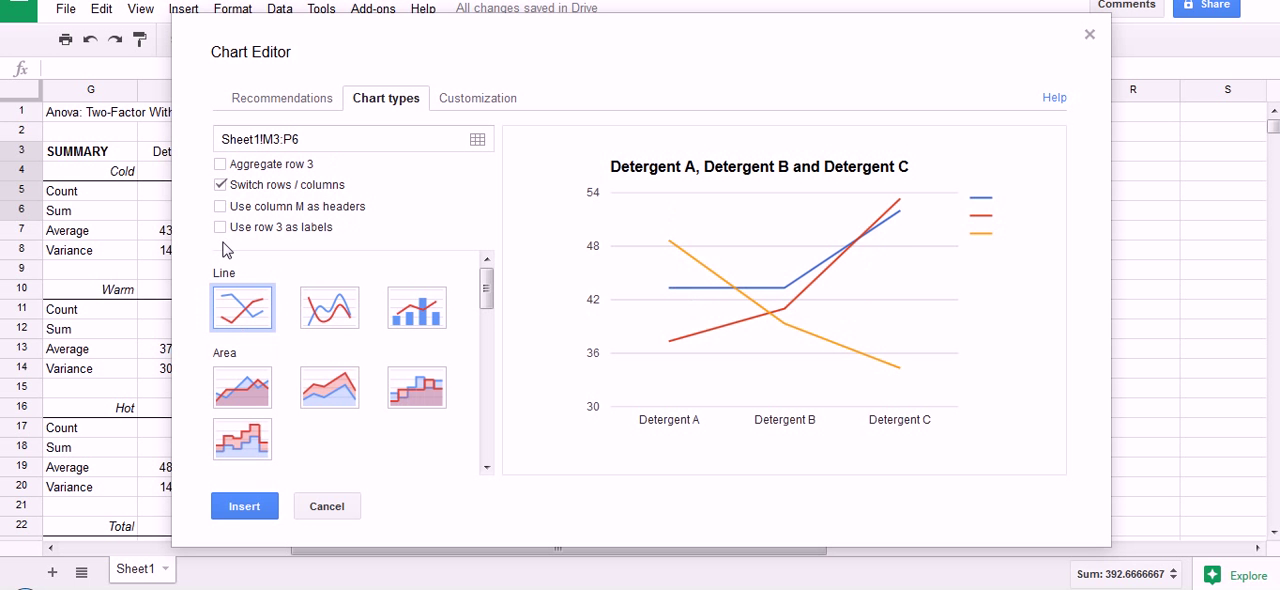
mouse_move(928, 170)
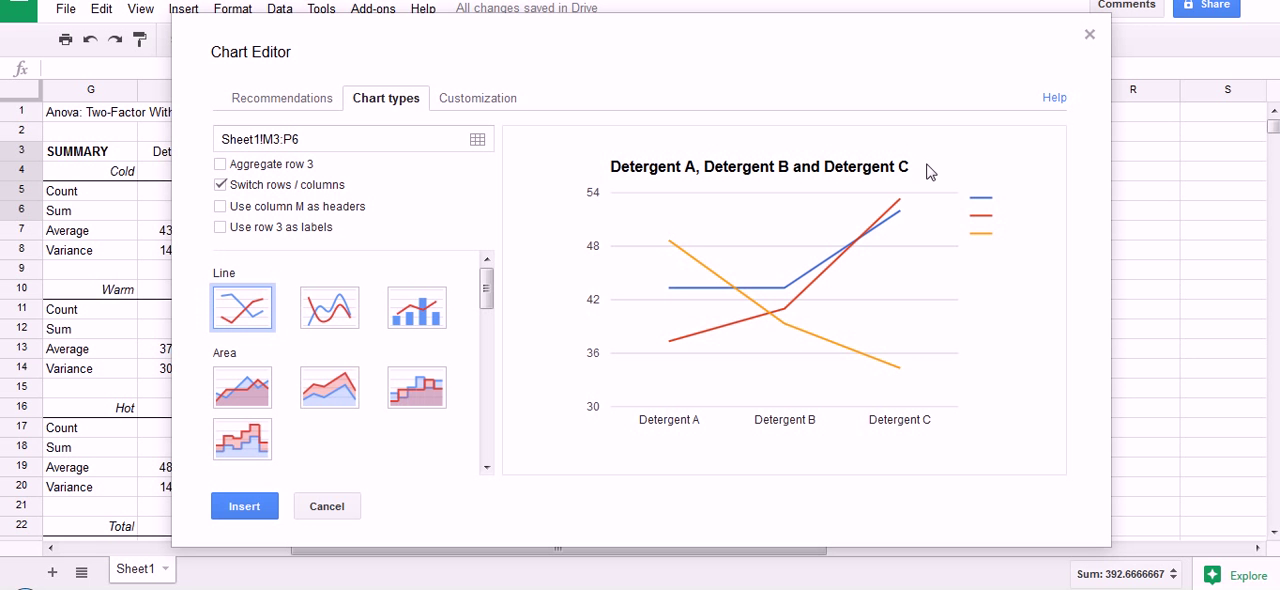
mouse_move(952, 176)
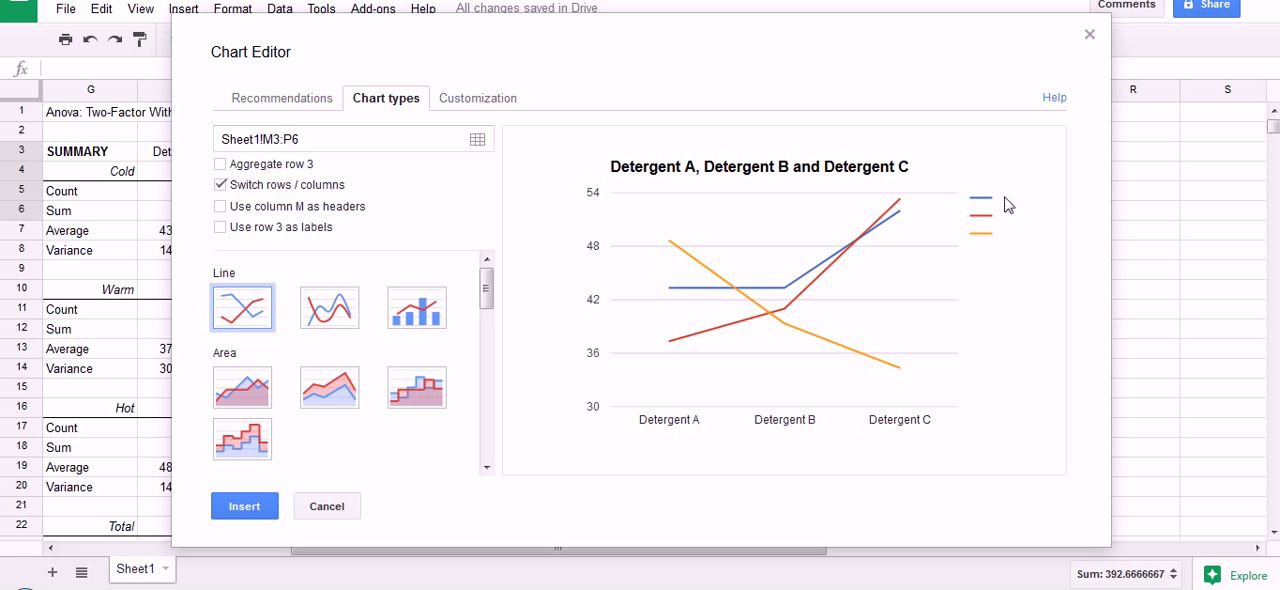
mouse_move(986, 234)
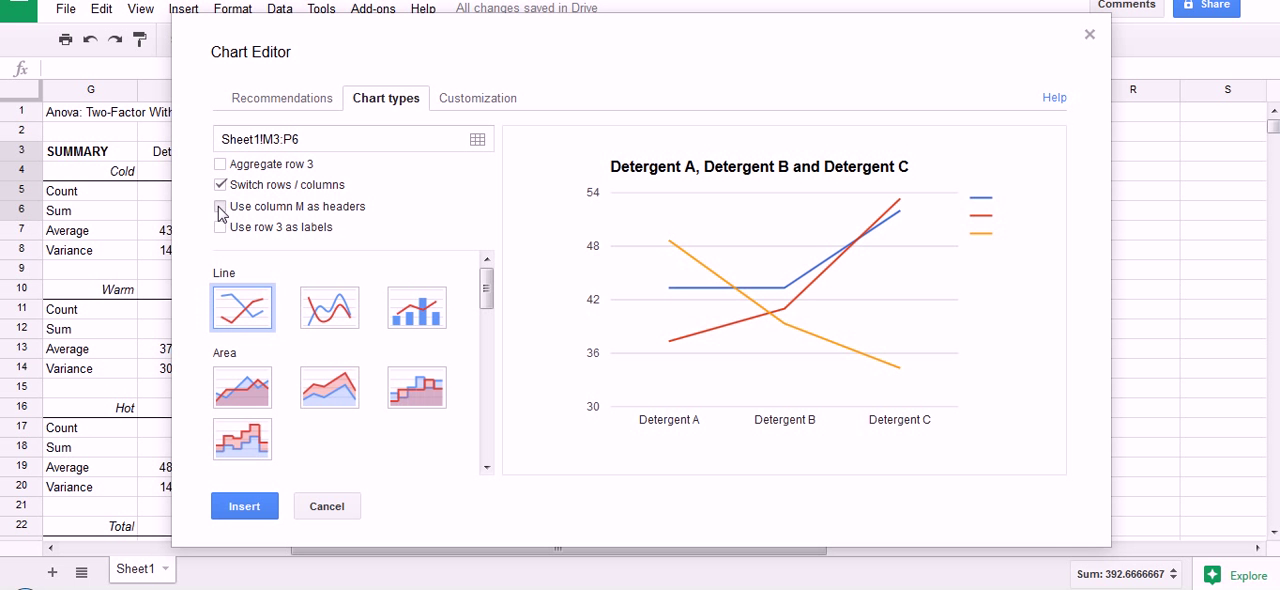
click(220, 206)
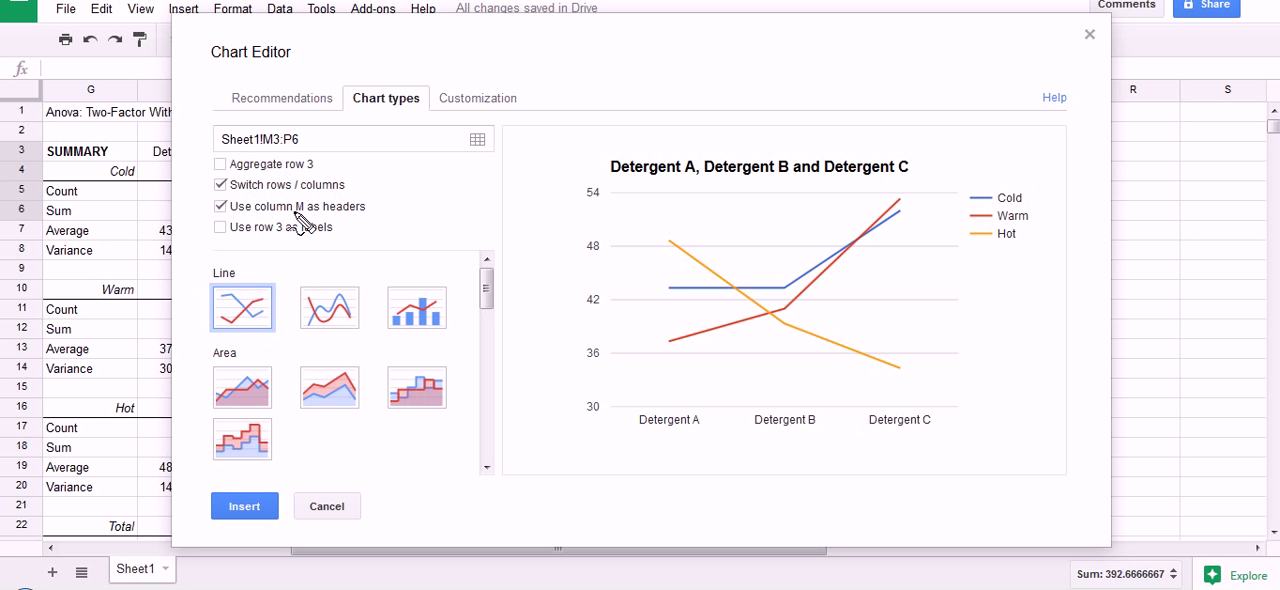
mouse_move(1156, 190)
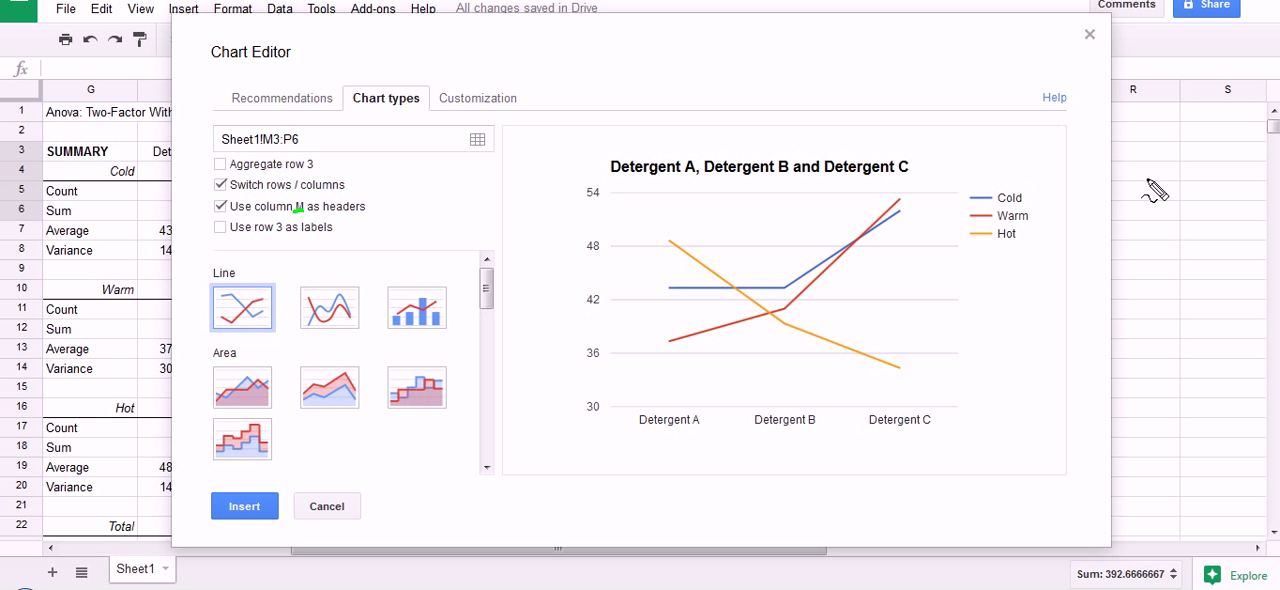
mouse_move(300, 264)
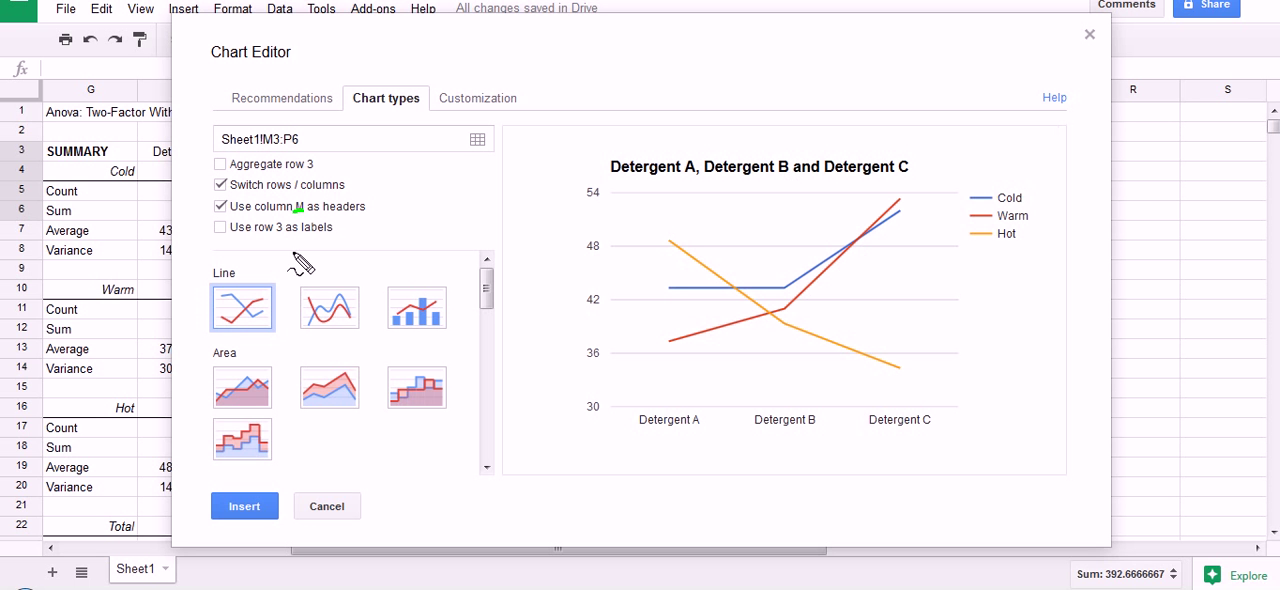
mouse_move(302, 222)
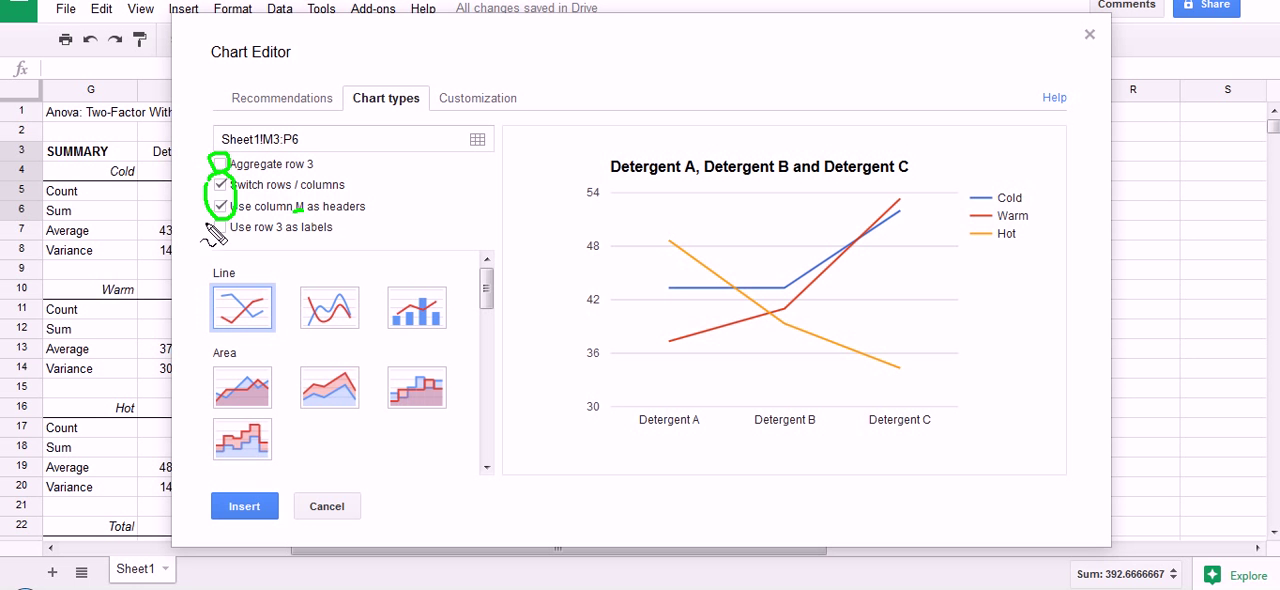
click(220, 162)
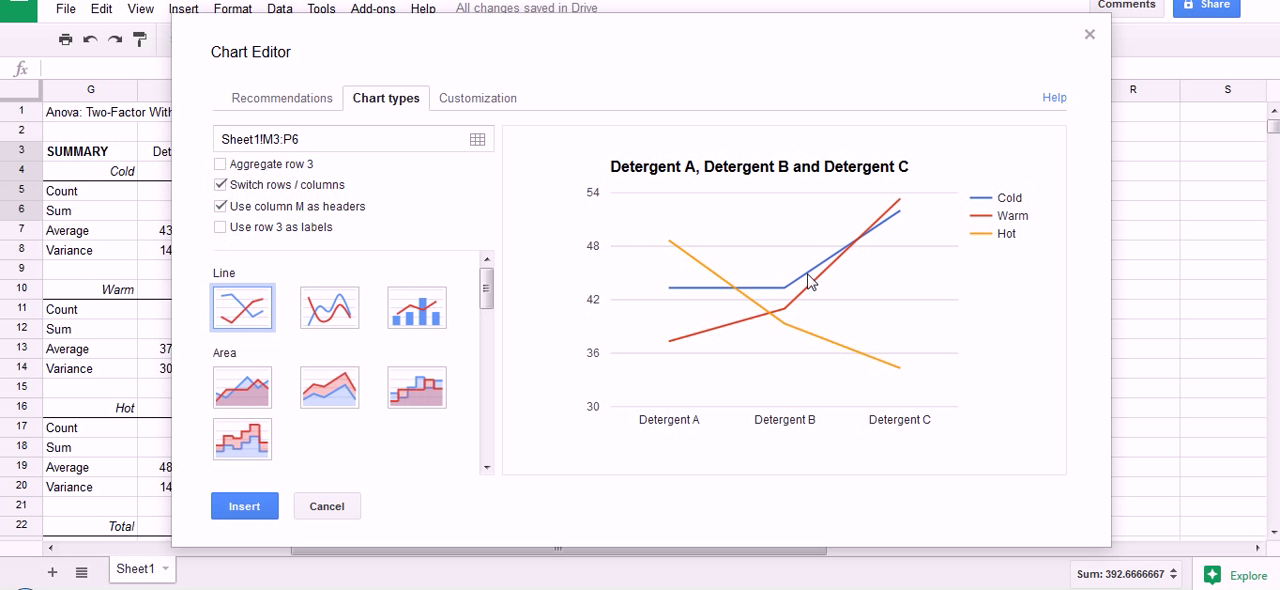
mouse_move(742, 222)
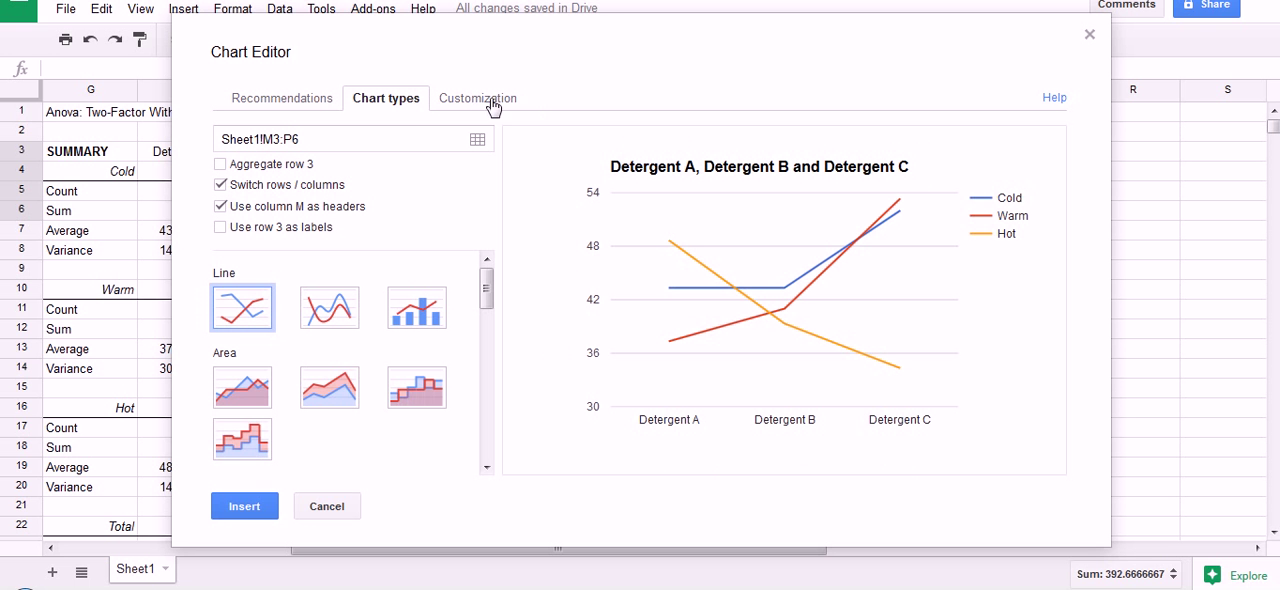
mouse_move(456, 104)
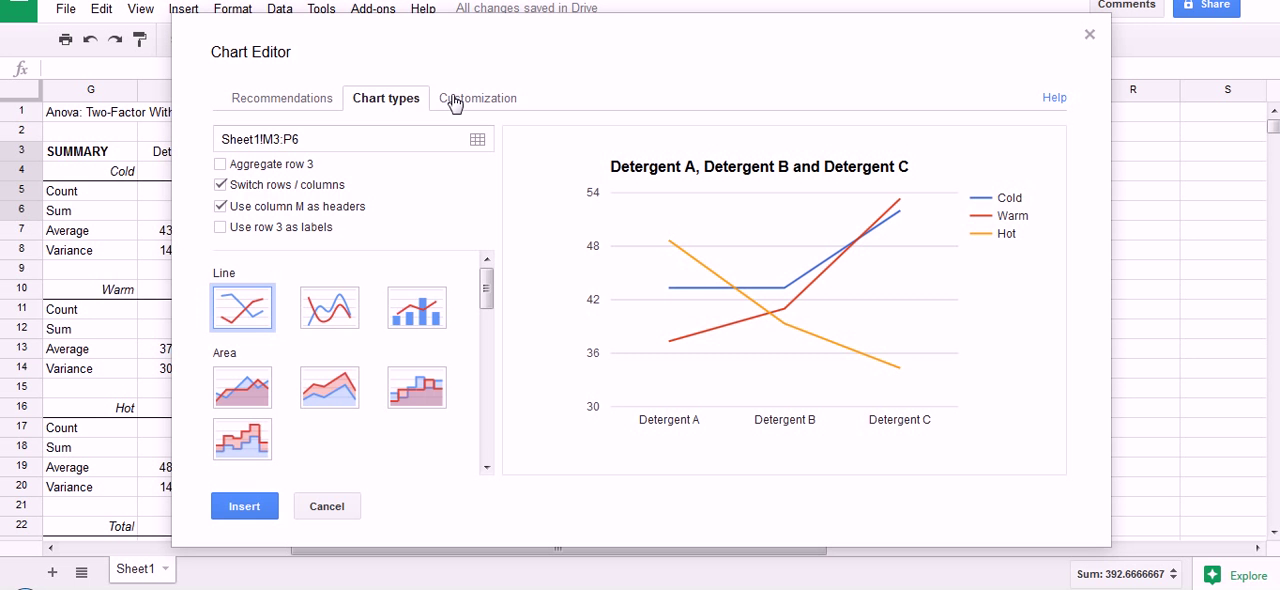
Replace the chart title with 'Cell Means Plot' in the Customization tab
click(476, 98)
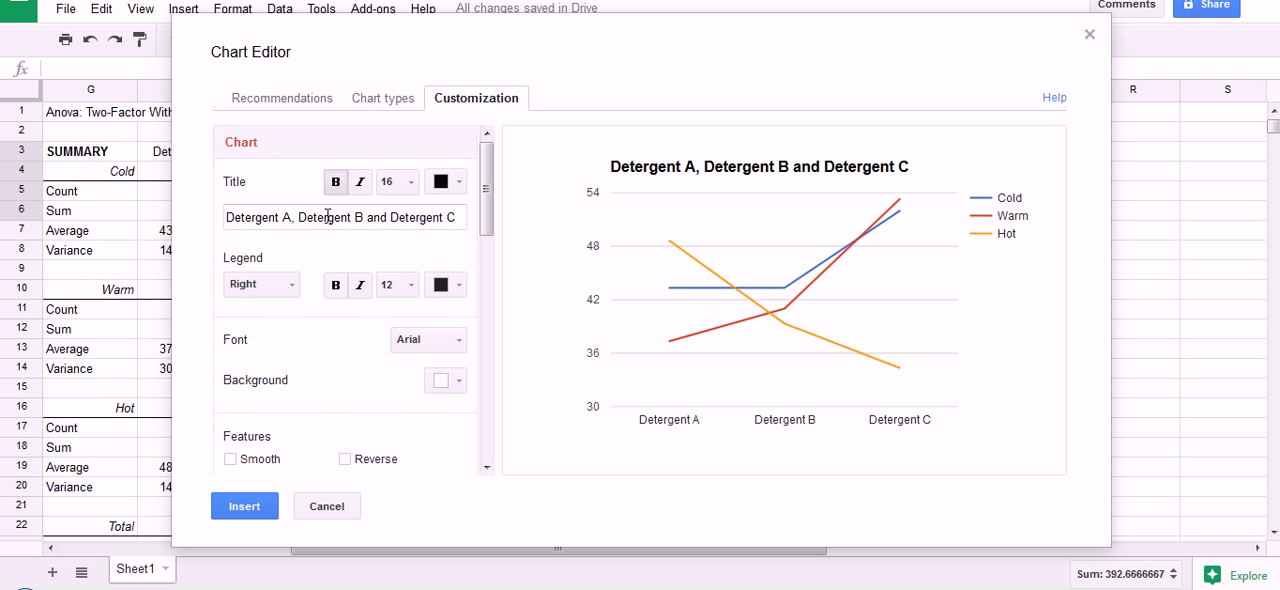
triple_click(344, 216)
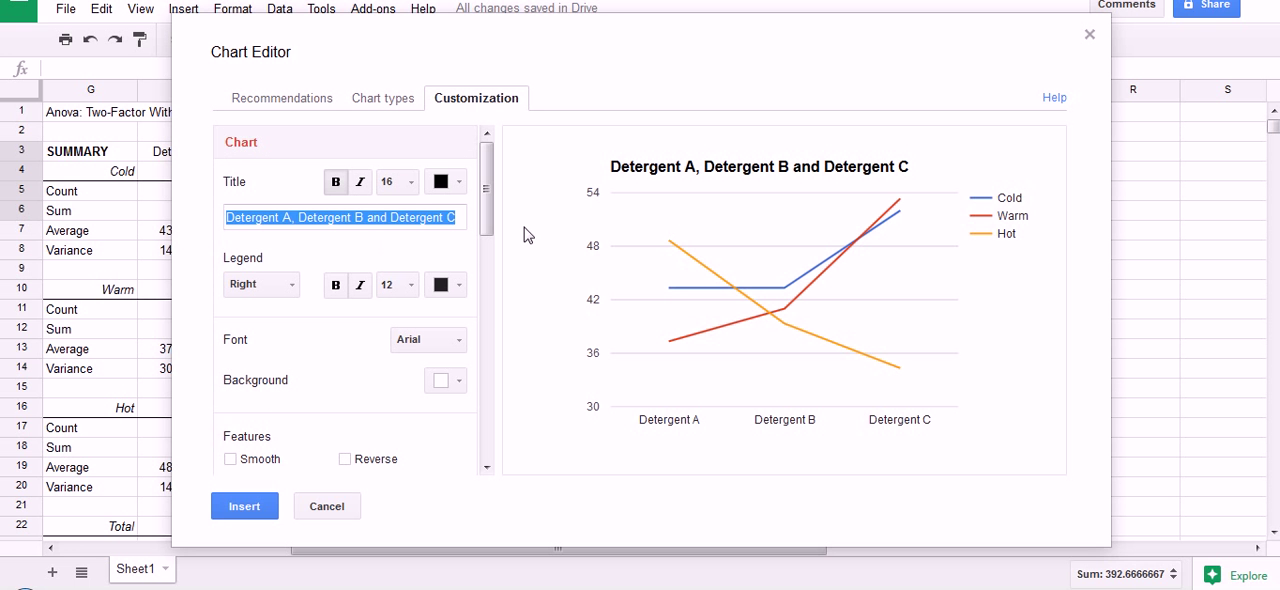
text(Cell Mea)
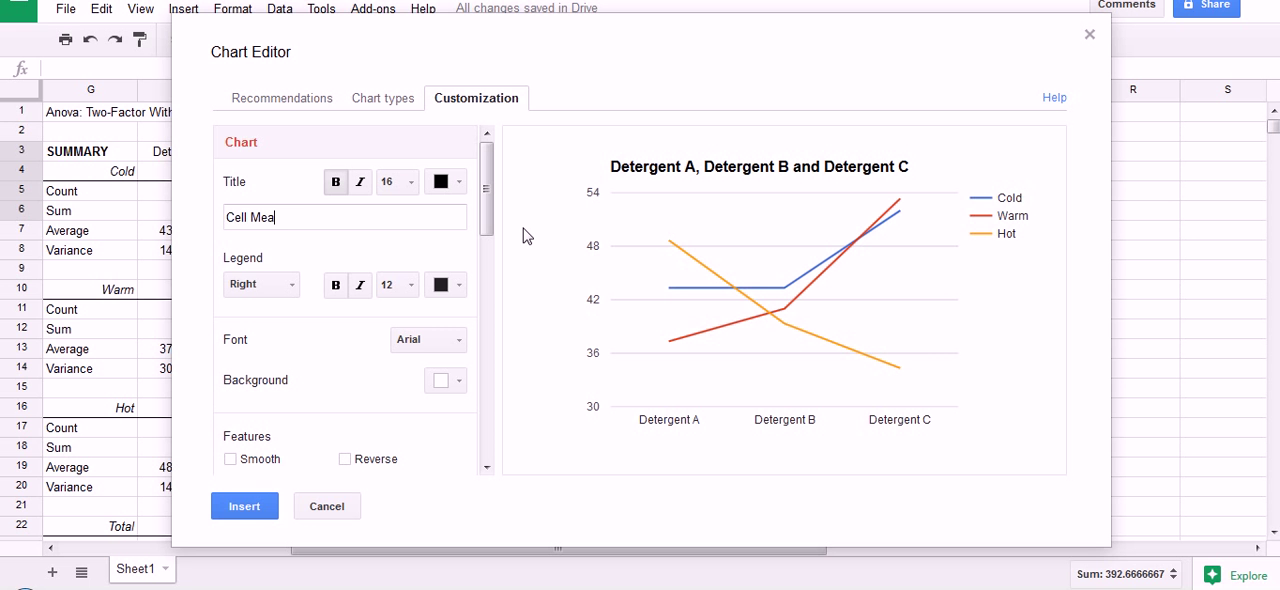
text(ns Plot)
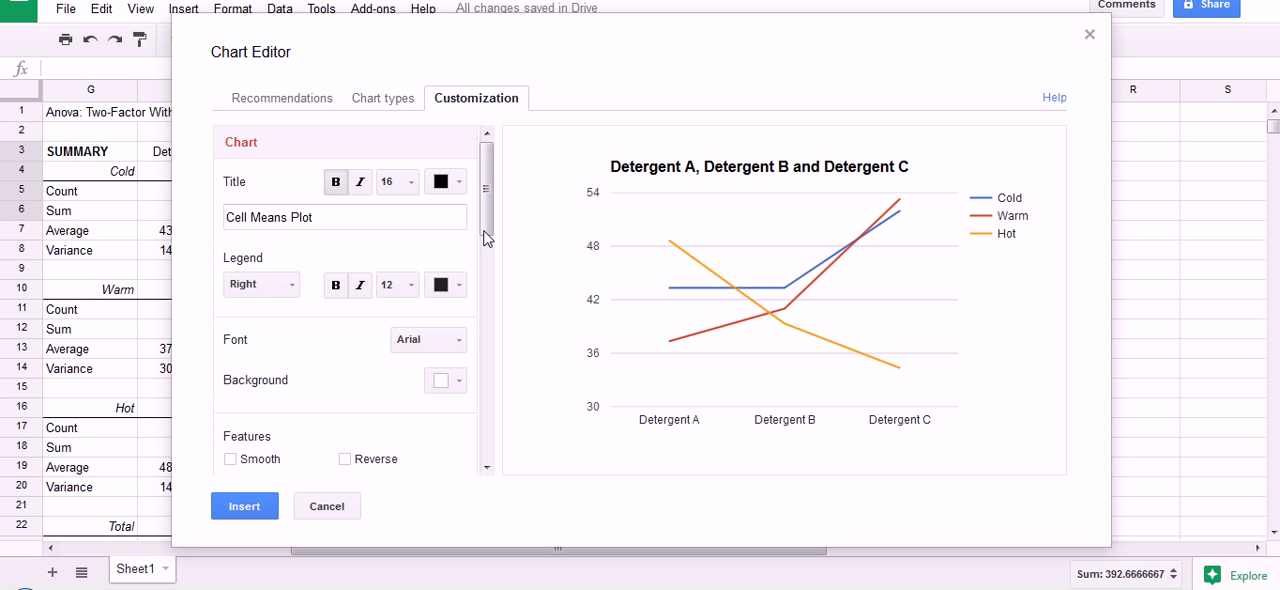
mouse_move(490, 474)
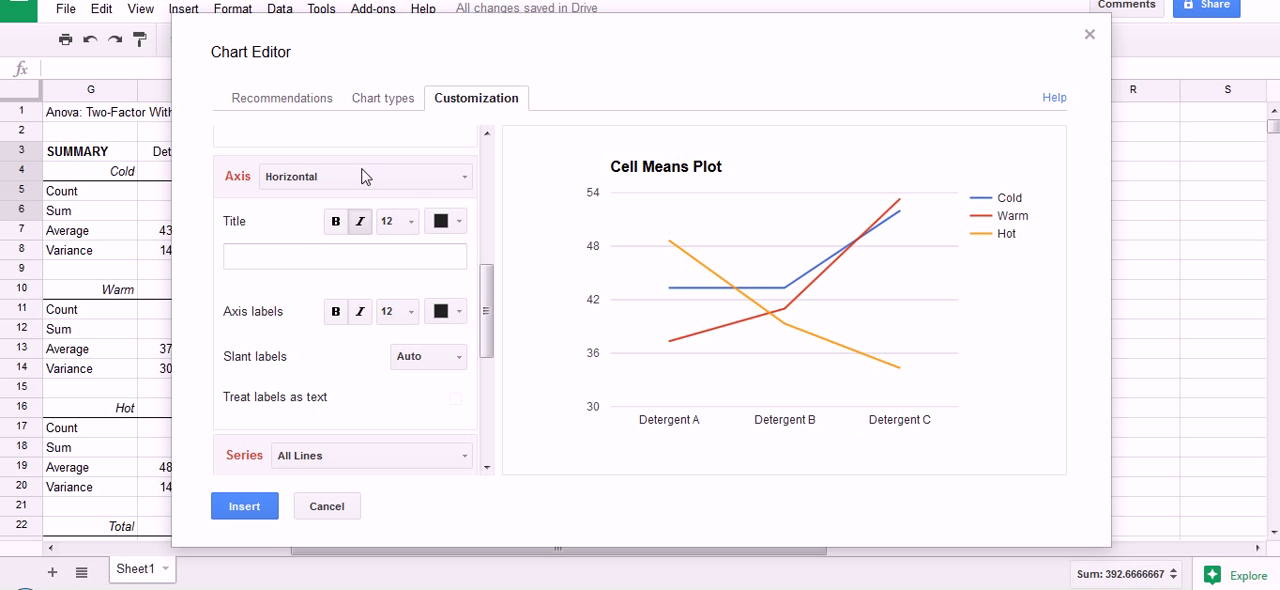
Title the horizontal axis 'Detergents'
click(344, 256)
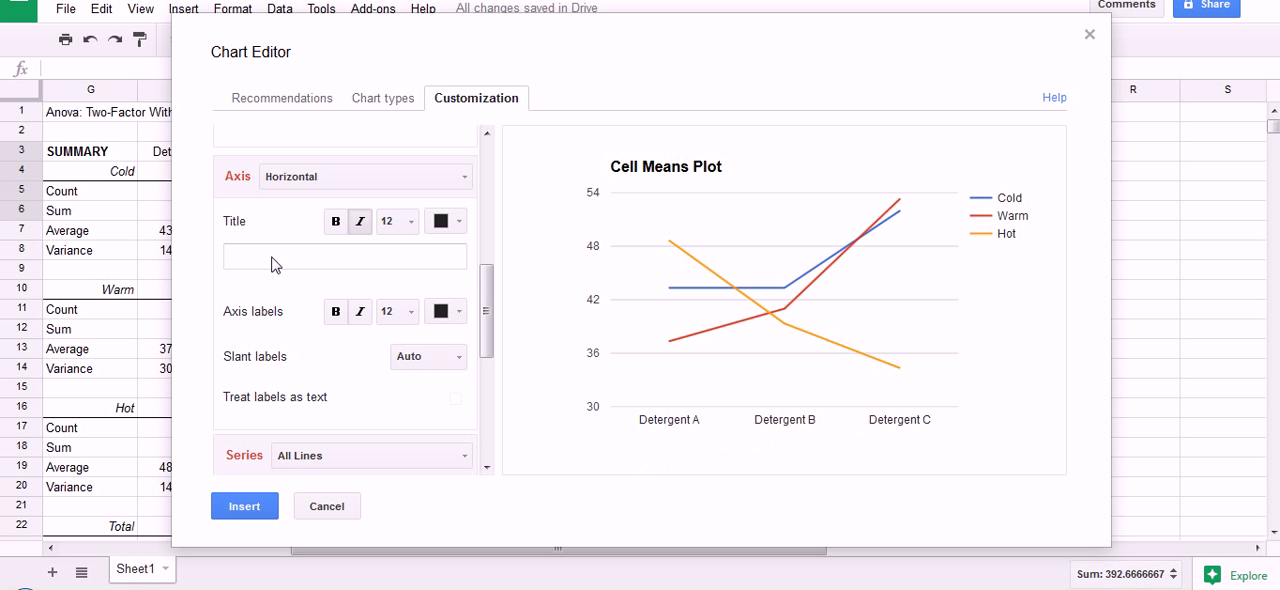
text(Detergen)
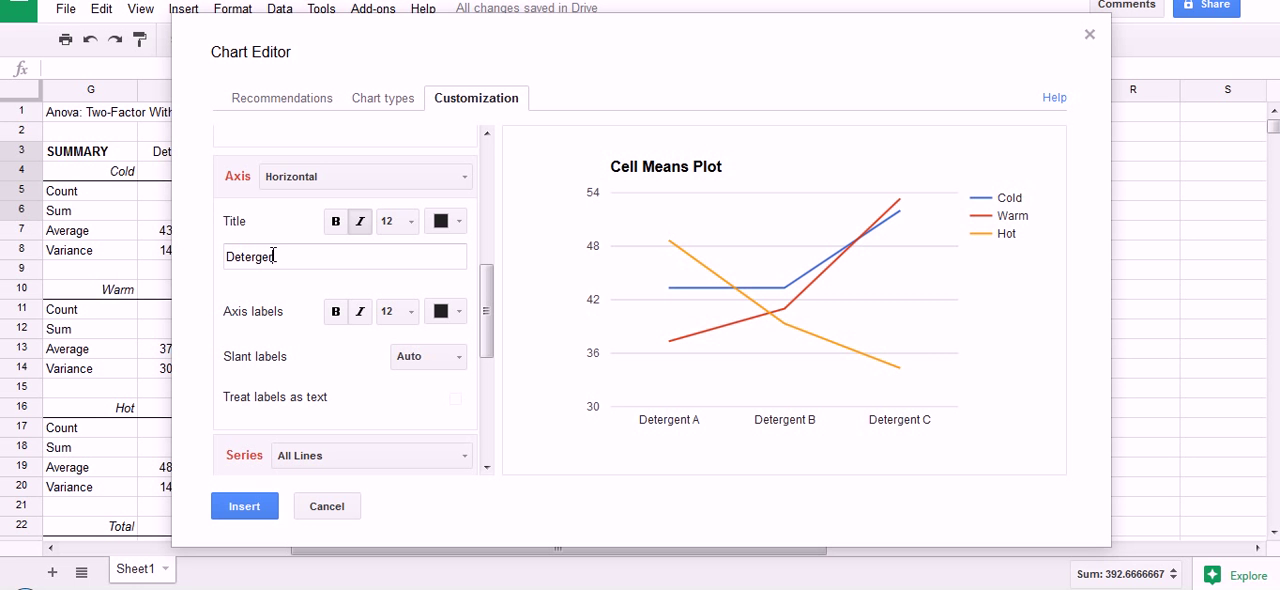
text(s)
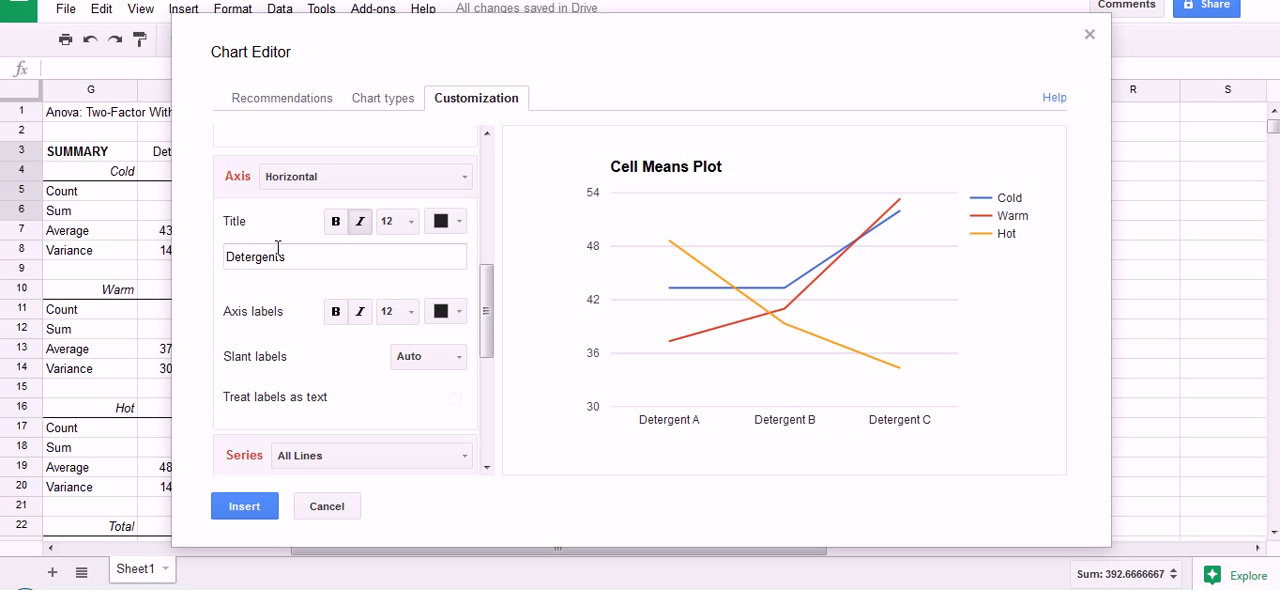
Title the left vertical axis 'Mean Whiteness Reading'
click(364, 176)
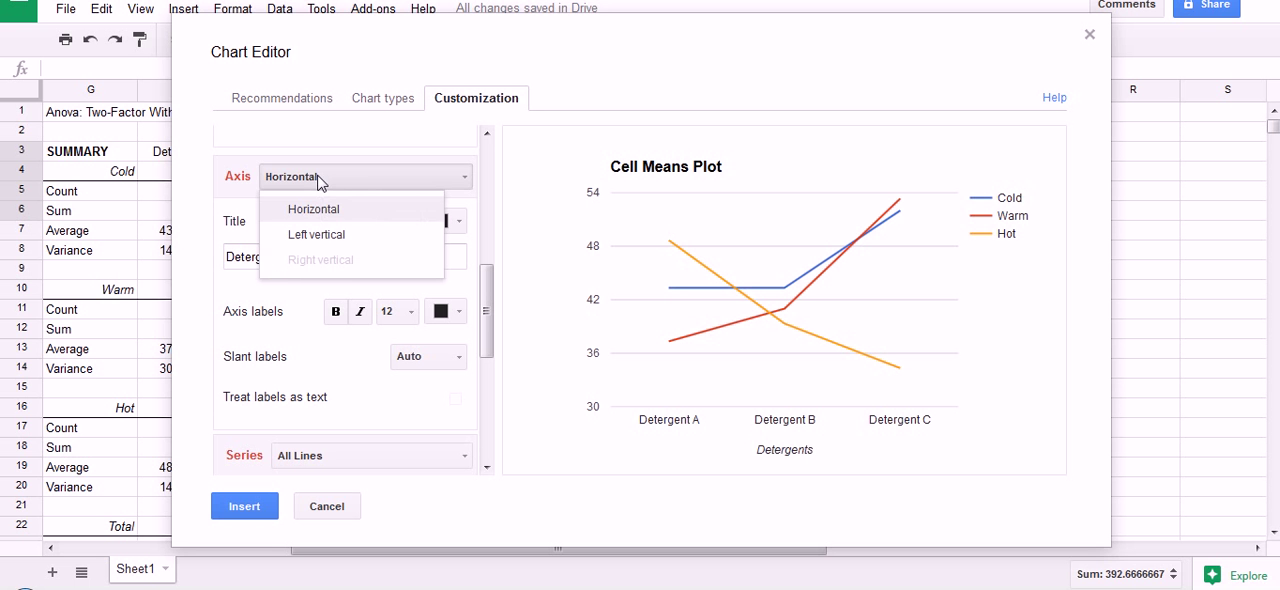
mouse_move(330, 234)
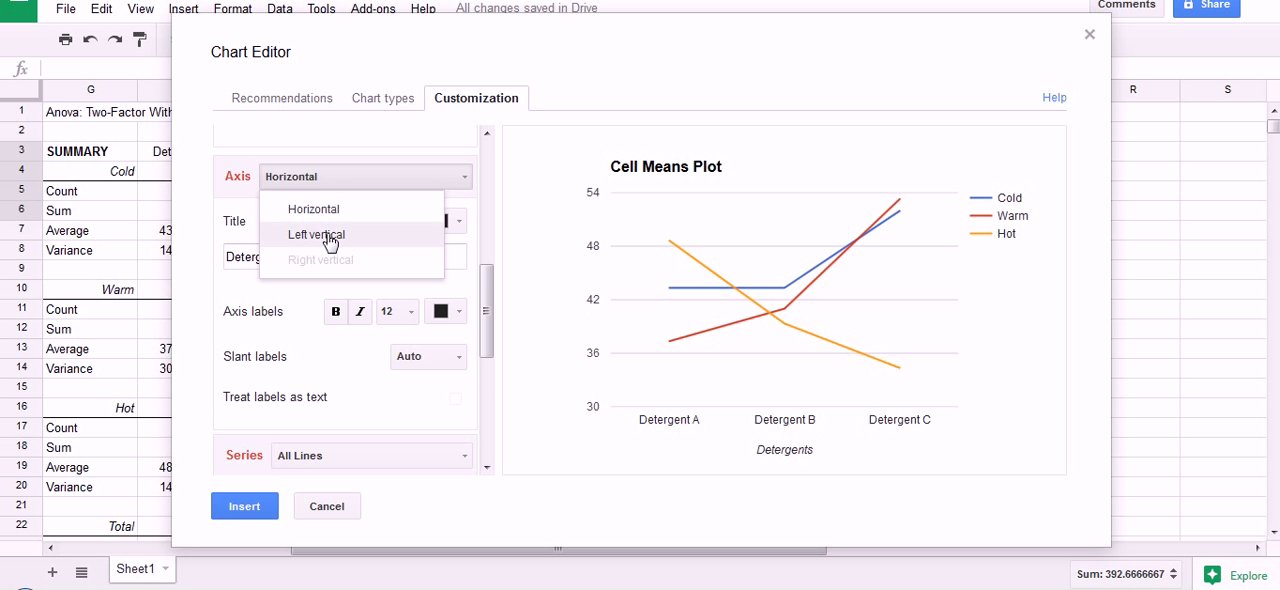
click(316, 234)
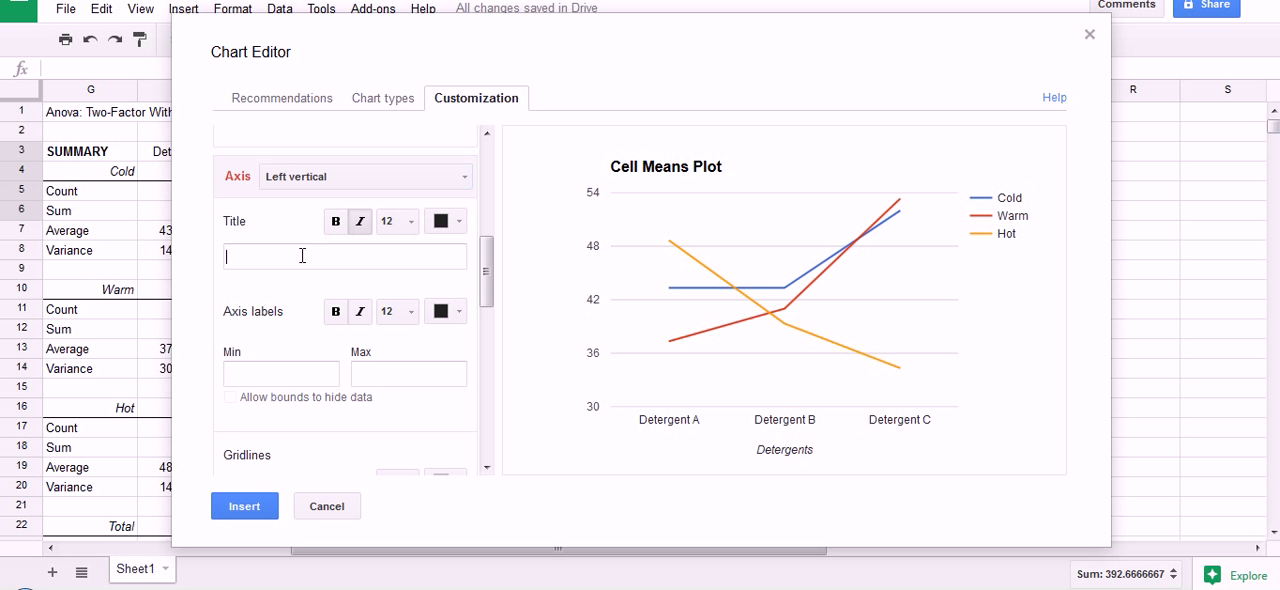
text(Mean Whi)
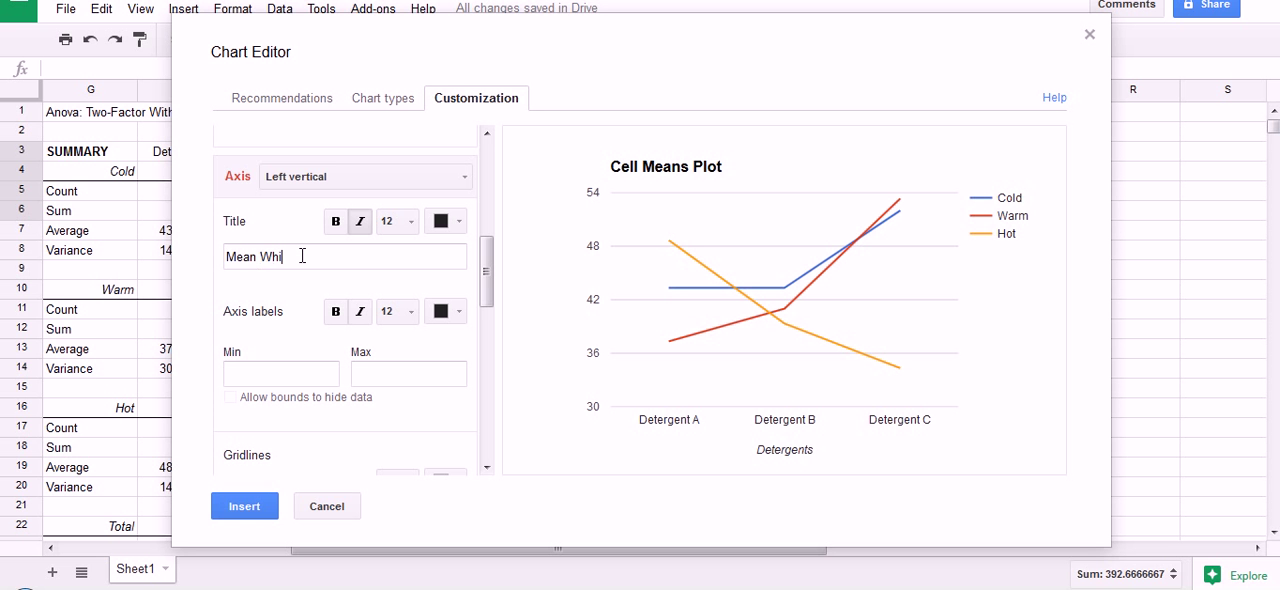
text(teness)
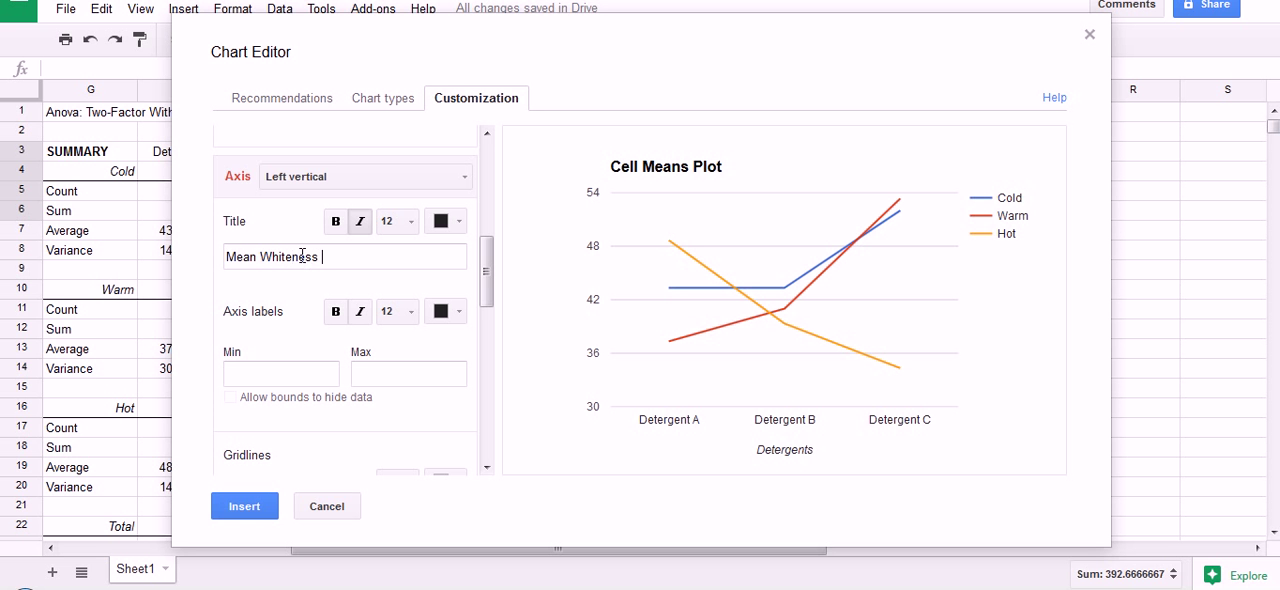
text(Reading)
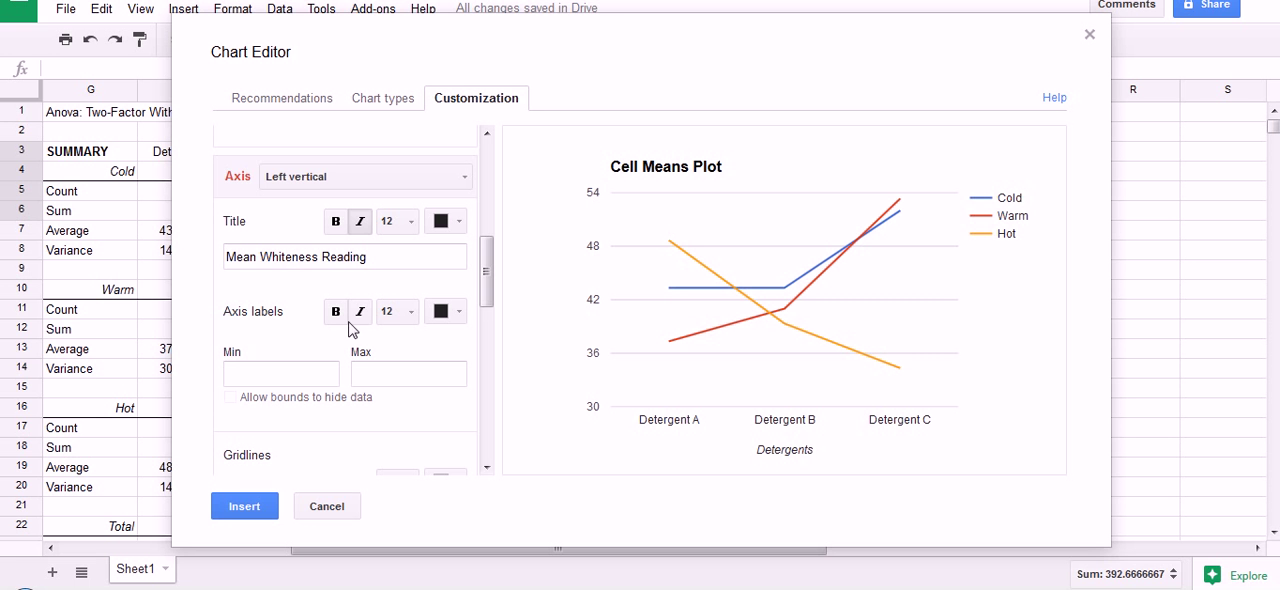
mouse_move(490, 464)
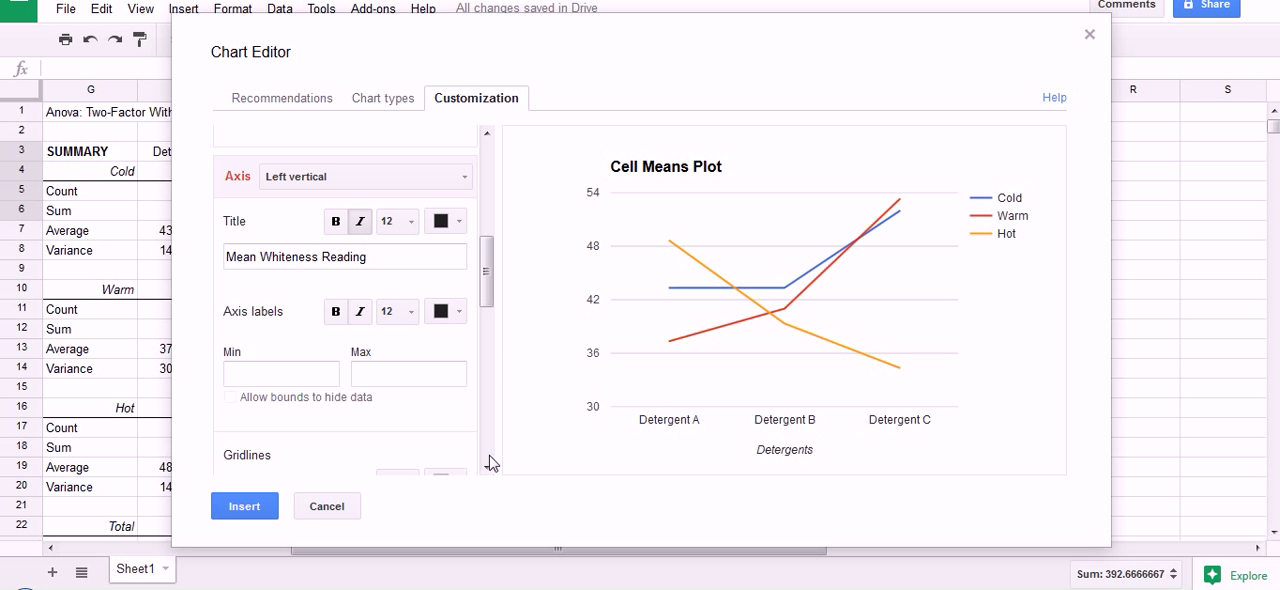
scroll(down, 3)
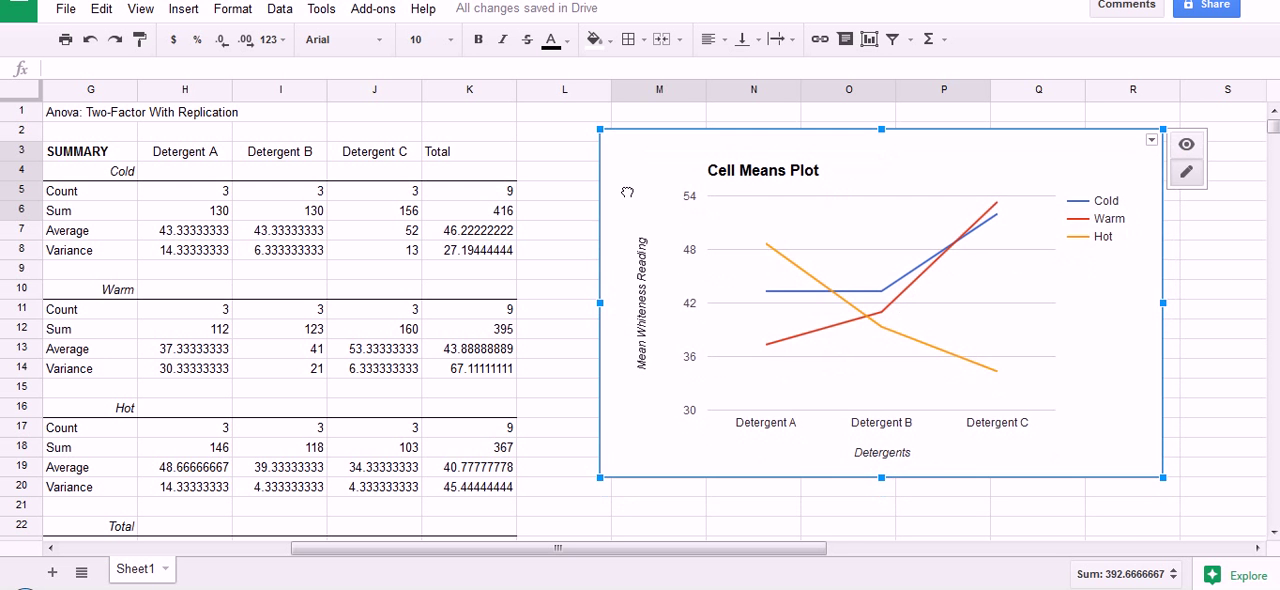
drag(880, 300, 880, 460)
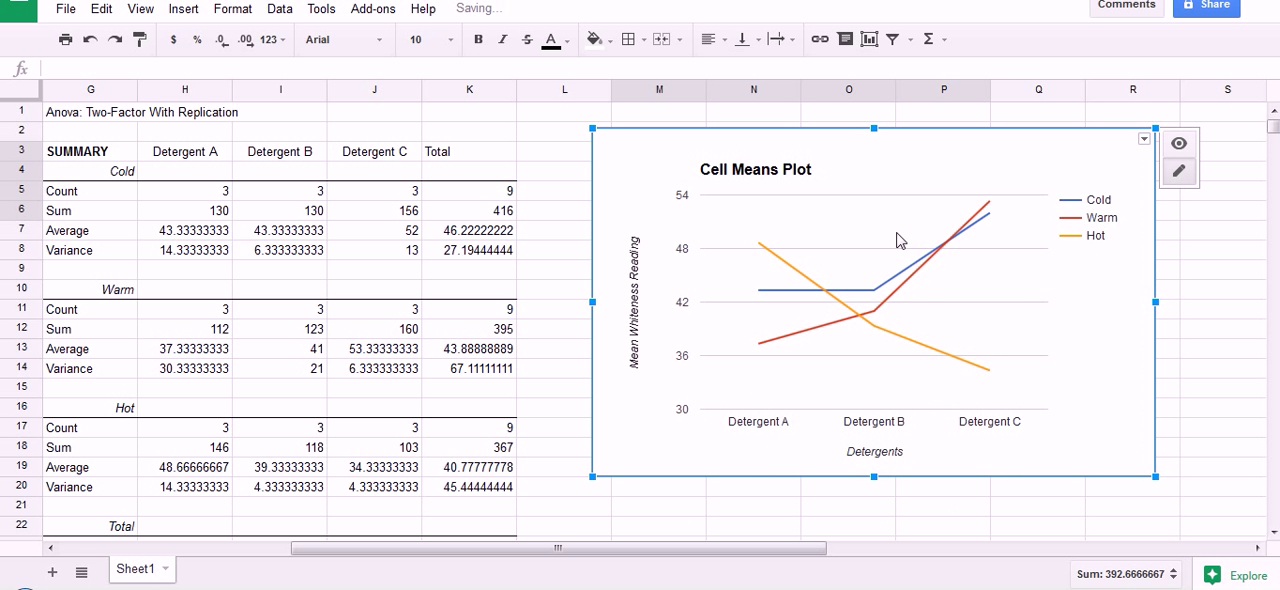
mouse_move(760, 250)
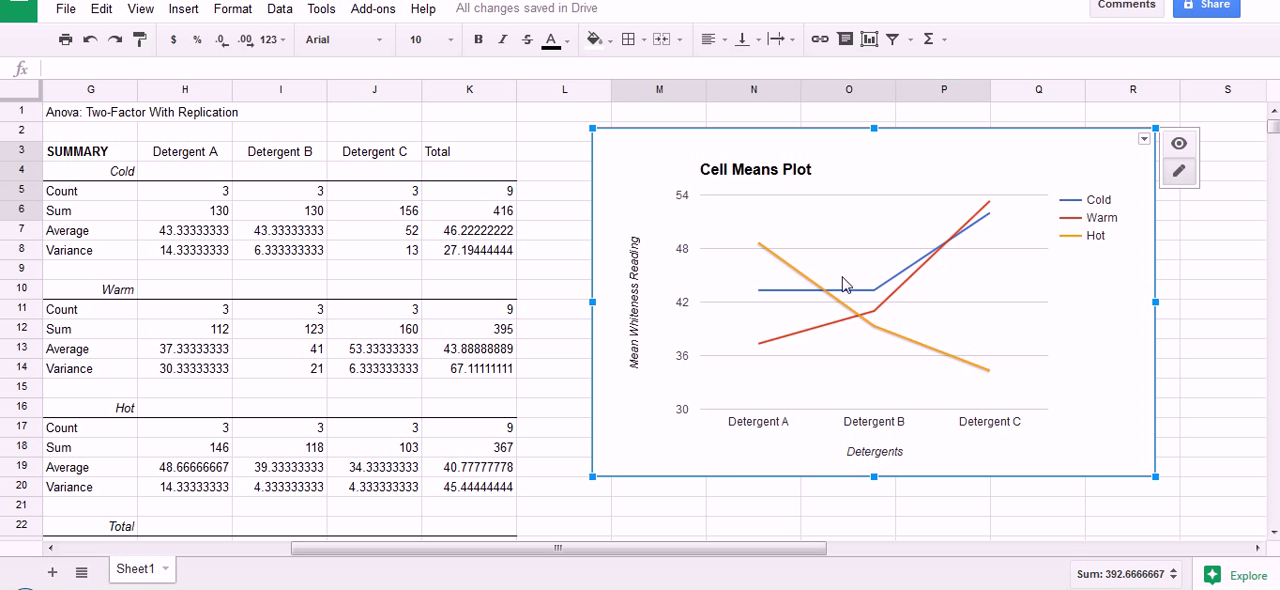
mouse_move(642, 176)
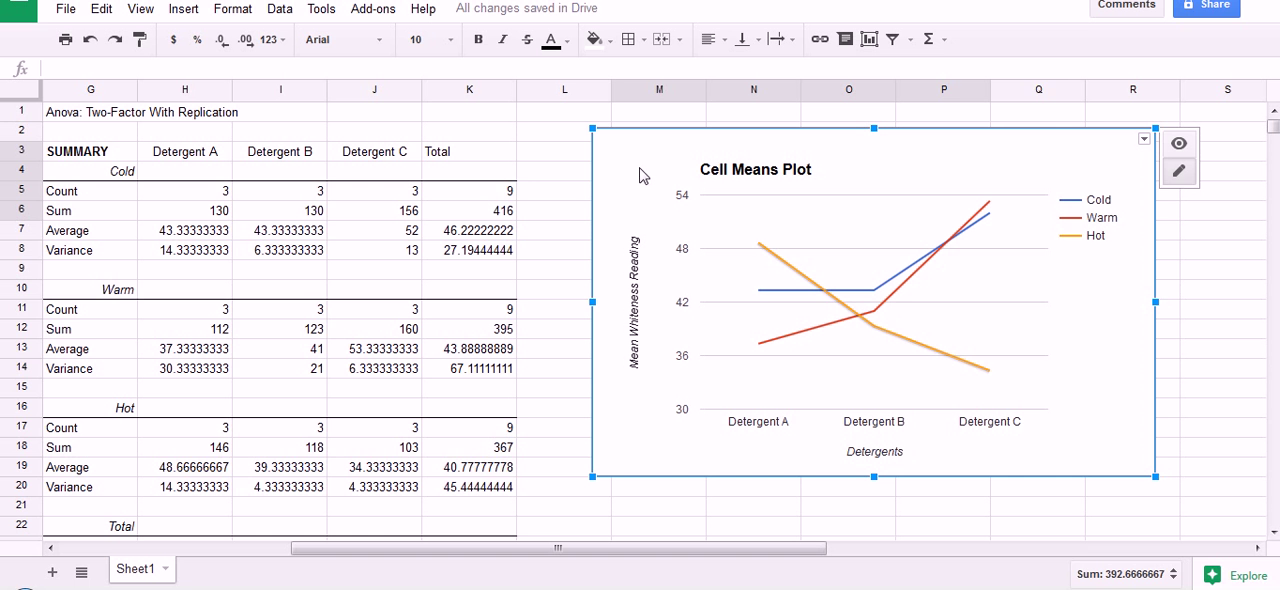
mouse_move(1180, 172)
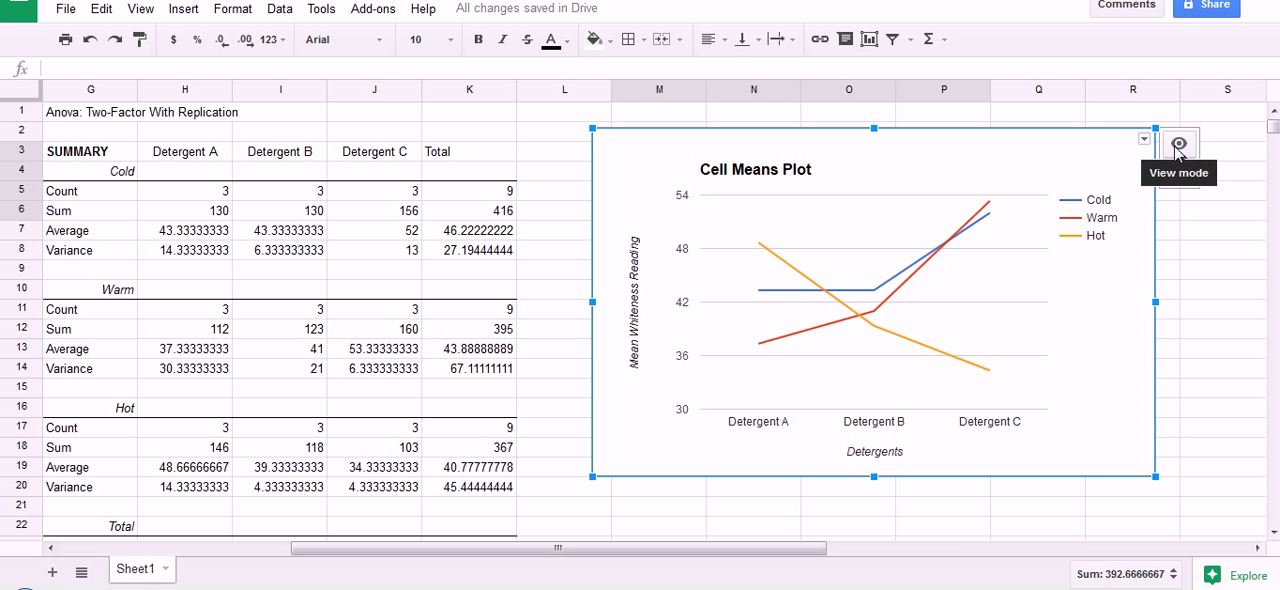
mouse_move(1176, 244)
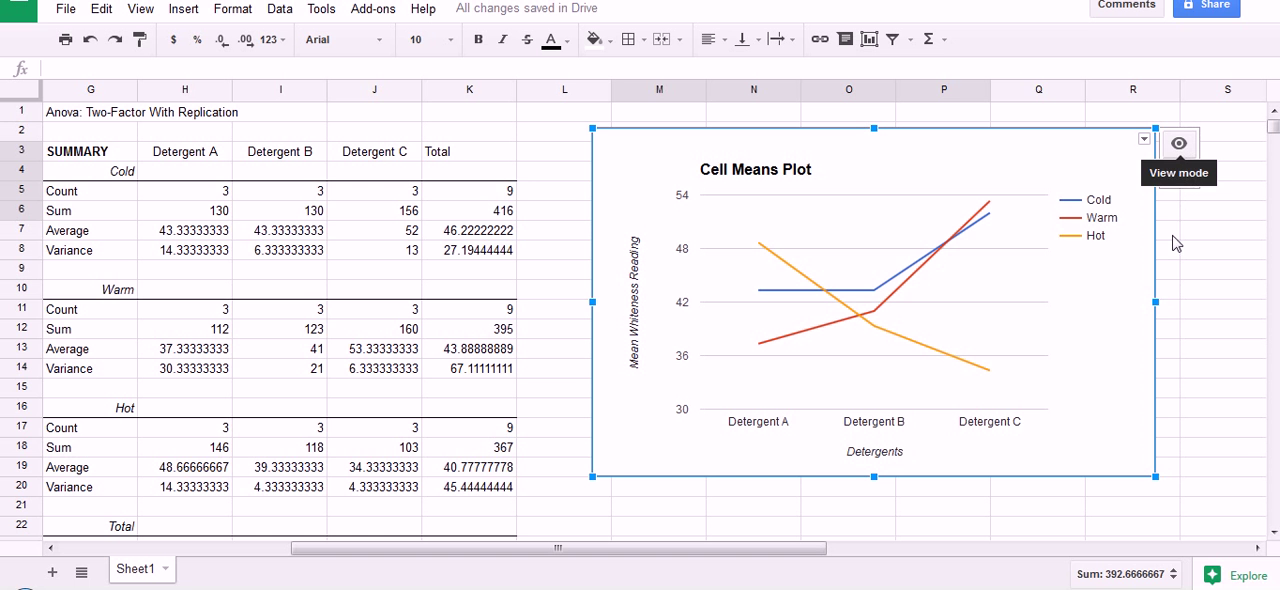
mouse_move(1180, 170)
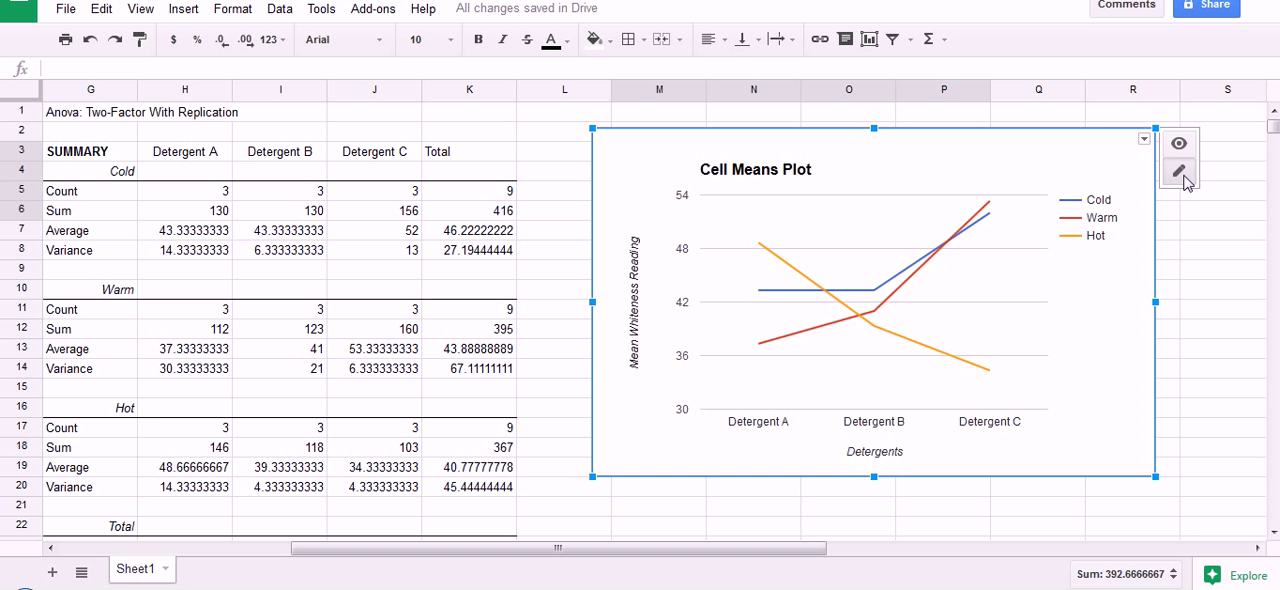
mouse_move(1160, 184)
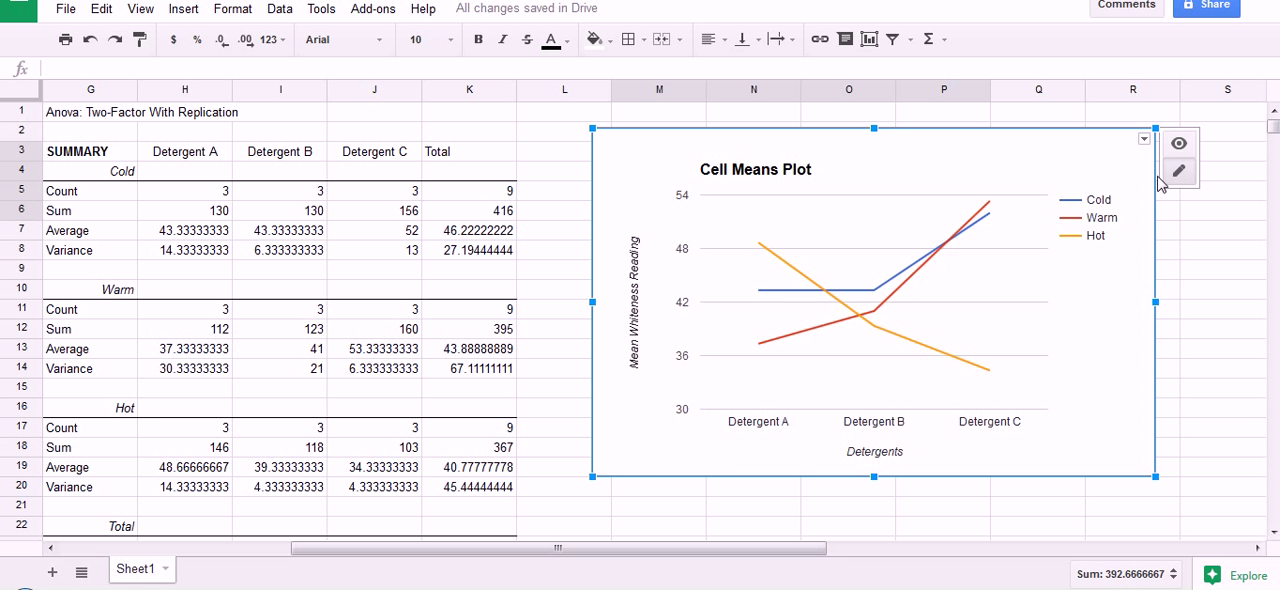
mouse_move(934, 160)
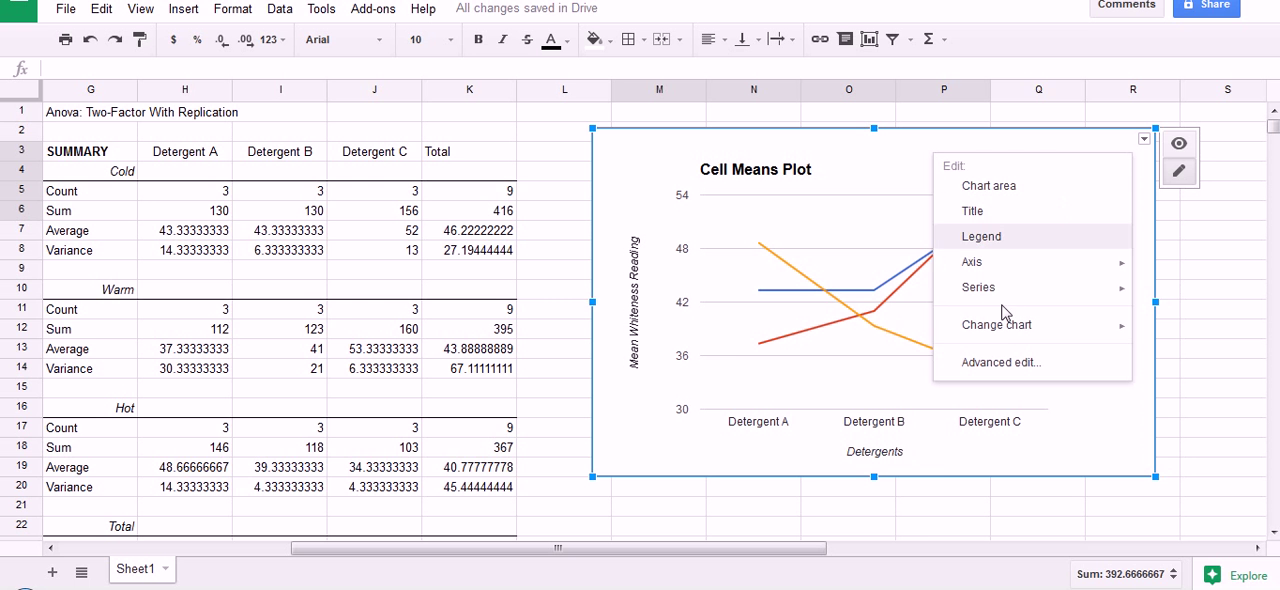
Reopen the Chart Editor via the chart menu's Advanced edit…
click(996, 324)
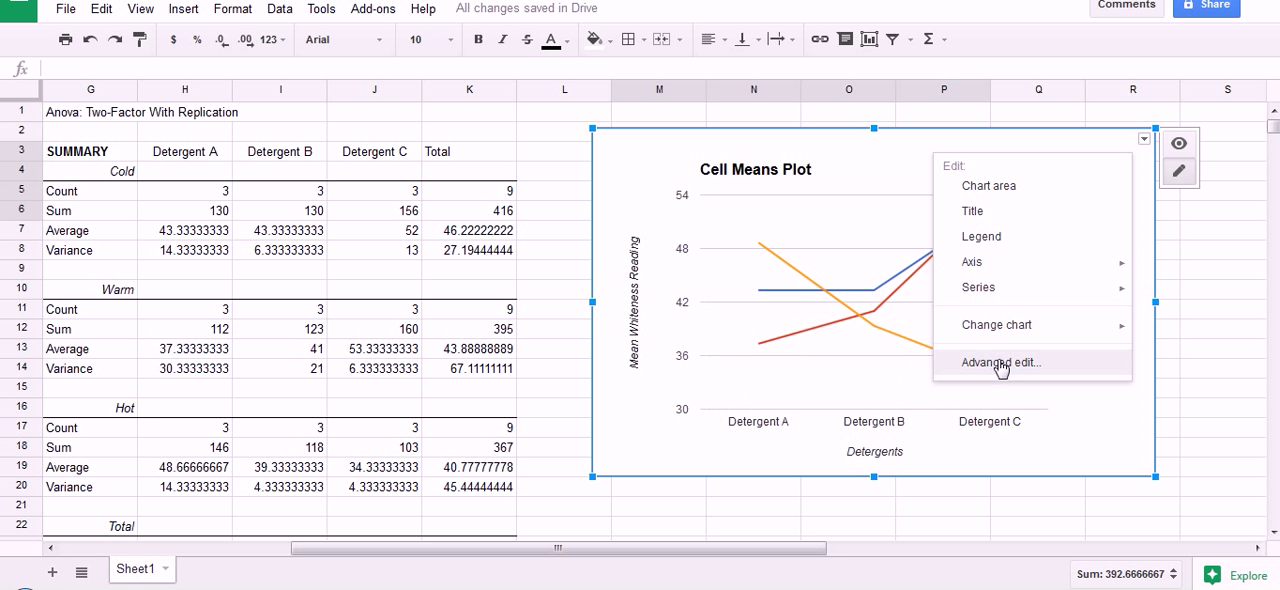
mouse_move(1002, 360)
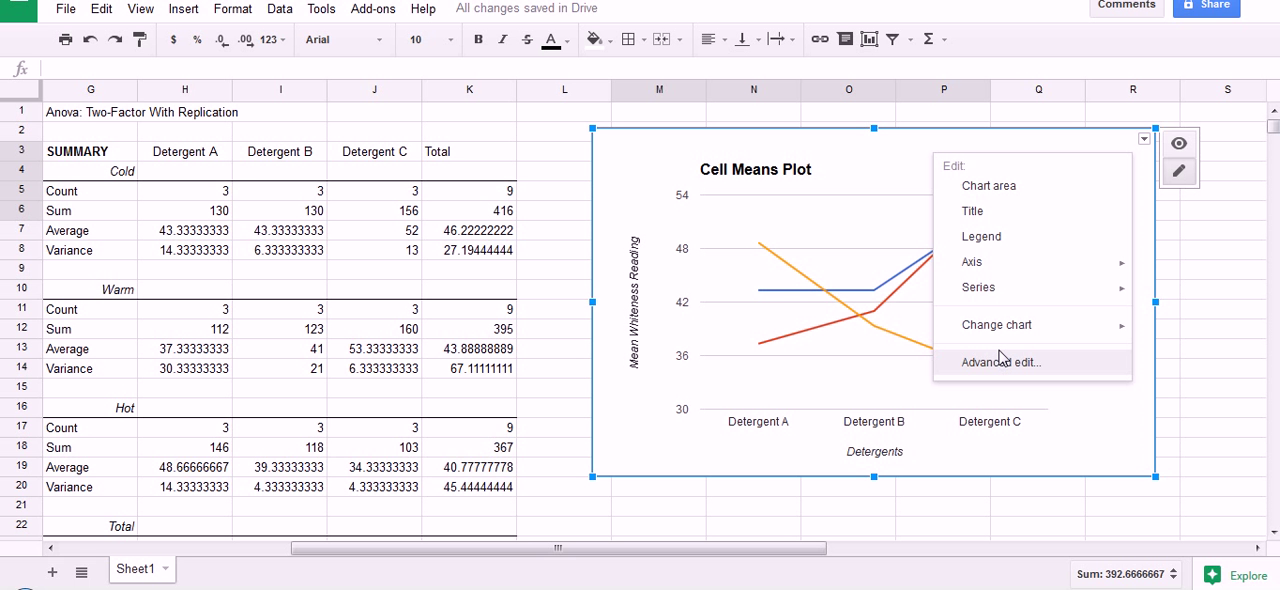
click(1000, 362)
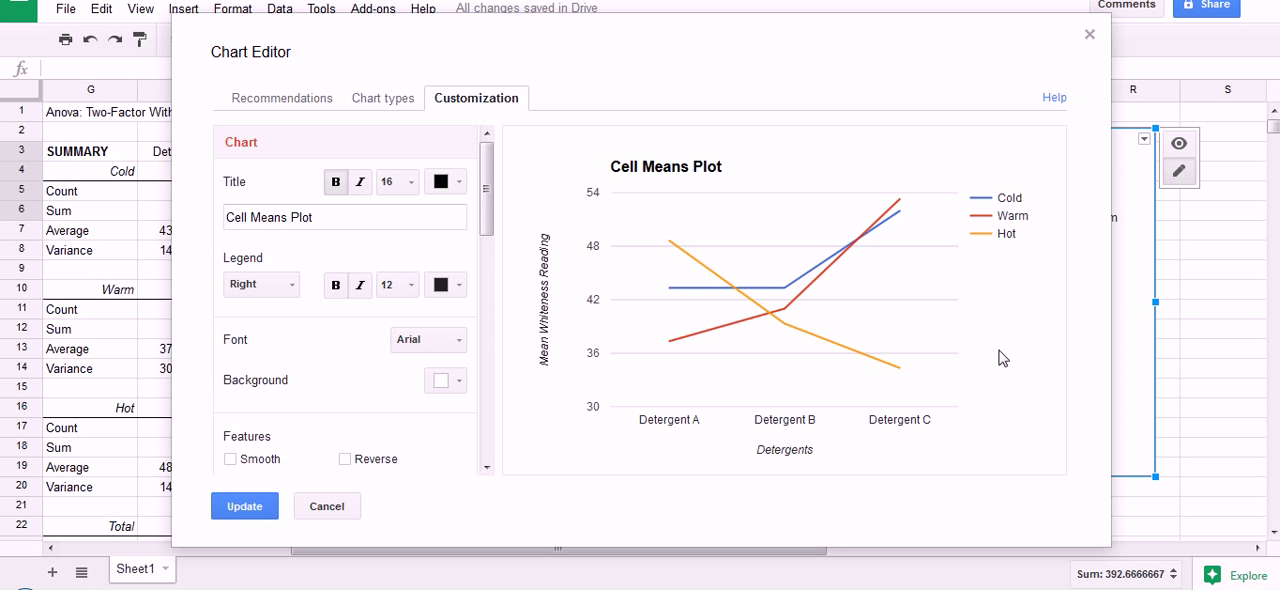
mouse_move(464, 402)
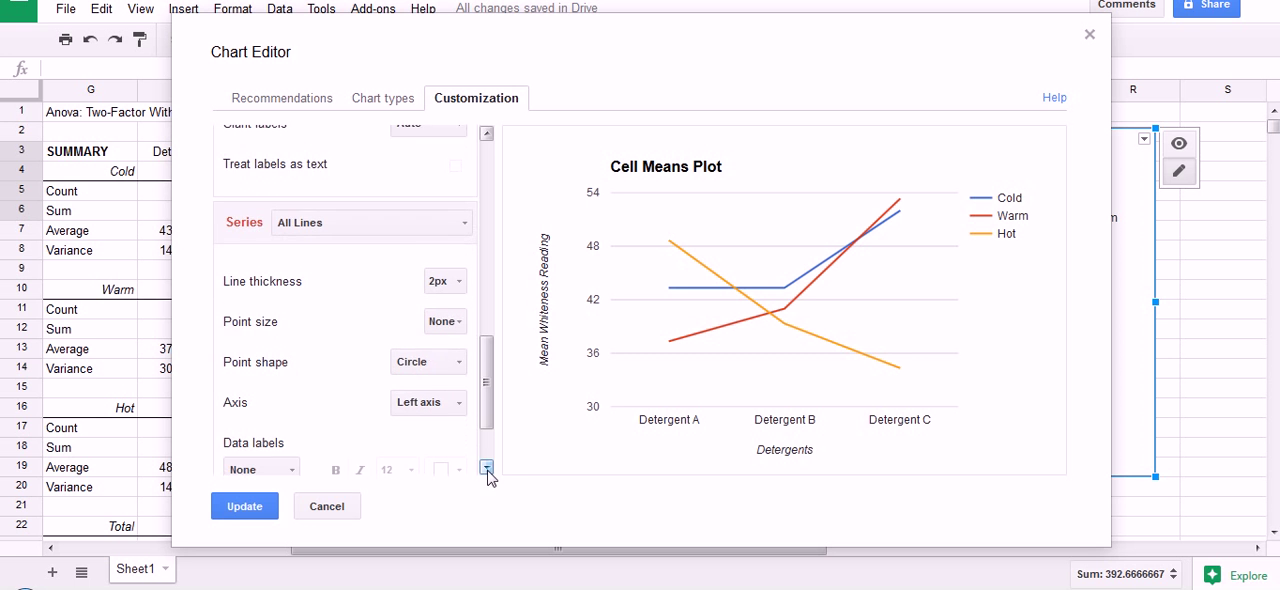
Set Point size to 7px for all lines under Series and update the chart
scroll(down, 3)
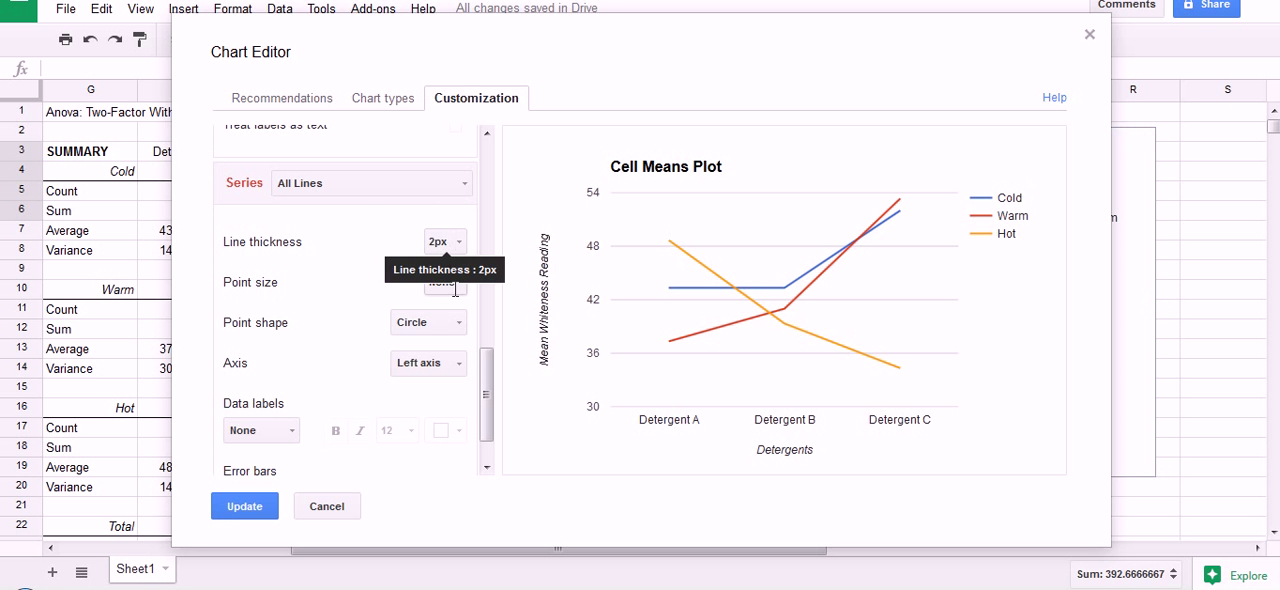
click(440, 282)
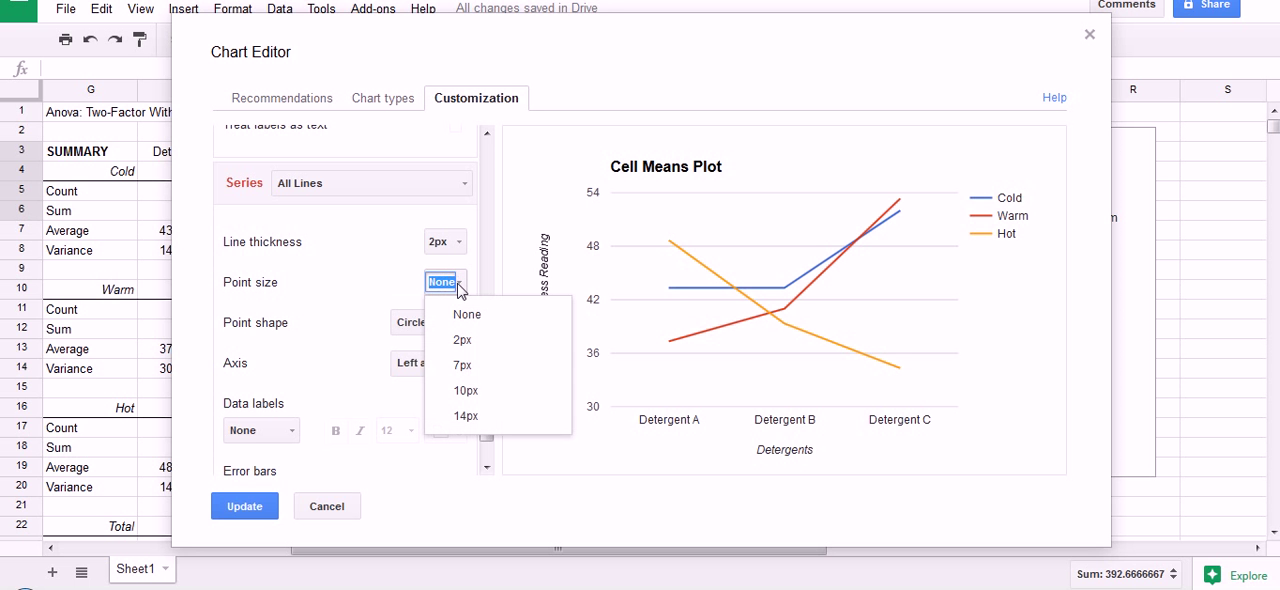
mouse_move(462, 364)
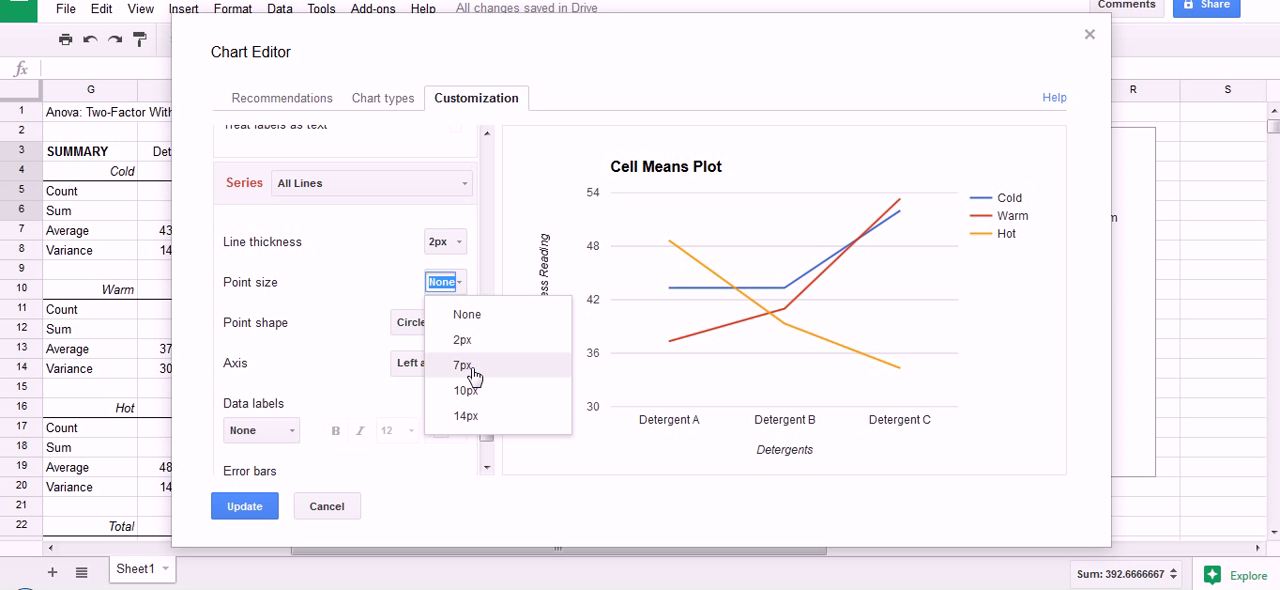
click(460, 364)
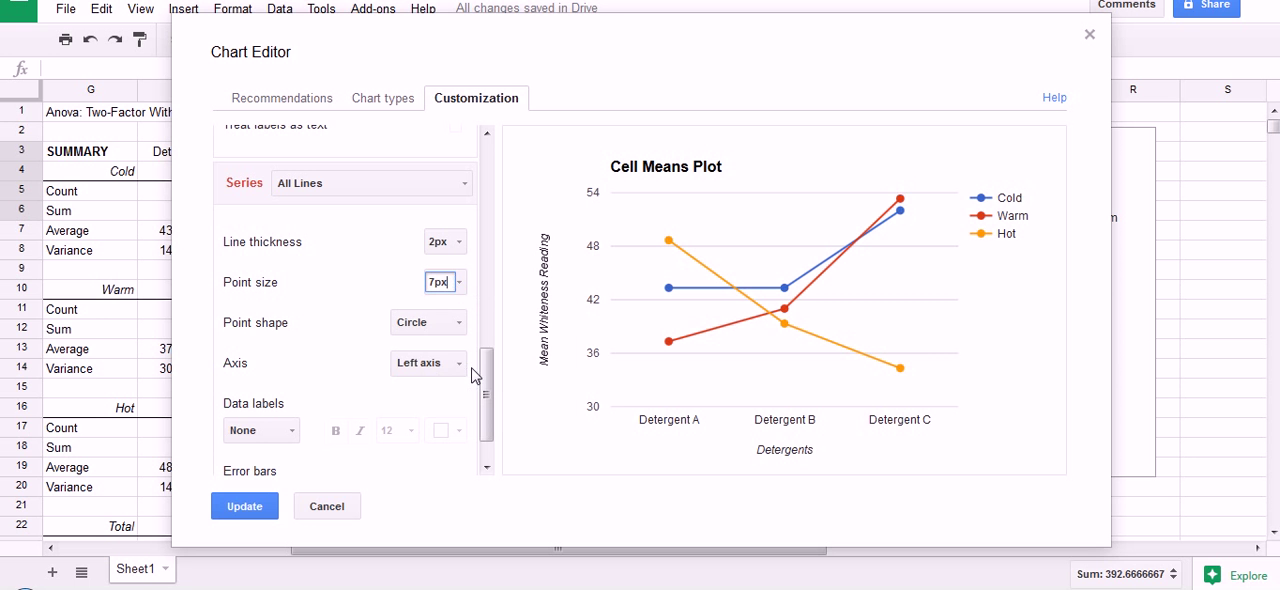
mouse_move(444, 388)
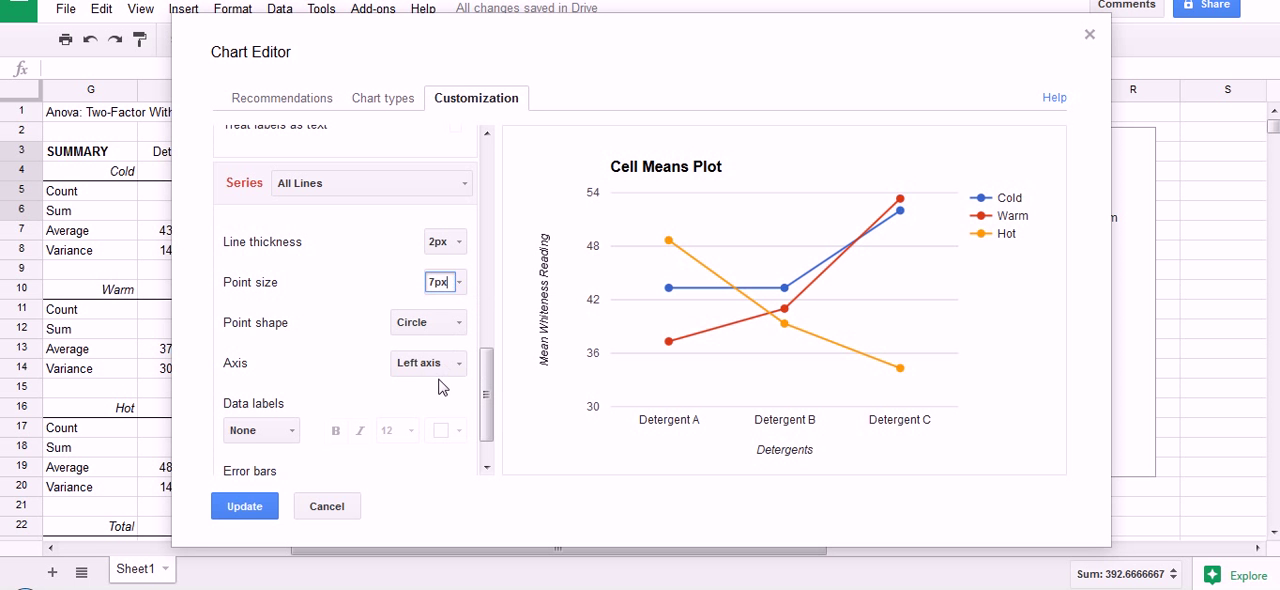
mouse_move(248, 492)
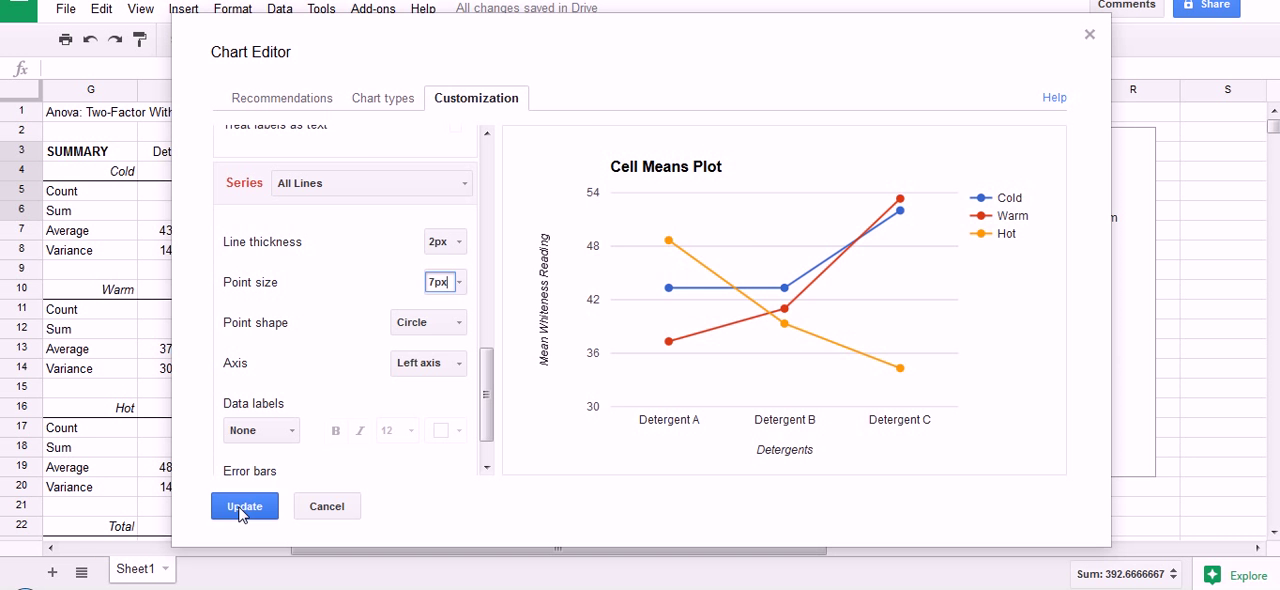
click(244, 506)
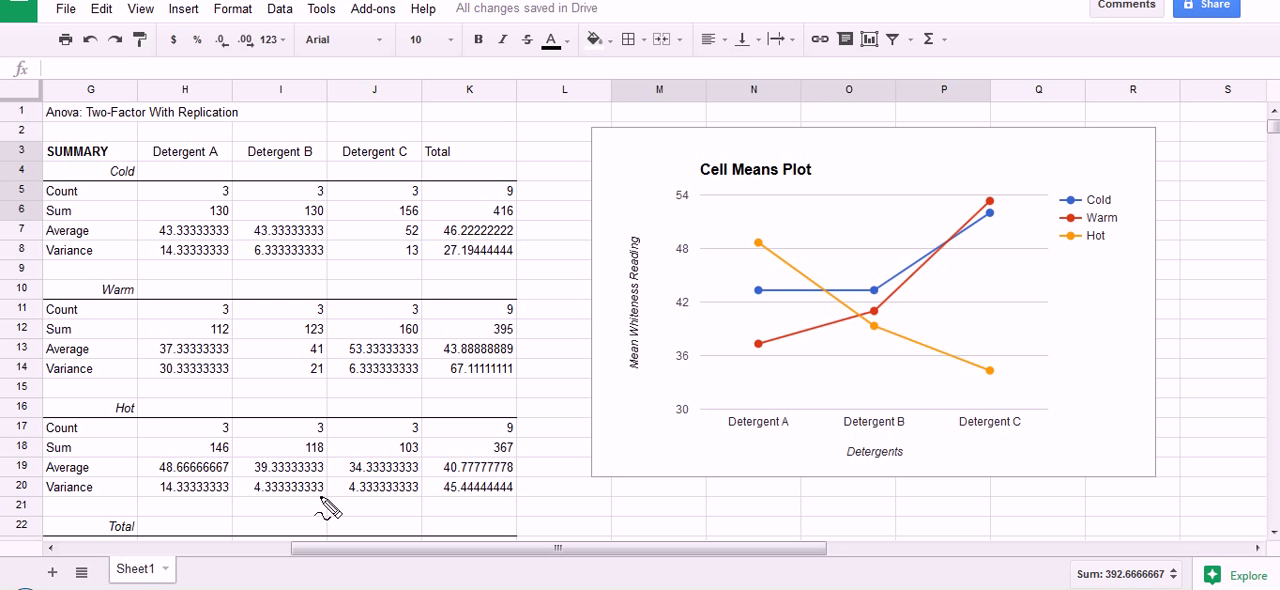
mouse_move(762, 430)
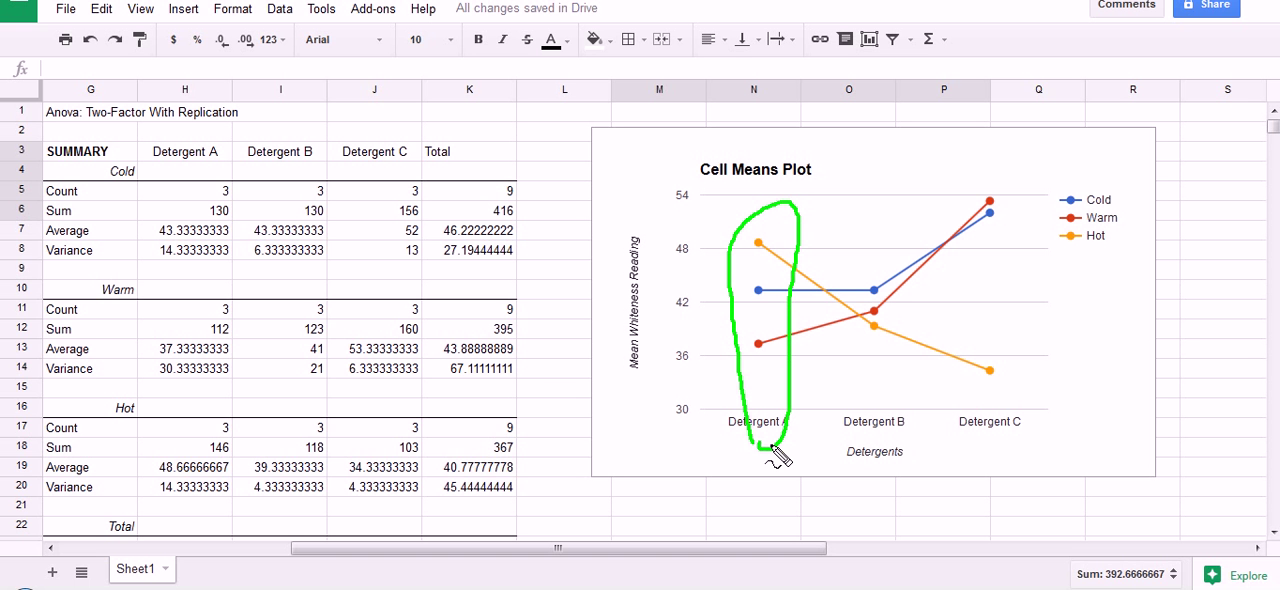
mouse_move(644, 290)
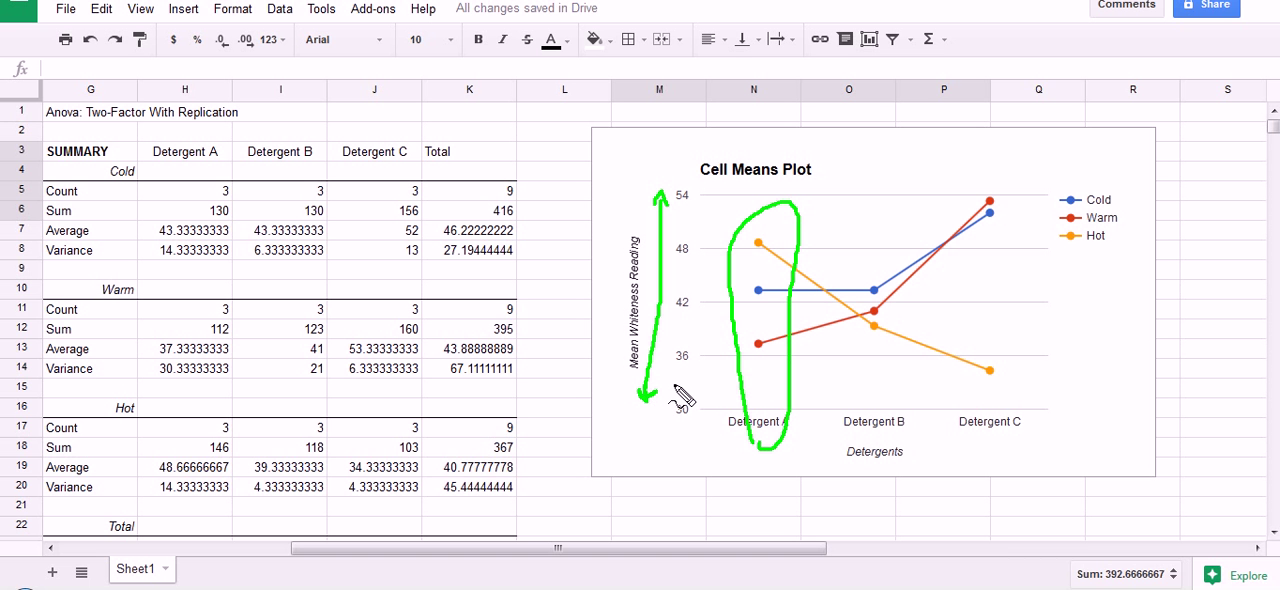
mouse_move(776, 420)
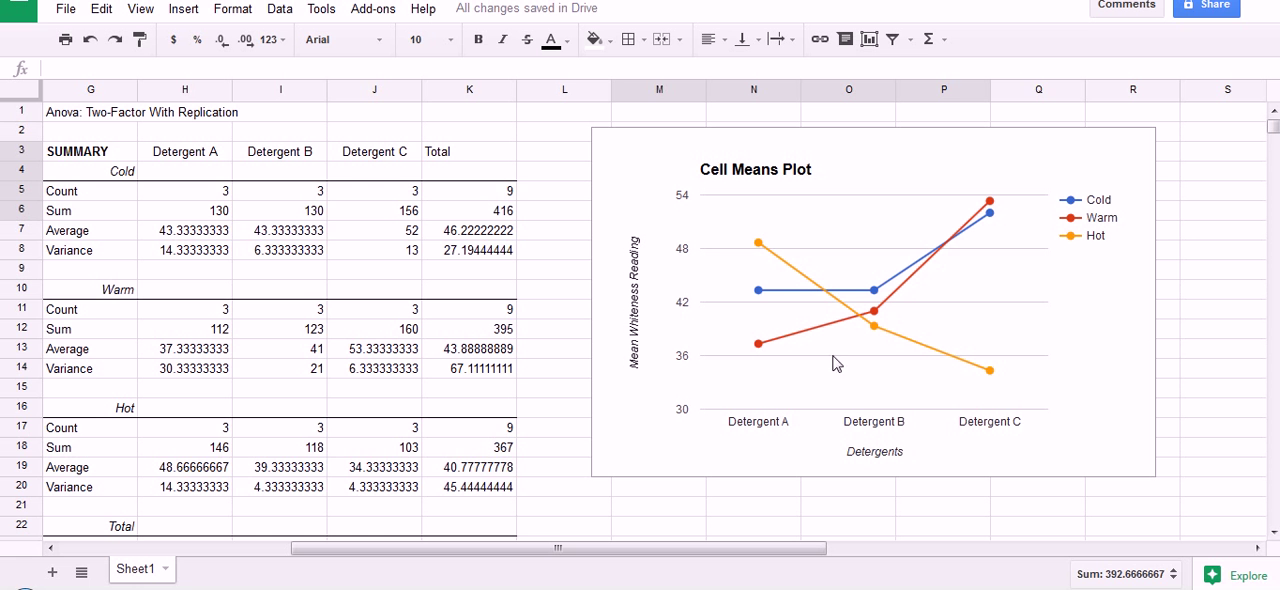
mouse_move(856, 444)
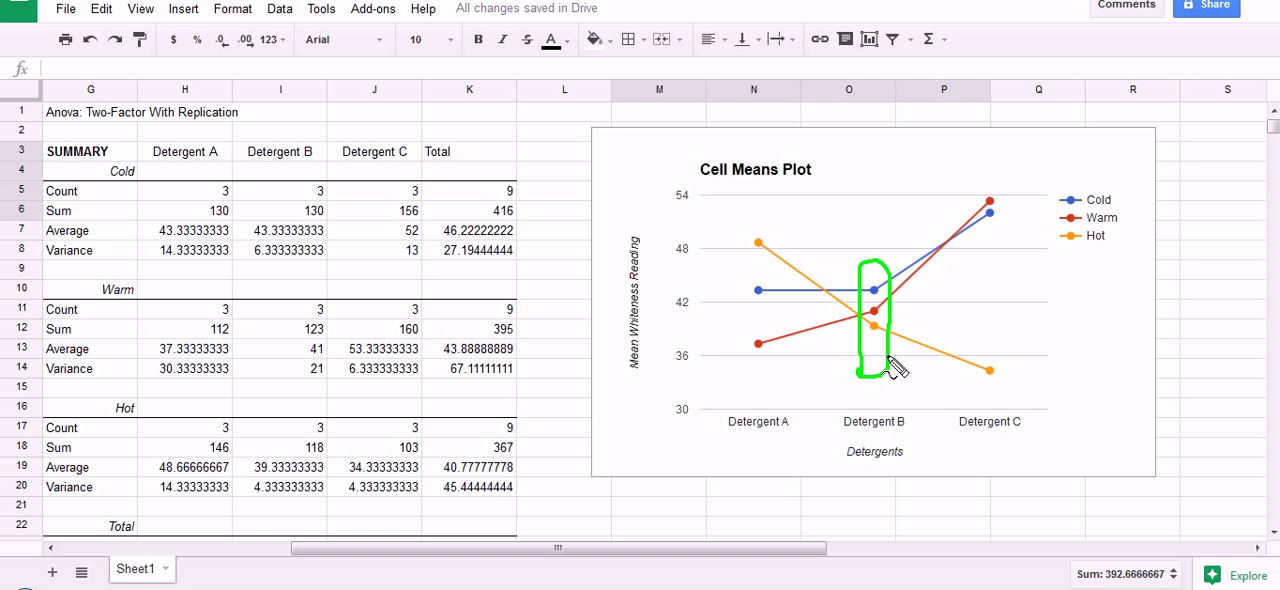
mouse_move(878, 300)
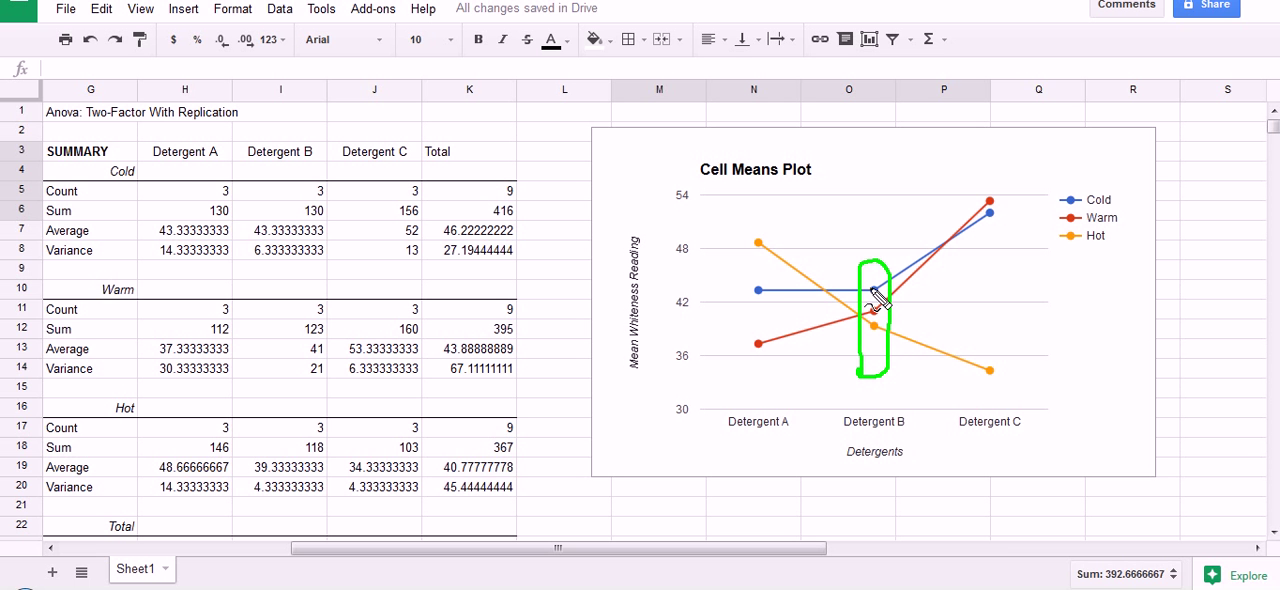
mouse_move(880, 324)
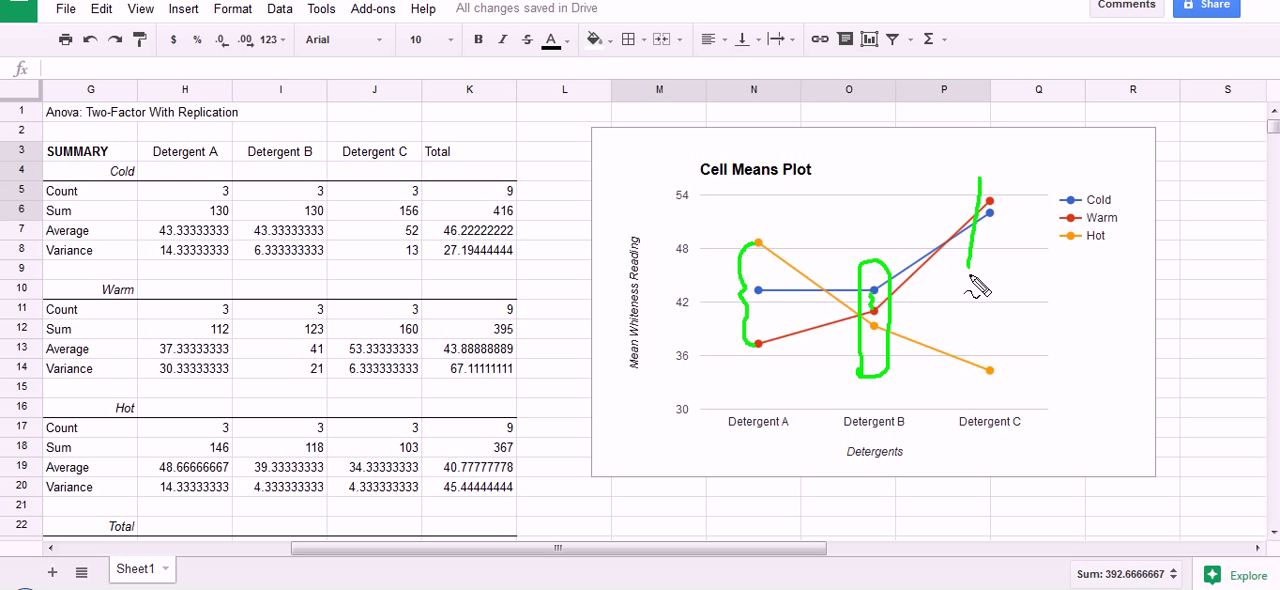
drag(976, 290, 1004, 184)
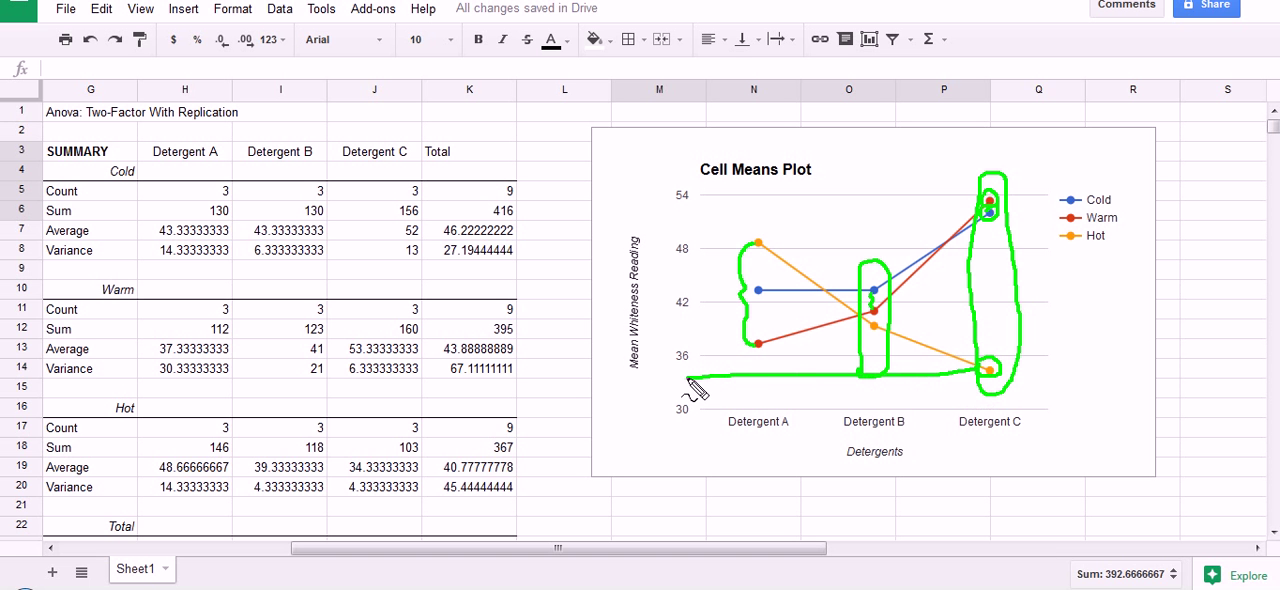
drag(680, 388, 990, 200)
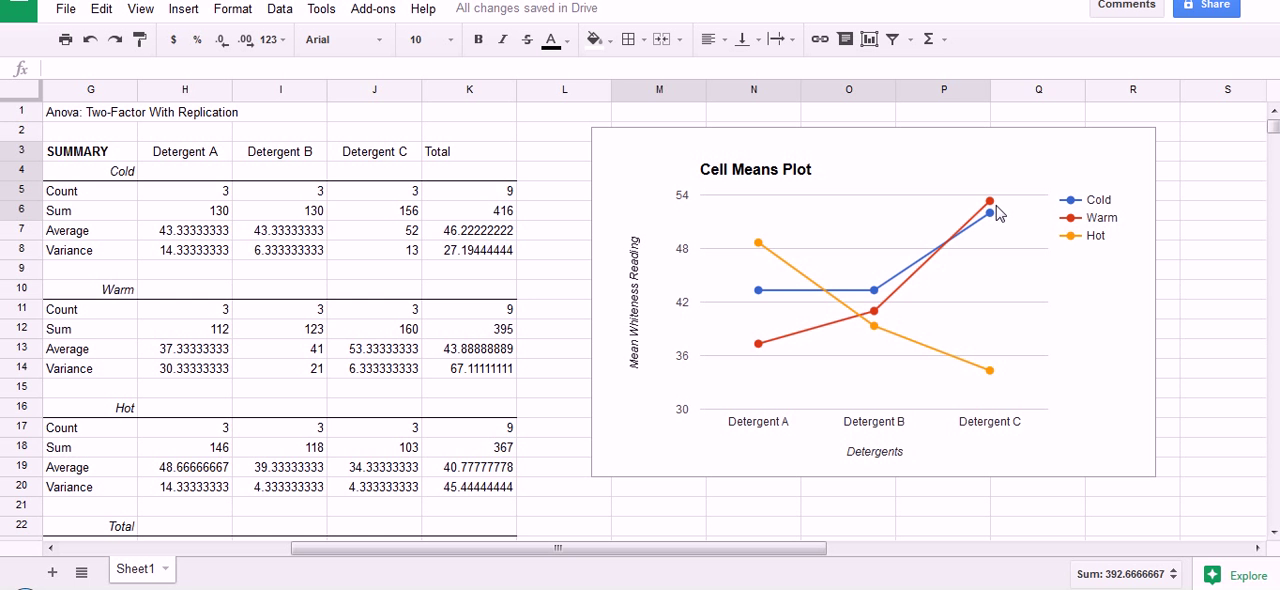
mouse_move(1064, 248)
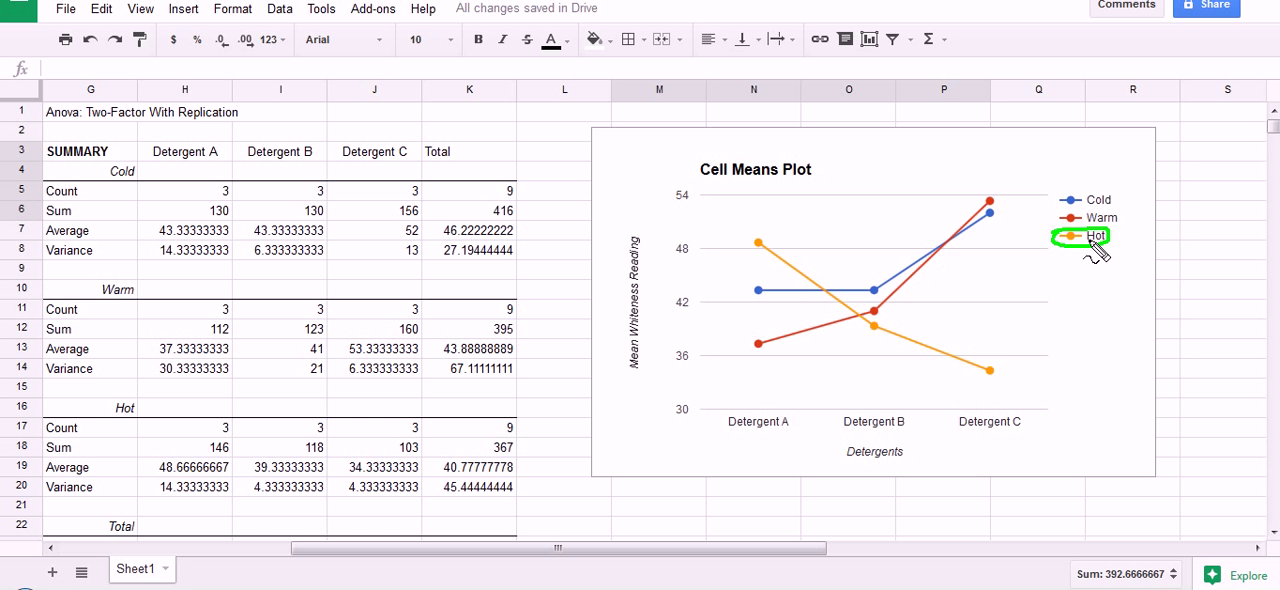
mouse_move(1004, 360)
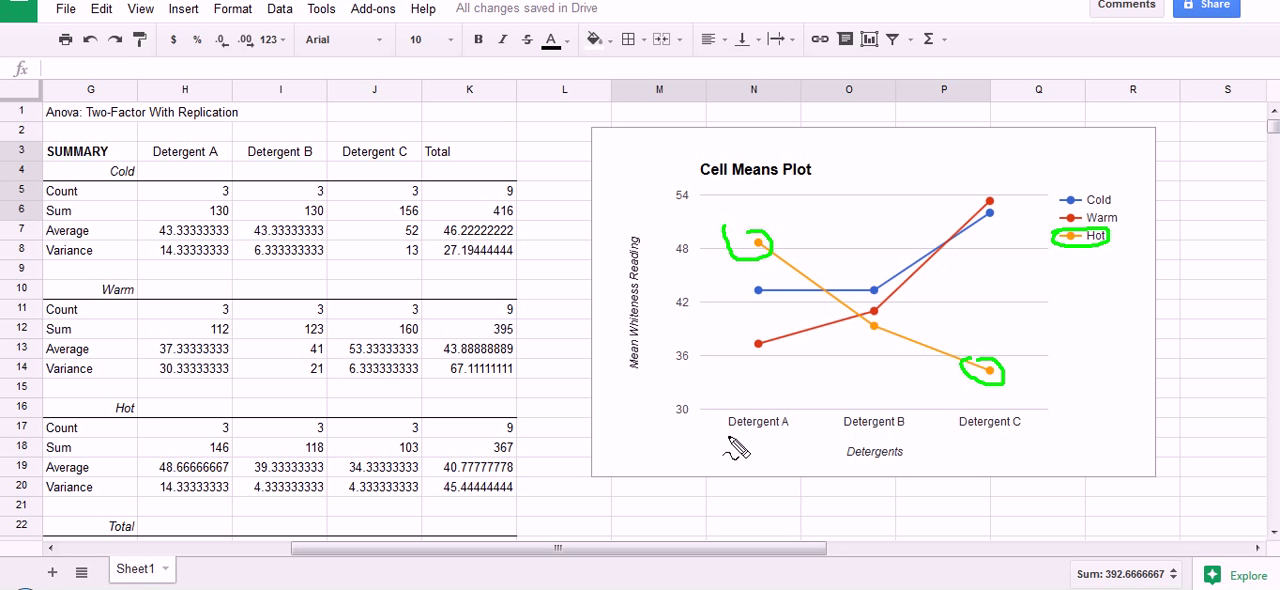
mouse_move(1070, 204)
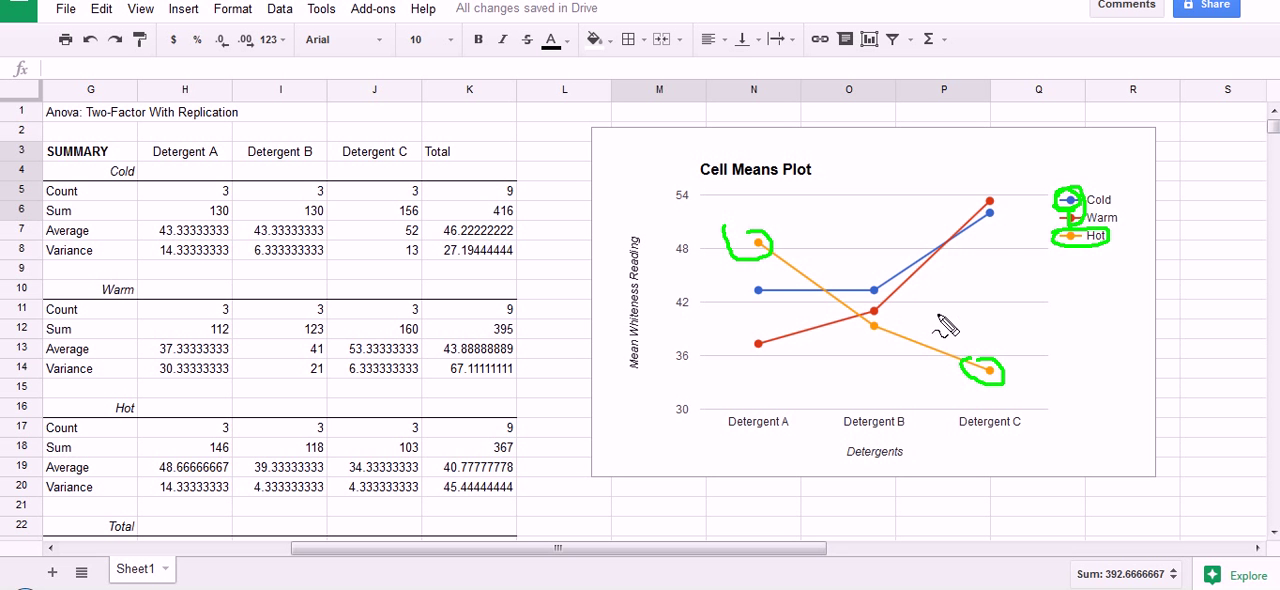
mouse_move(990, 220)
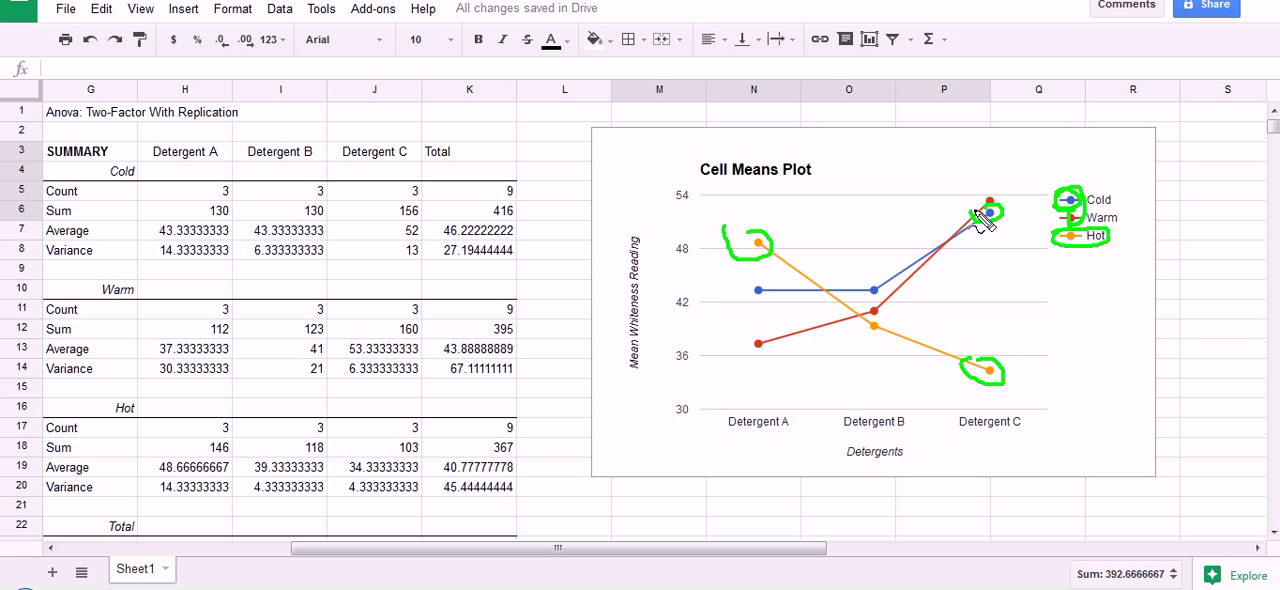
mouse_move(752, 308)
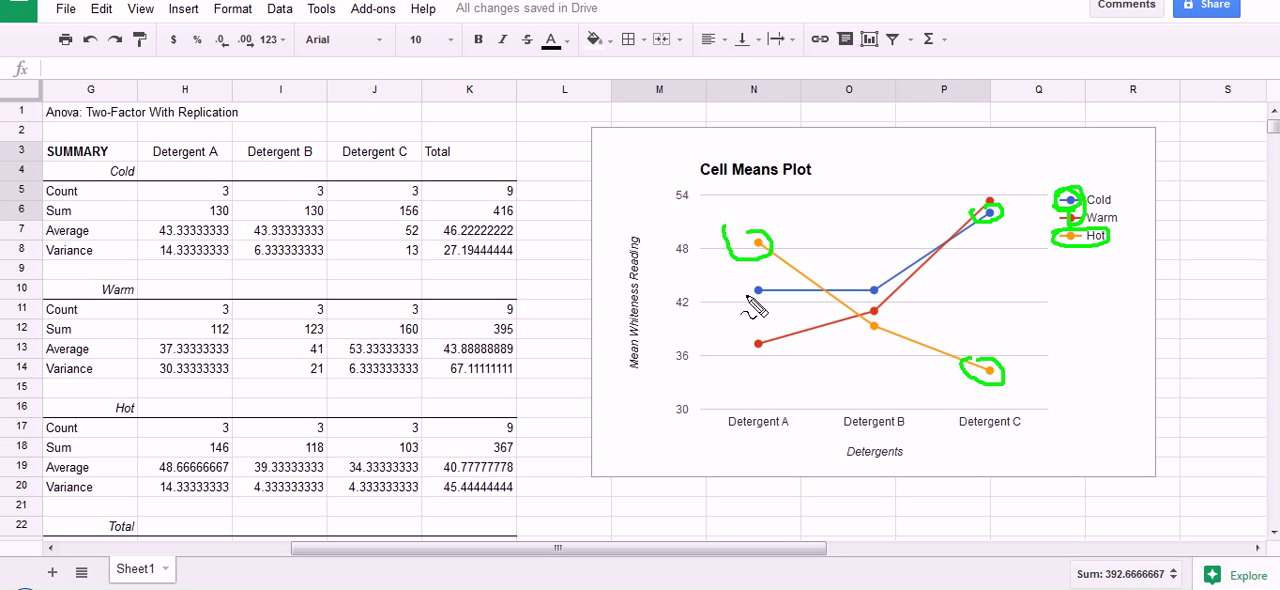
mouse_move(1060, 248)
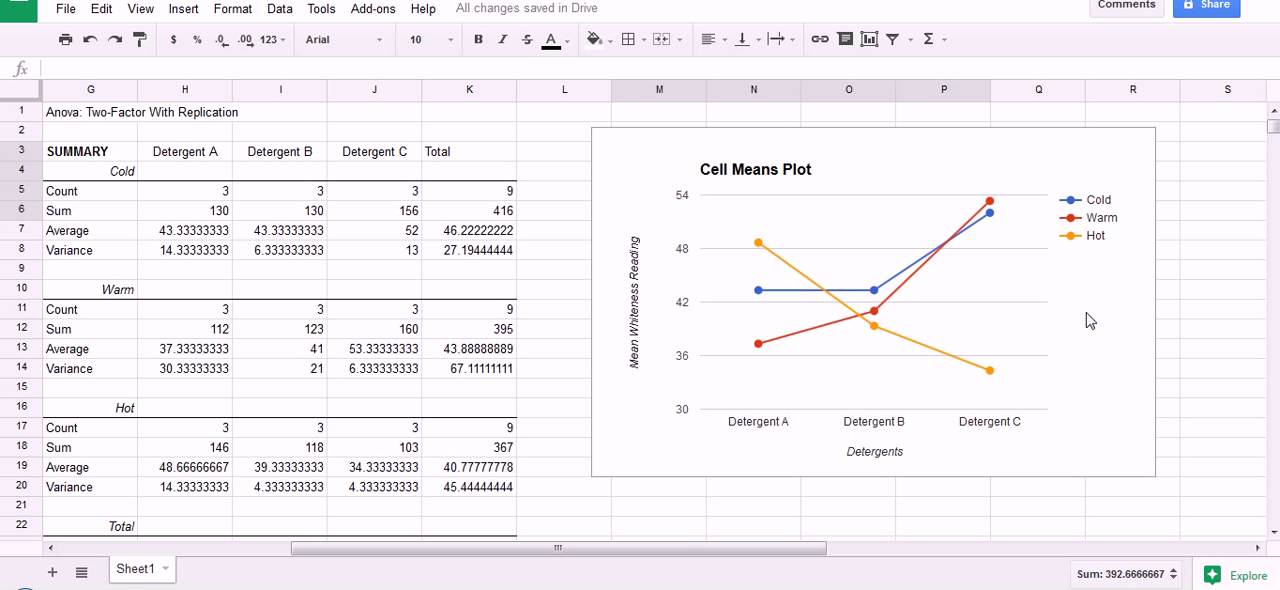
scroll(left, 3)
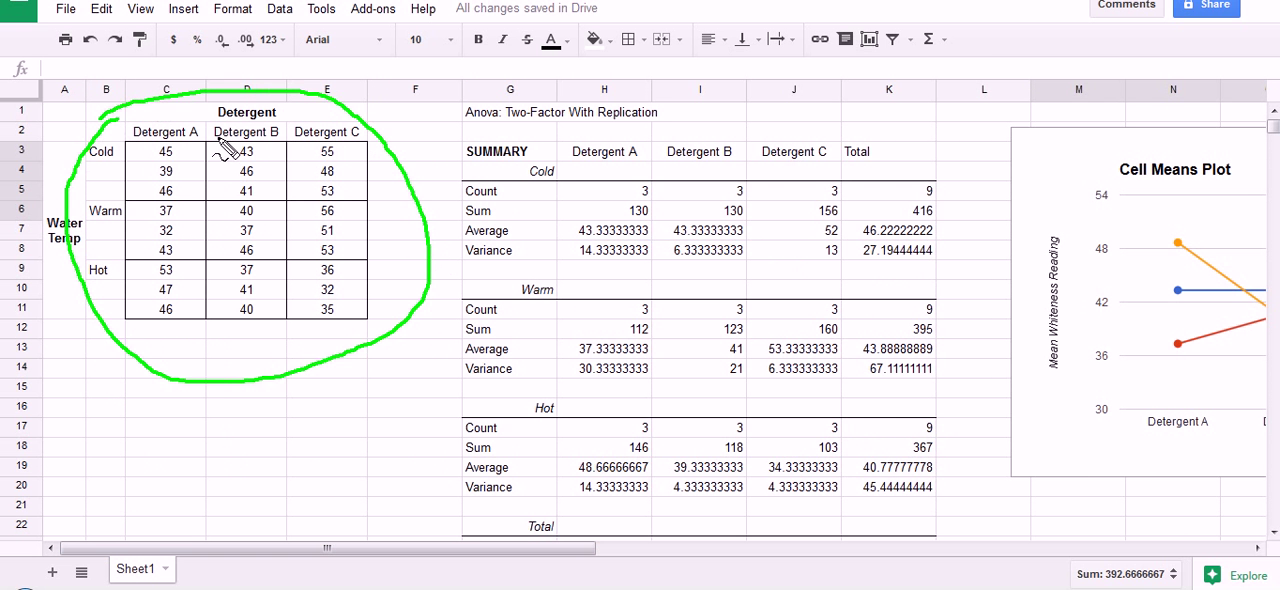
mouse_move(516, 424)
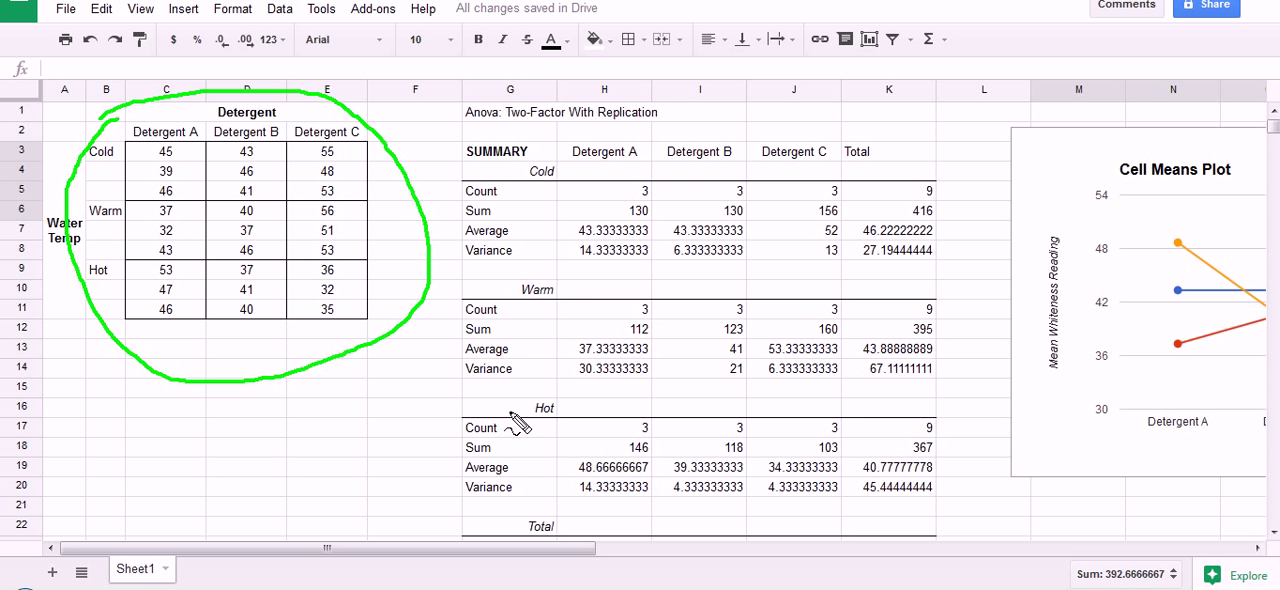